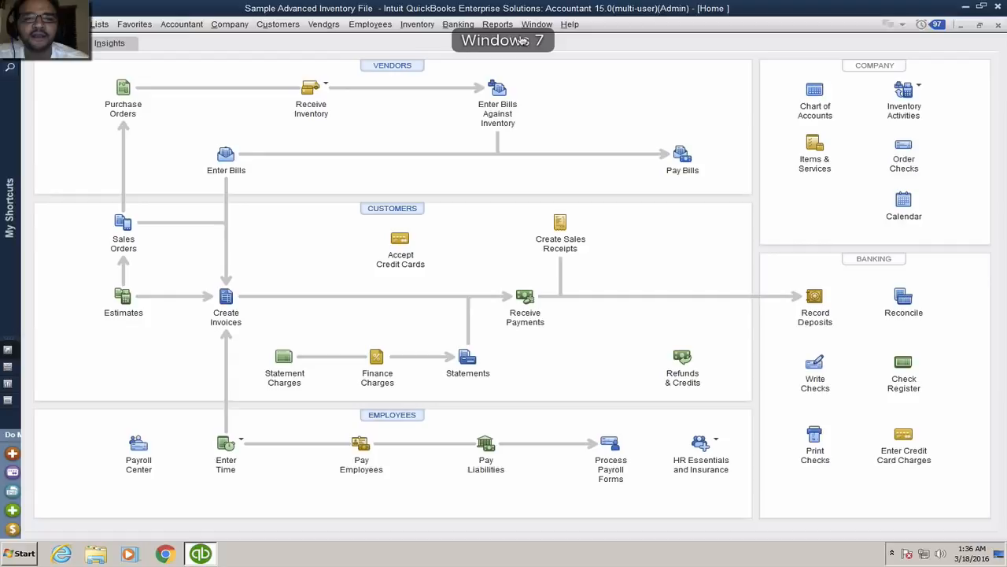
- Open the Reports menu to browse the available sales report categories
{"action": "left_click", "coordinate": [497, 23]}
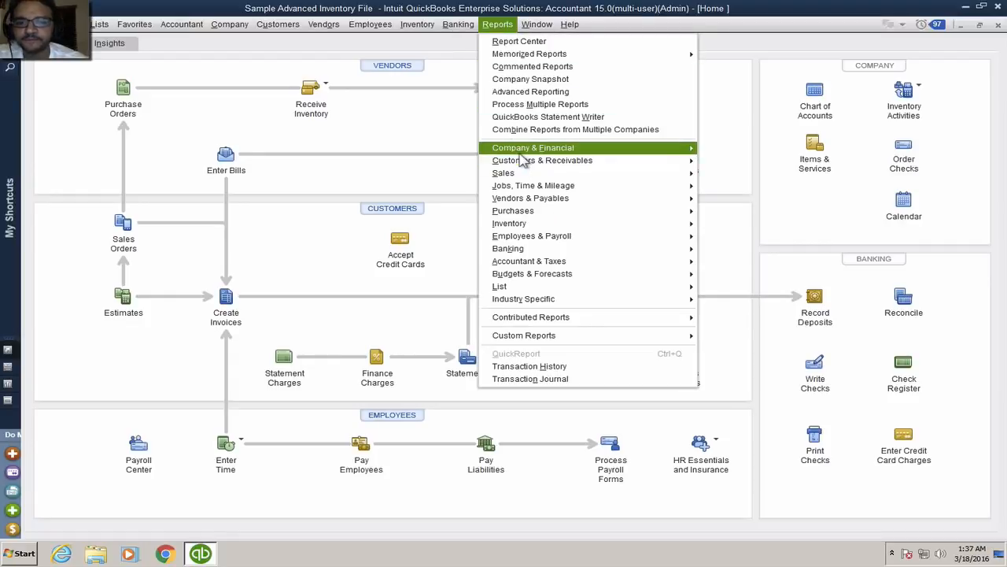
{"action": "mouse_move", "coordinate": [526, 172]}
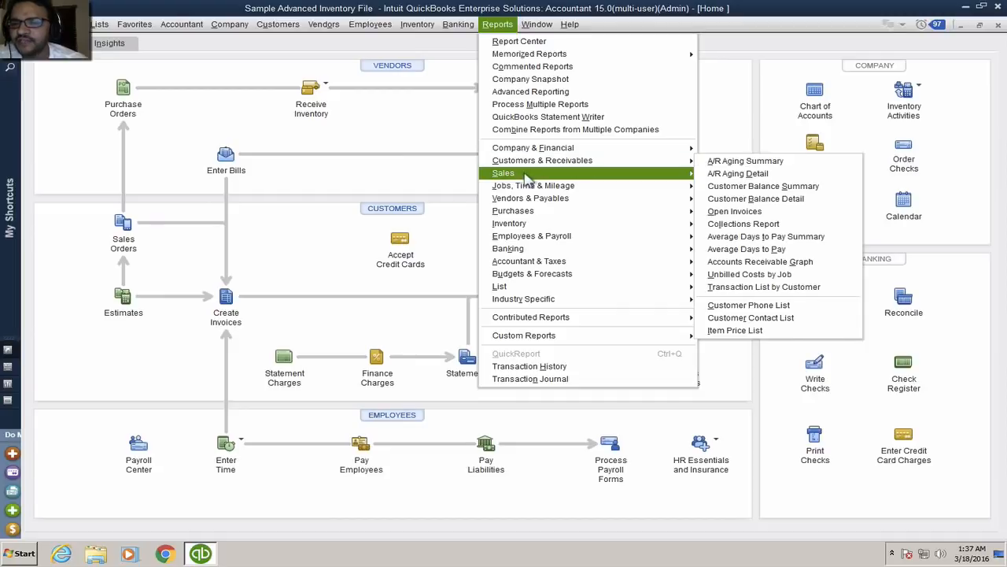
{"action": "mouse_move", "coordinate": [533, 185]}
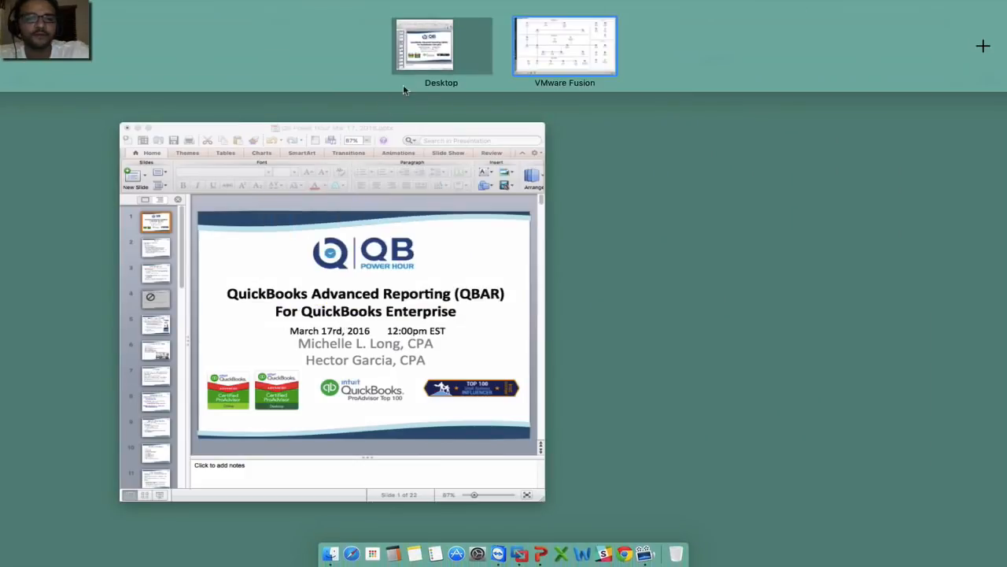
- Switch to the desktop space showing the QBAR PowerPoint title slide
{"action": "left_click", "coordinate": [565, 43]}
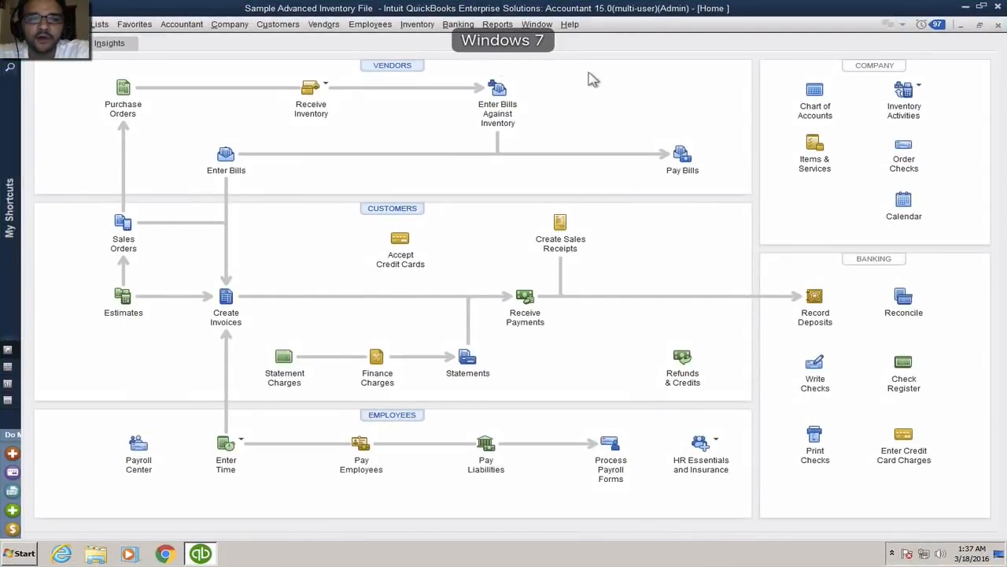
- Open the Profit & Loss Standard report for December 1–15, 2018 from Reports
{"action": "left_click", "coordinate": [497, 24]}
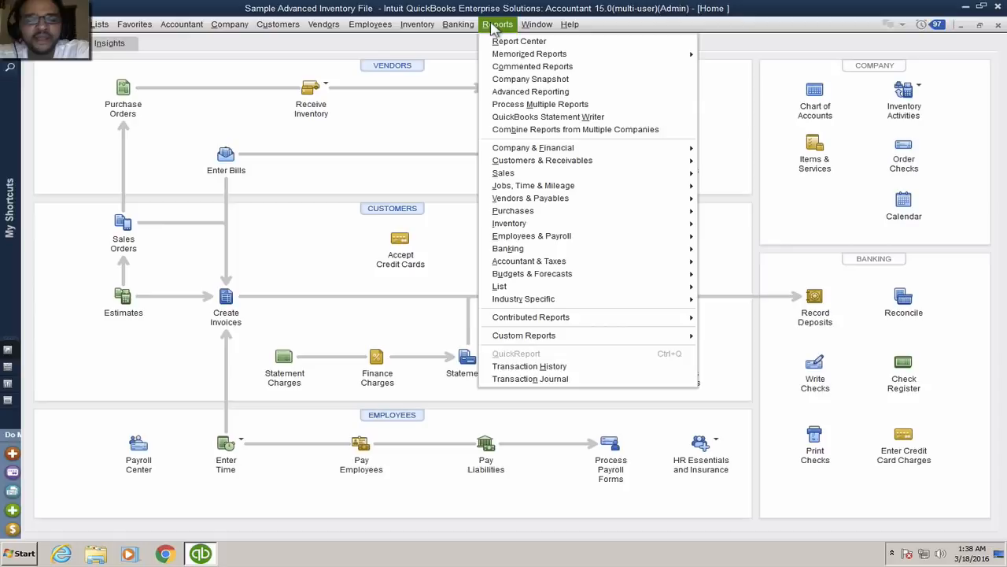
{"action": "mouse_move", "coordinate": [576, 129]}
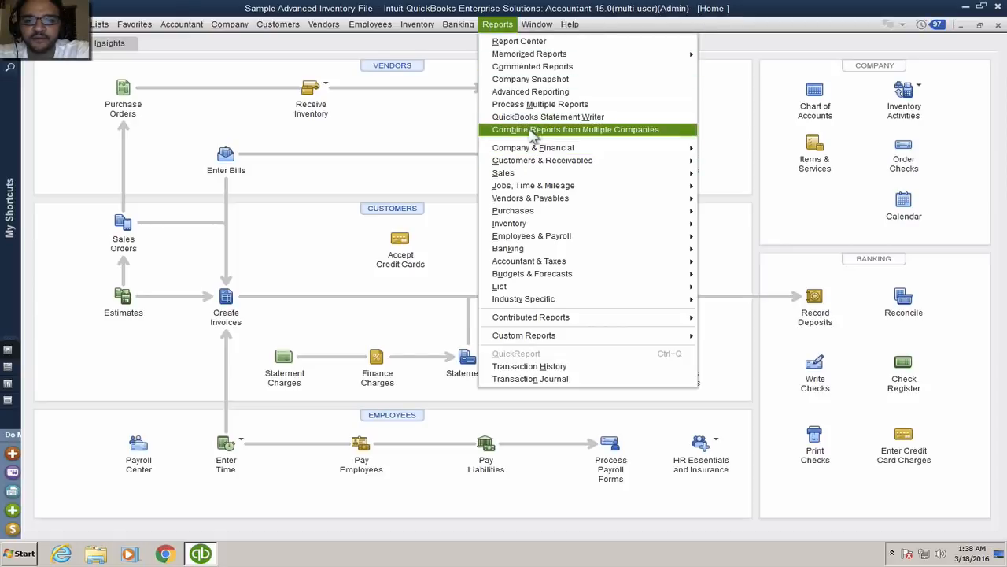
{"action": "mouse_move", "coordinate": [532, 148]}
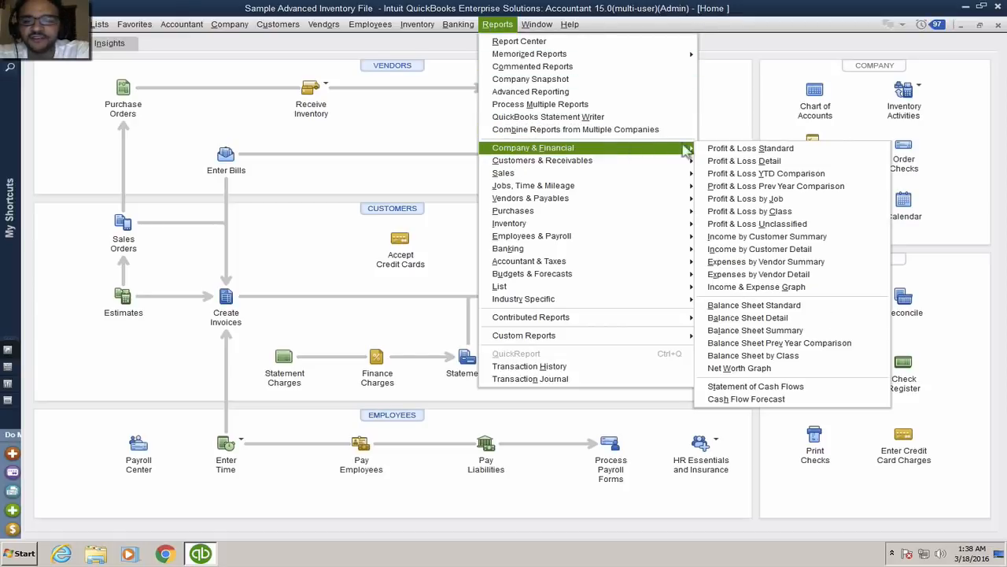
{"action": "left_click", "coordinate": [743, 148]}
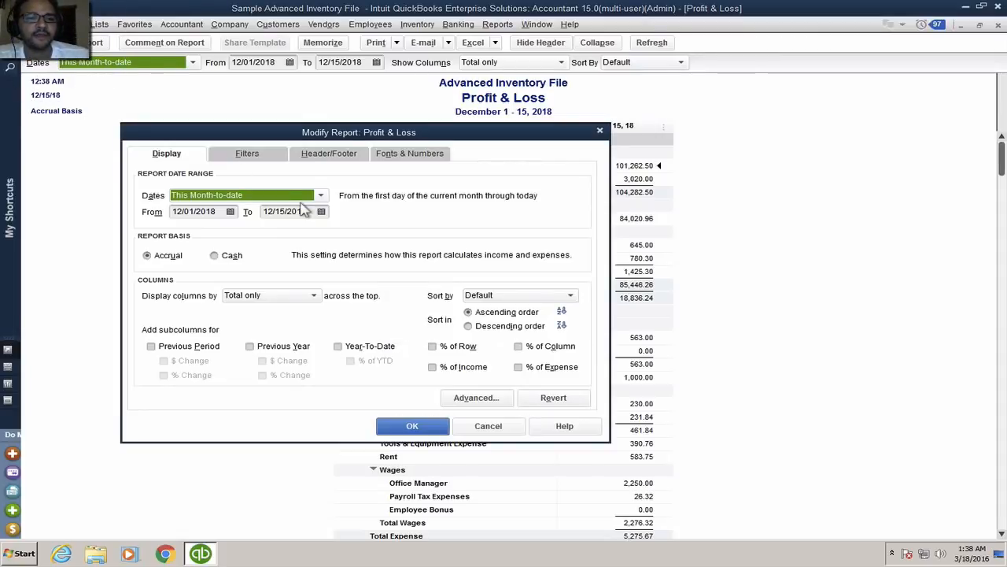
- Set the report's Class filter to Automatic Pool Systems and apply it
{"action": "left_click", "coordinate": [247, 152]}
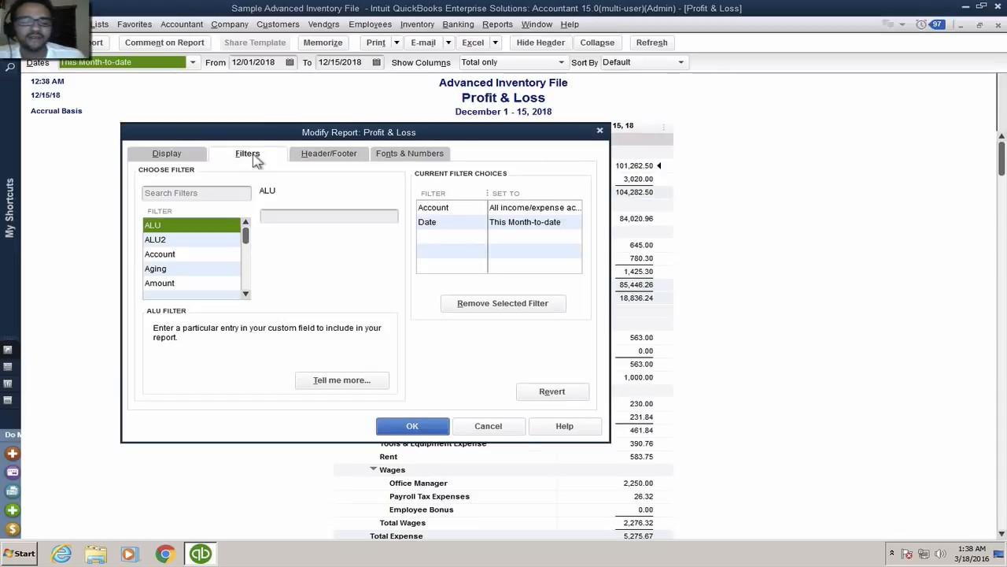
{"action": "mouse_move", "coordinate": [255, 260]}
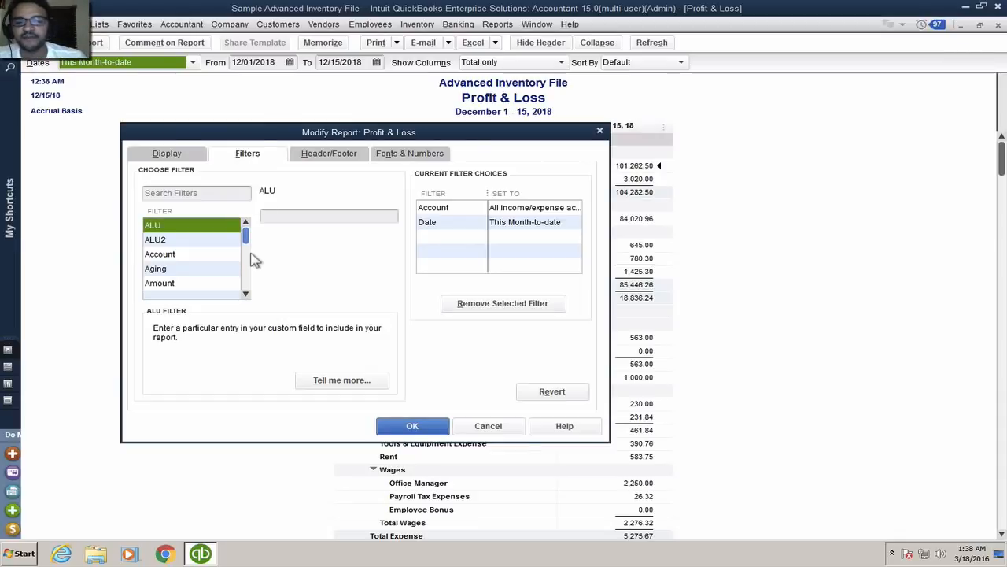
{"action": "left_click", "coordinate": [155, 268]}
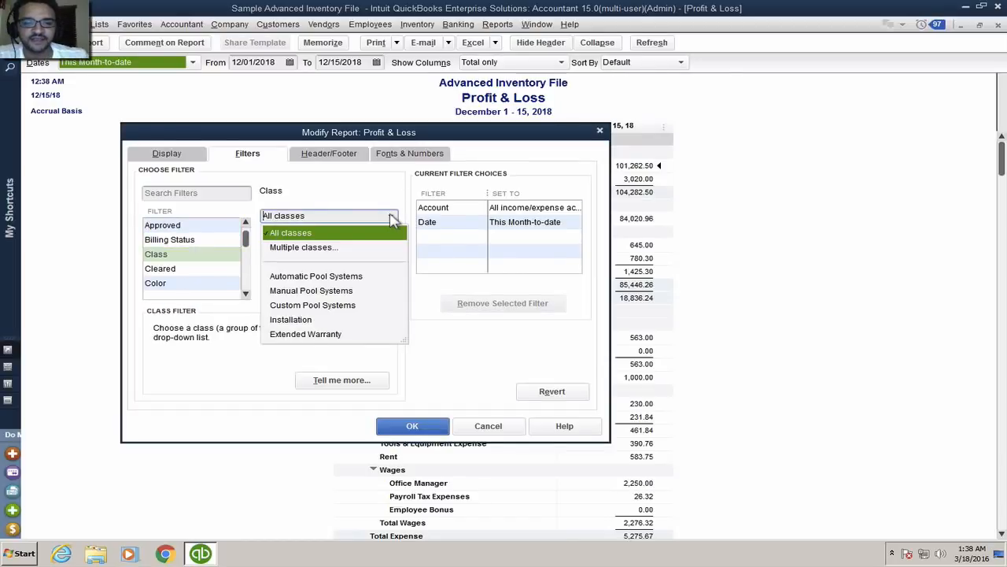
{"action": "left_click", "coordinate": [316, 276]}
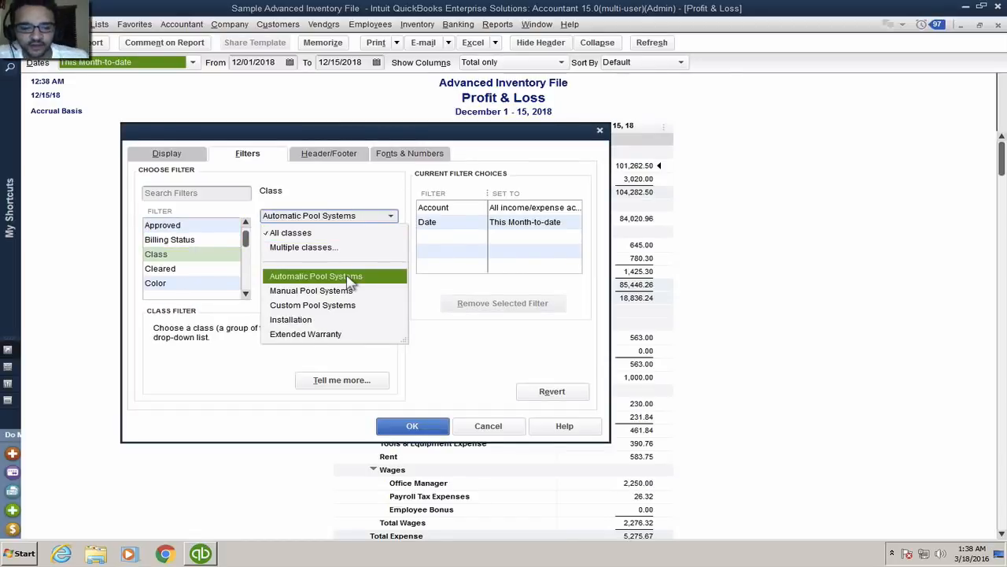
{"action": "left_click", "coordinate": [314, 275]}
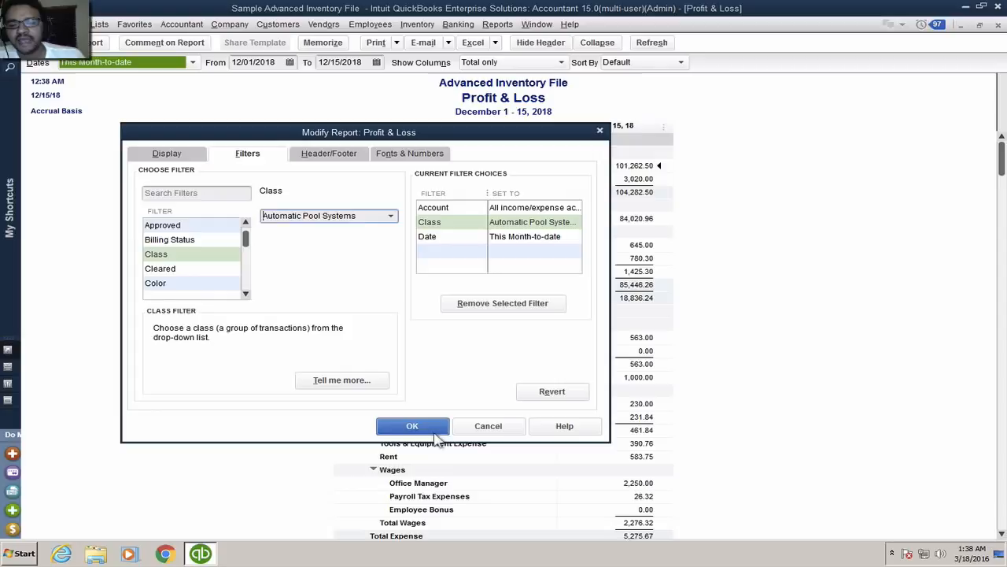
{"action": "left_click", "coordinate": [412, 426]}
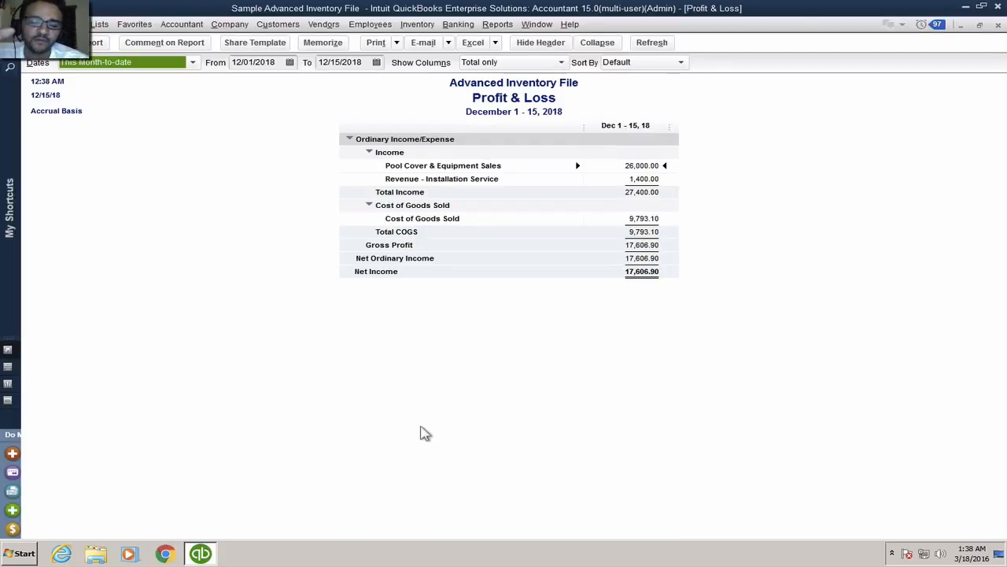
{"action": "mouse_move", "coordinate": [431, 381]}
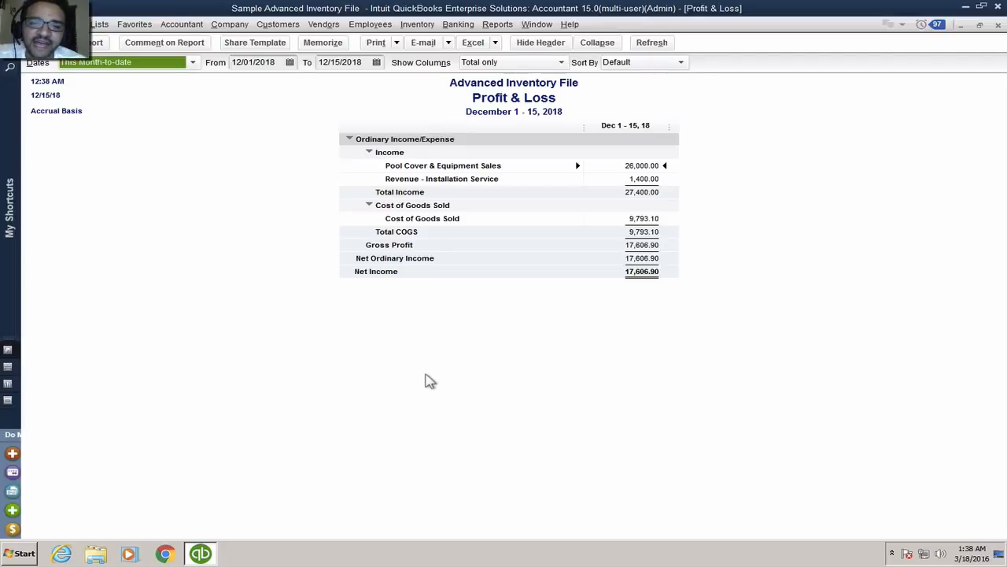
{"action": "mouse_move", "coordinate": [425, 273]}
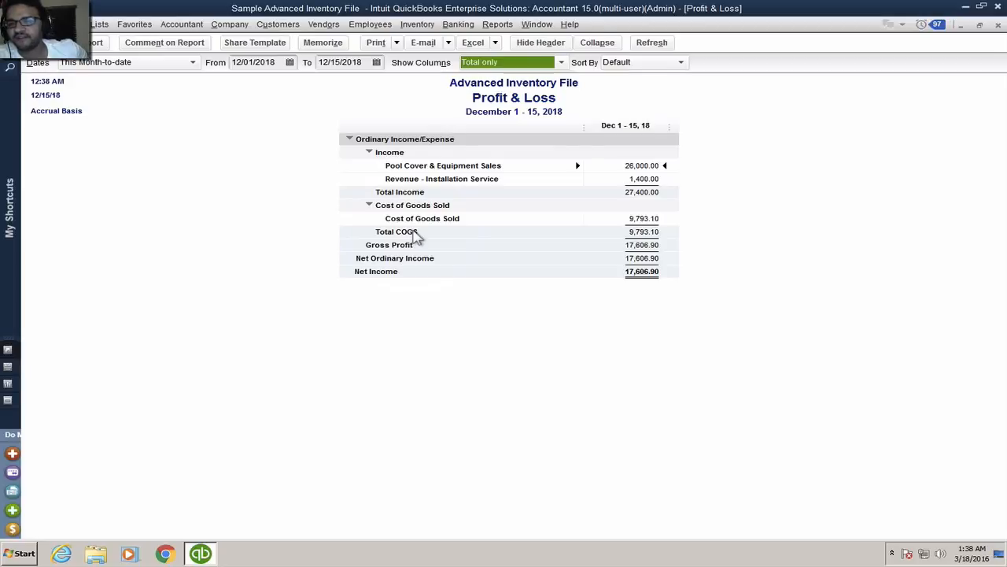
{"action": "mouse_move", "coordinate": [460, 123]}
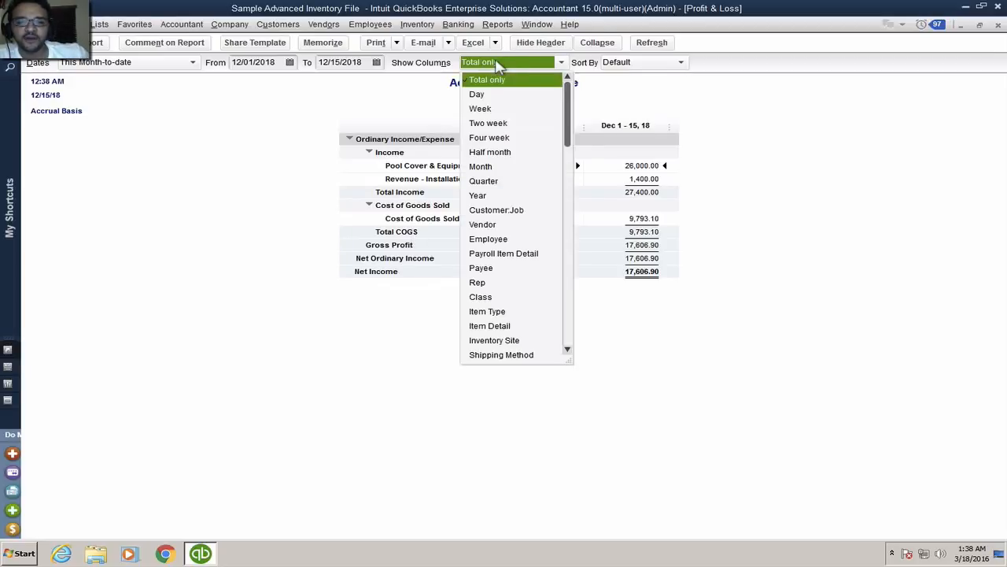
- Show the Profit & Loss columns by Customer:Job, then close the report window
{"action": "left_click", "coordinate": [496, 210]}
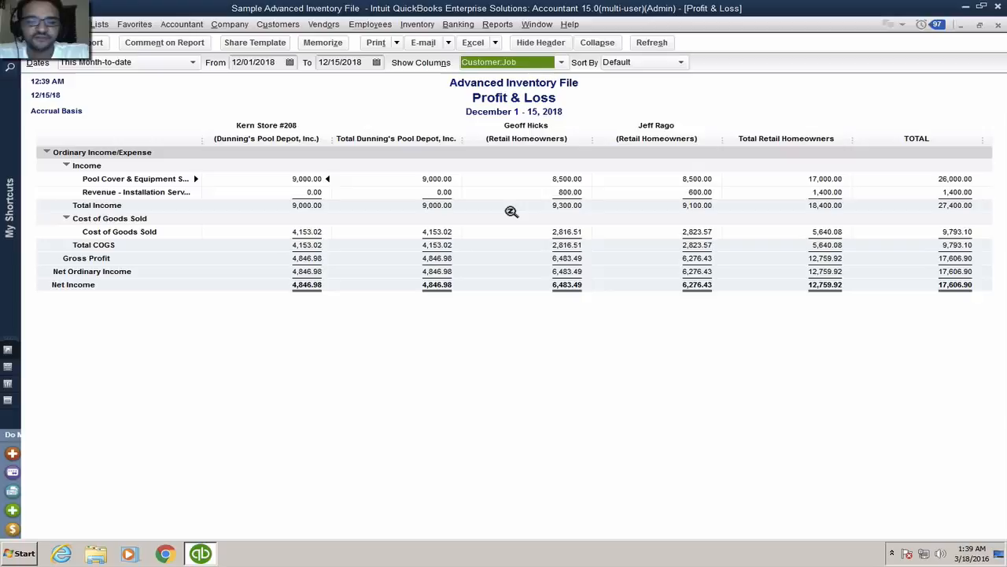
{"action": "mouse_move", "coordinate": [392, 165]}
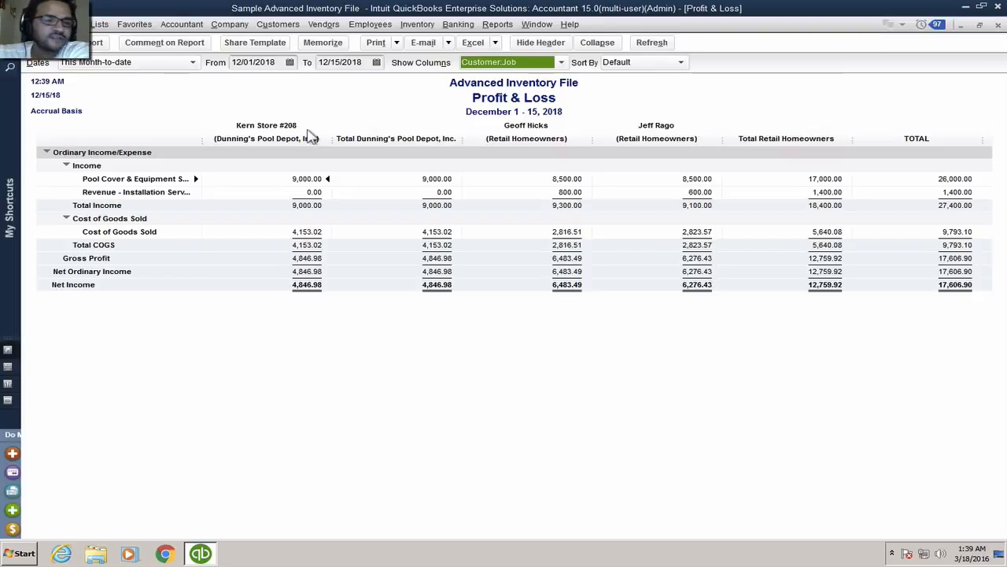
{"action": "mouse_move", "coordinate": [420, 116]}
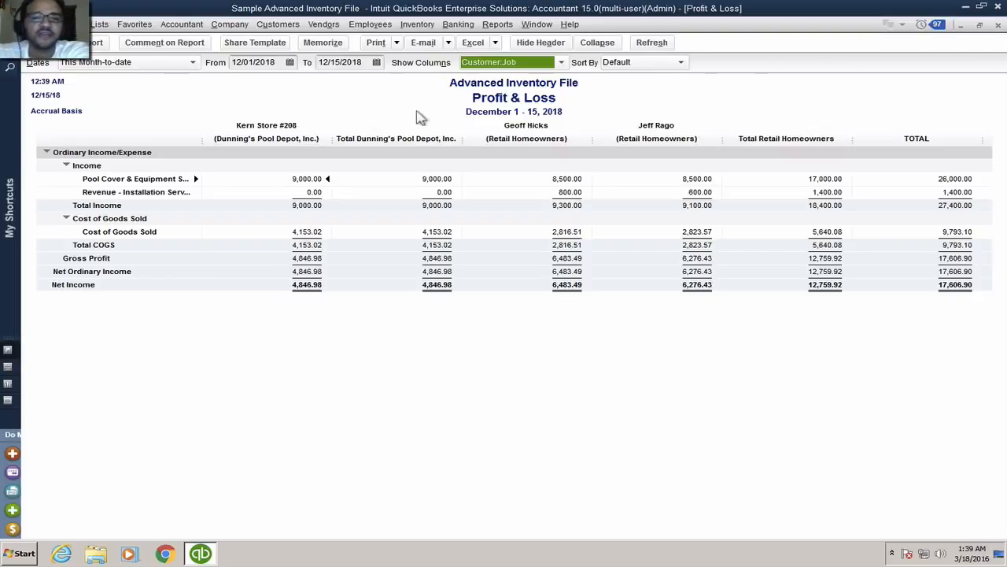
{"action": "left_click", "coordinate": [323, 43]}
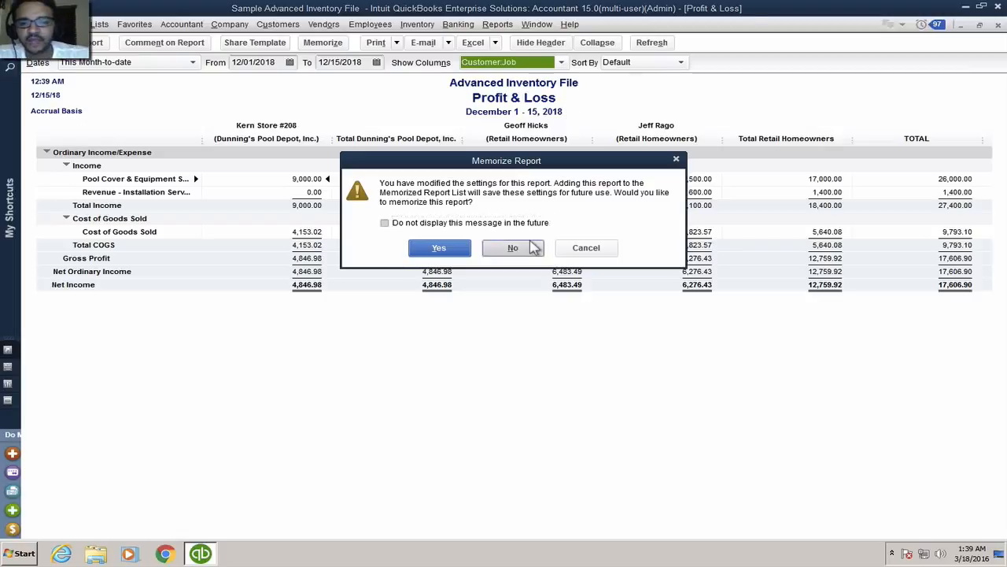
- Close the report without memorizing it and open the transaction Find window
{"action": "left_click", "coordinate": [513, 247]}
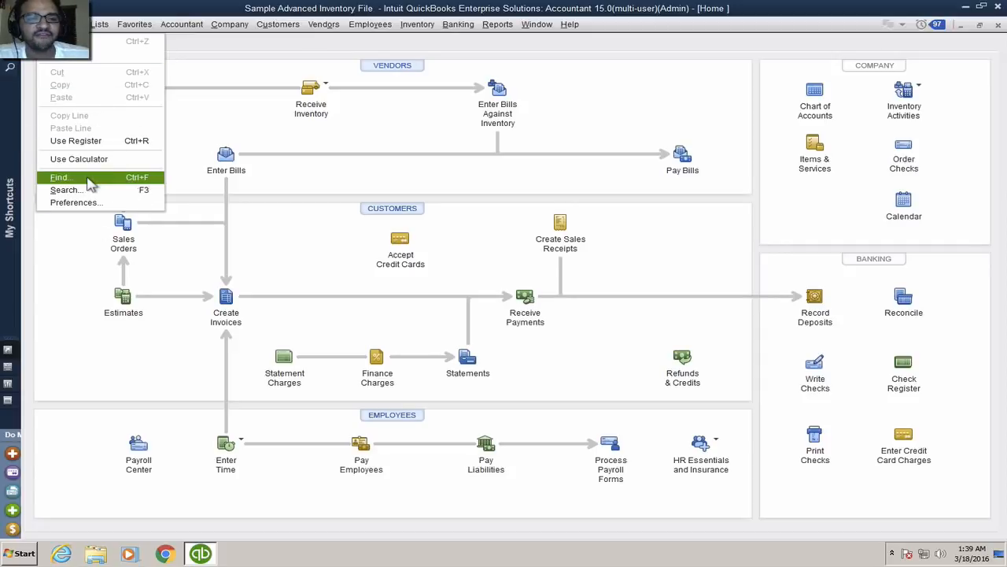
{"action": "left_click", "coordinate": [59, 177]}
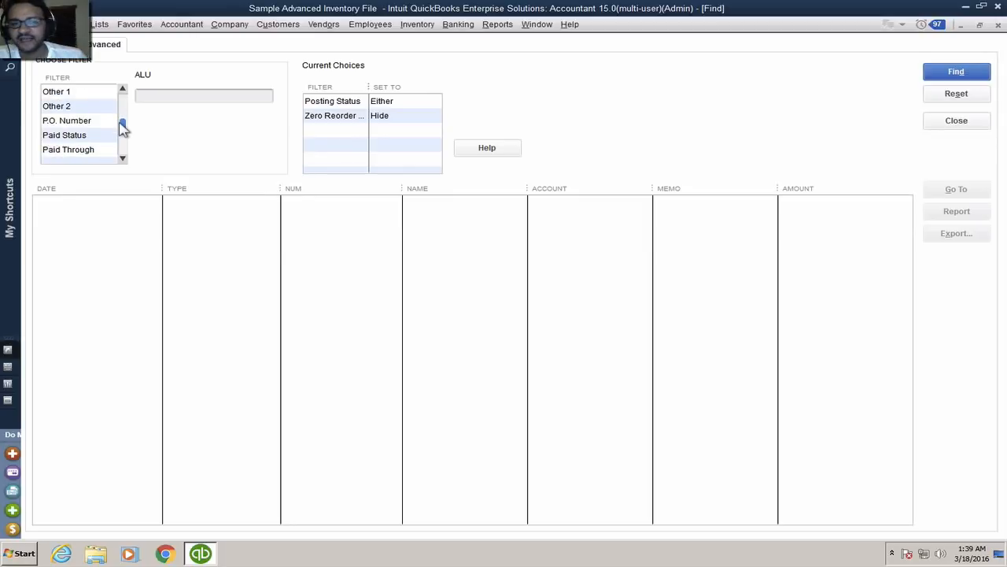
{"action": "left_click", "coordinate": [496, 24]}
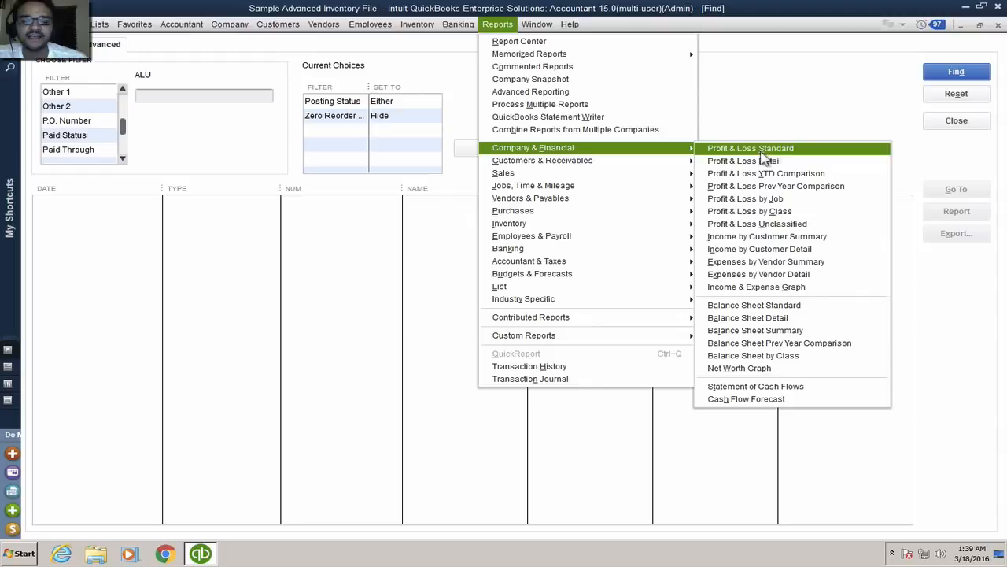
- Open a new month-to-date Profit & Loss Standard report
{"action": "left_click", "coordinate": [750, 148]}
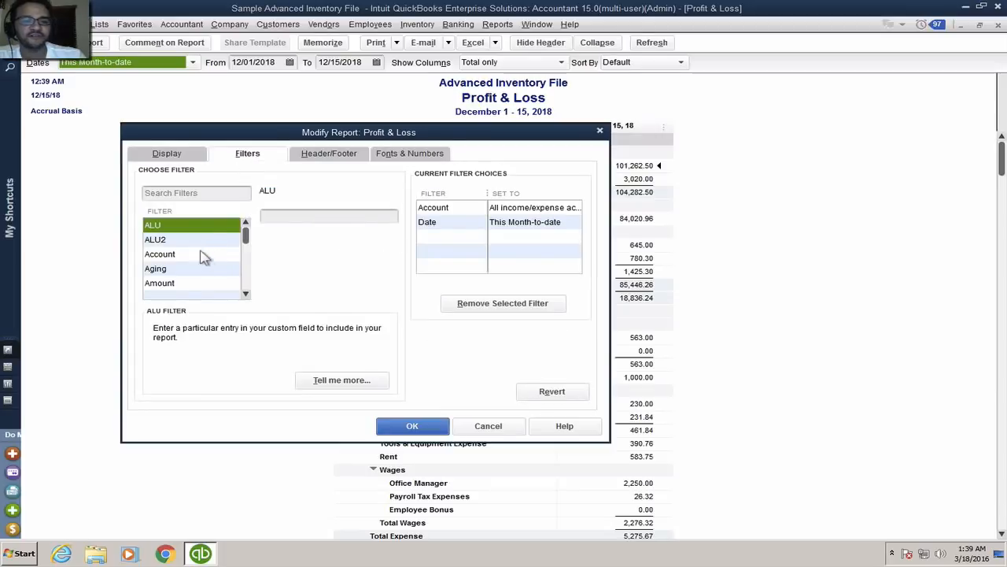
{"action": "mouse_move", "coordinate": [197, 255]}
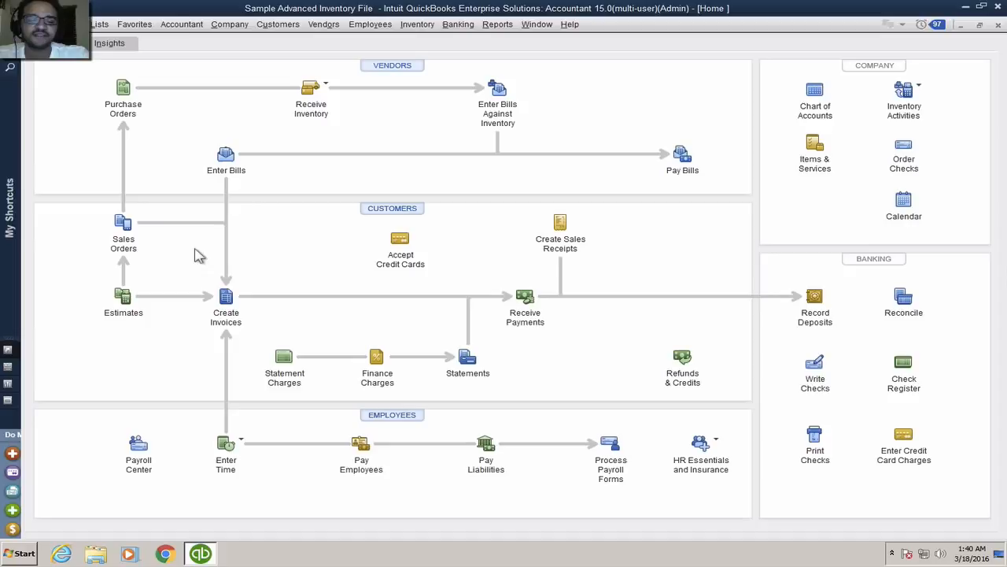
{"action": "mouse_move", "coordinate": [336, 163]}
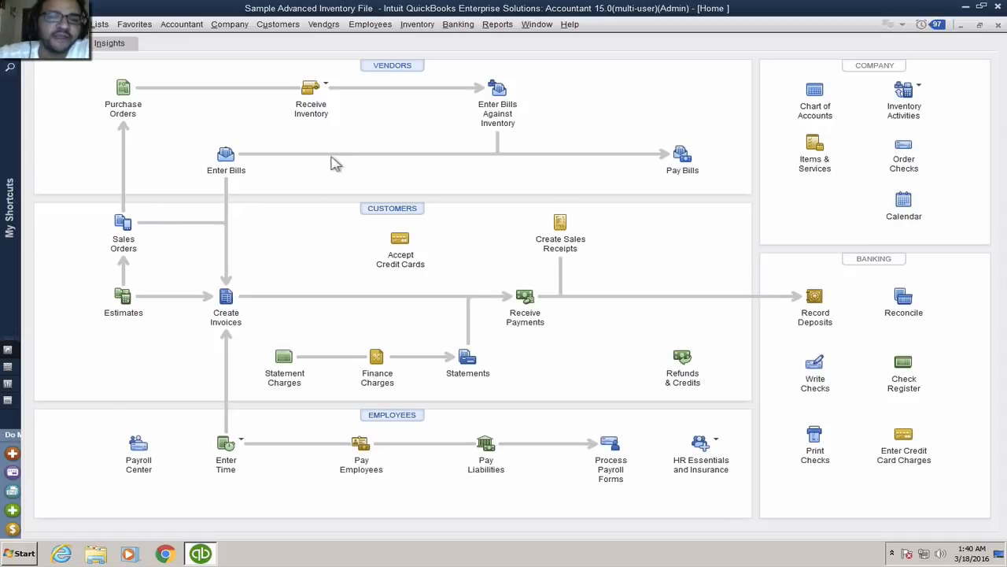
- Create a Custom Summary Report with Customer columns and Account list rows, then collapse it
{"action": "left_click", "coordinate": [497, 24]}
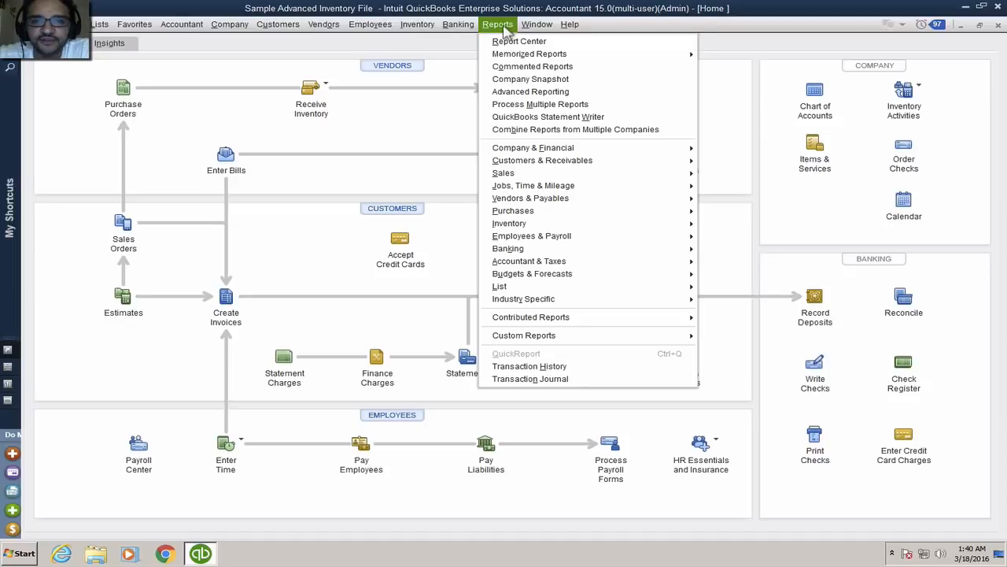
{"action": "mouse_move", "coordinate": [539, 335]}
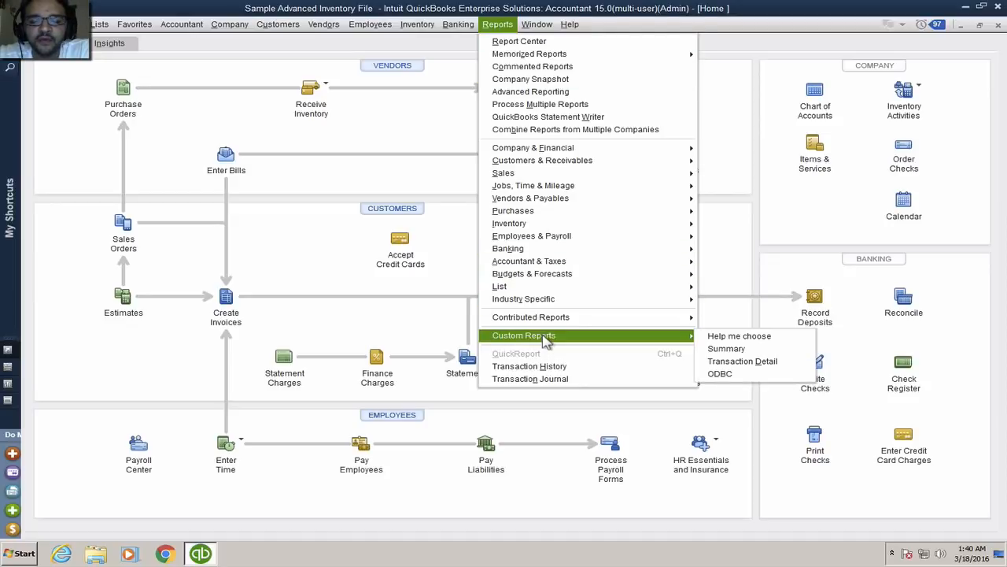
{"action": "mouse_move", "coordinate": [726, 348]}
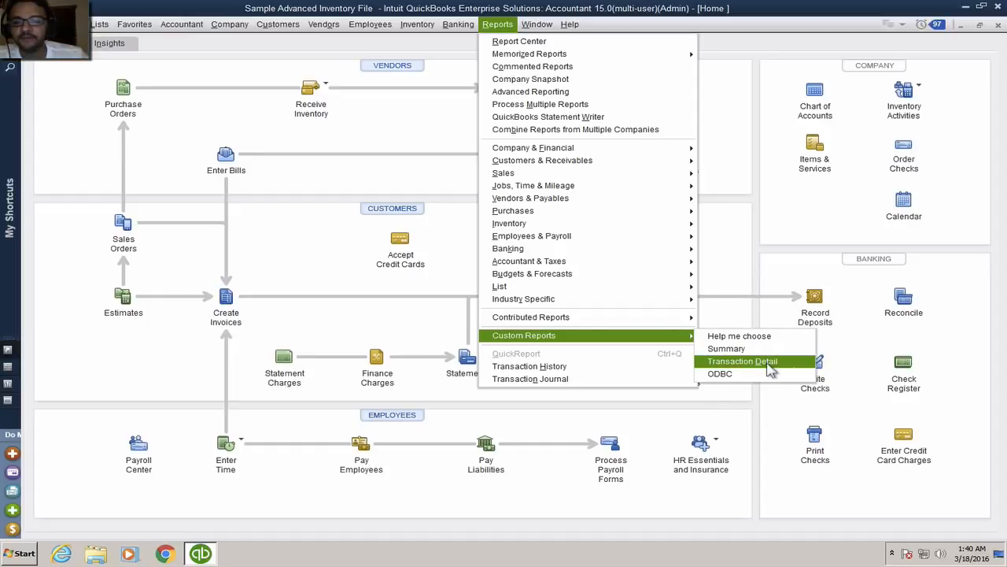
{"action": "mouse_move", "coordinate": [753, 351]}
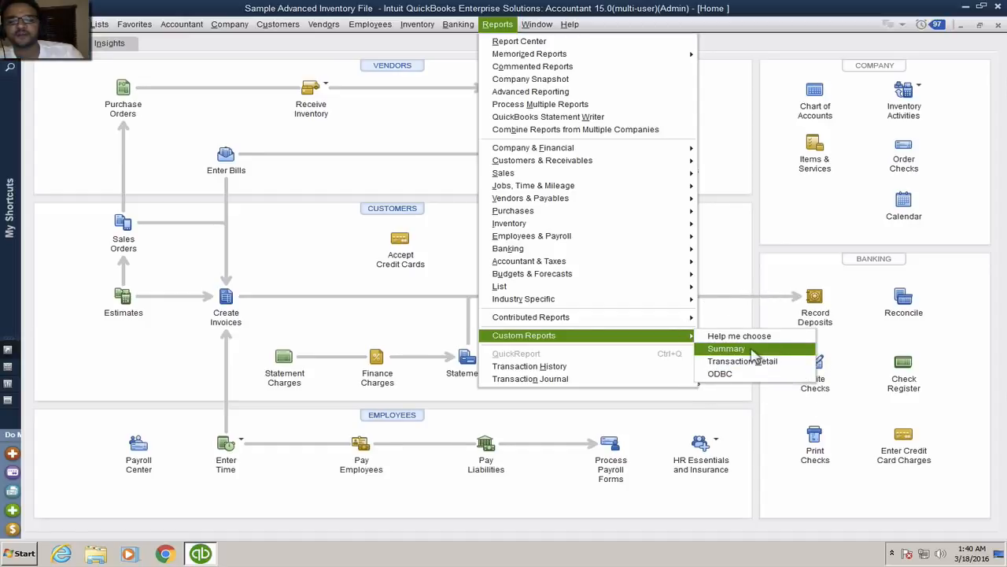
{"action": "left_click", "coordinate": [727, 348]}
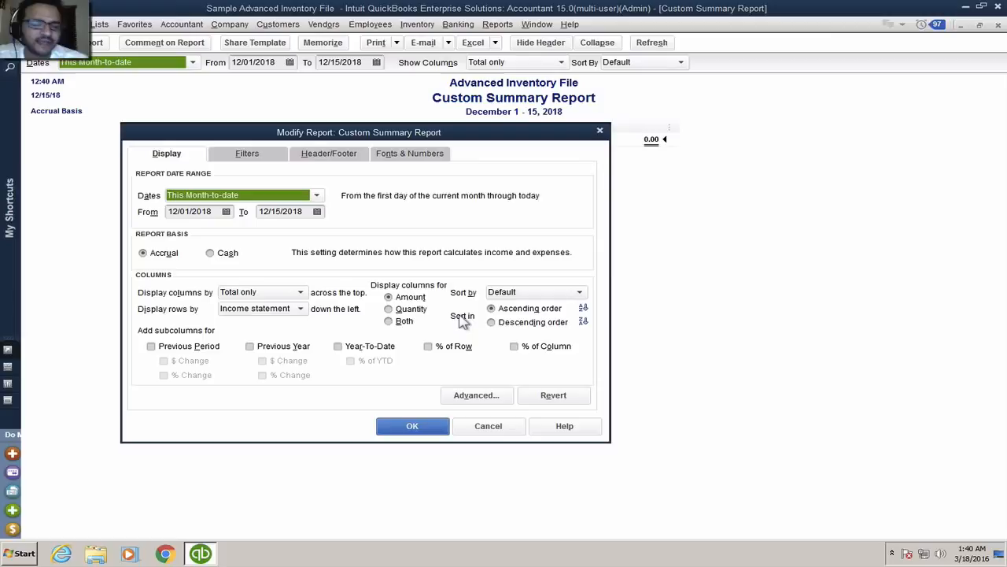
{"action": "mouse_move", "coordinate": [395, 378]}
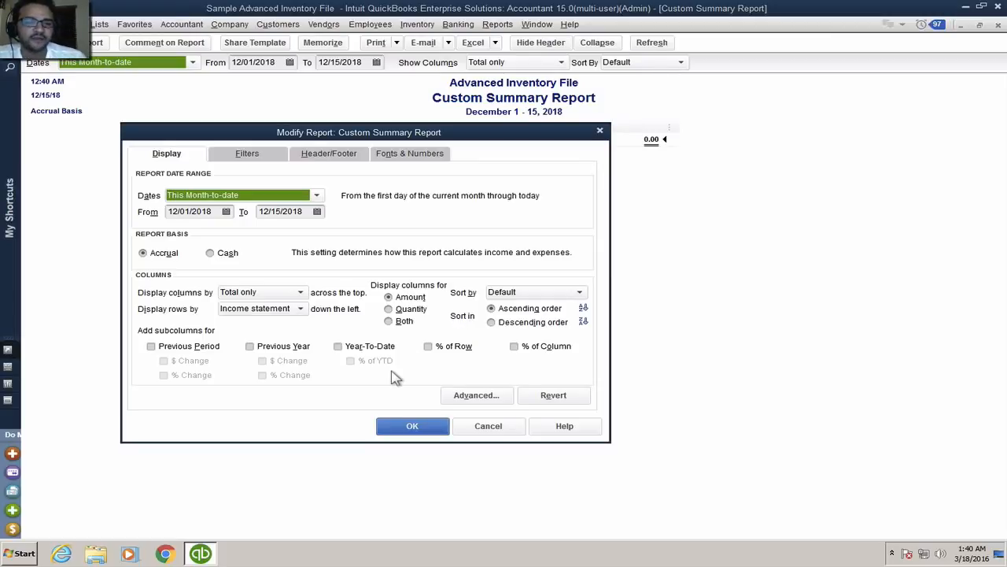
{"action": "mouse_move", "coordinate": [380, 414]}
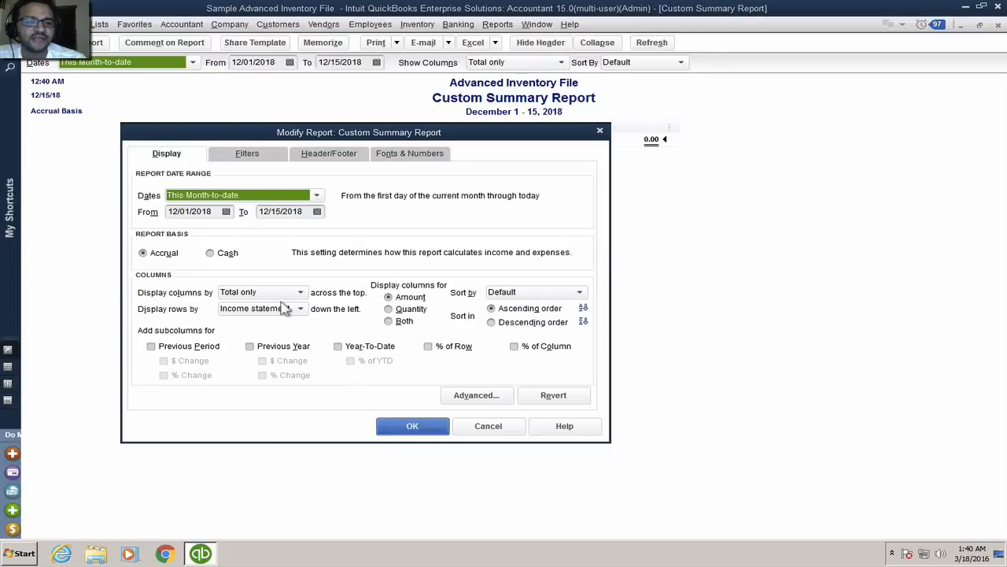
{"action": "mouse_move", "coordinate": [287, 139]}
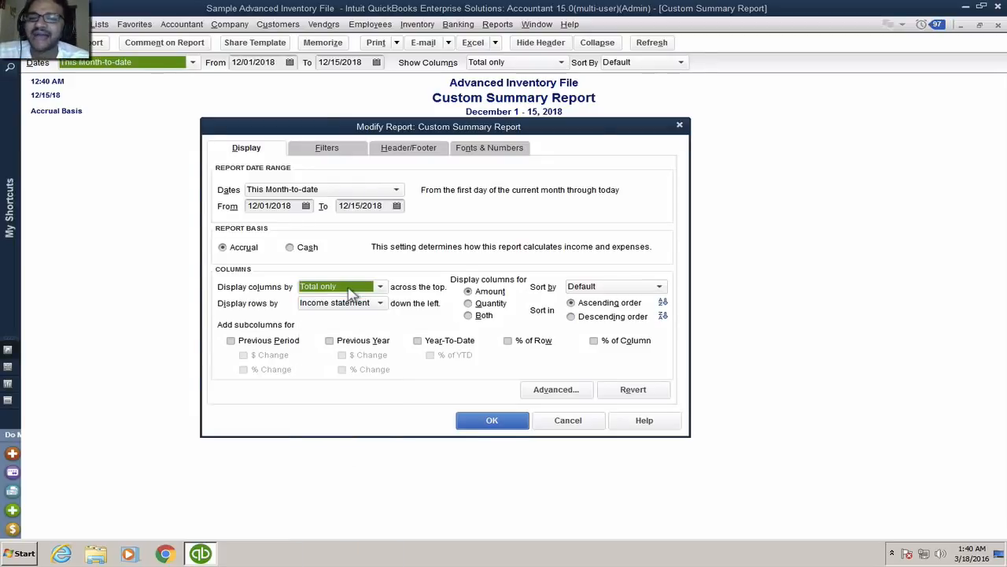
{"action": "left_click", "coordinate": [379, 286]}
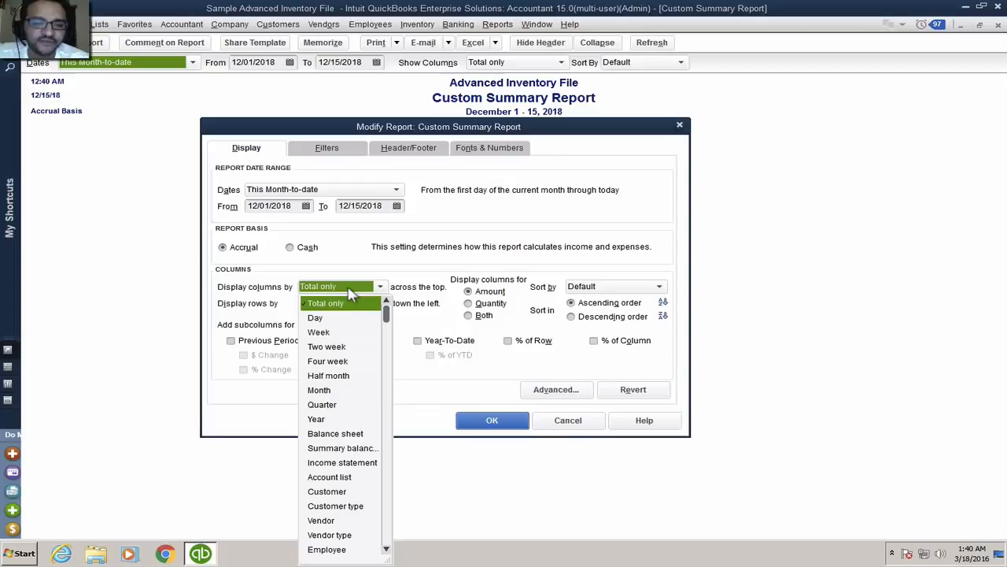
{"action": "mouse_move", "coordinate": [326, 491]}
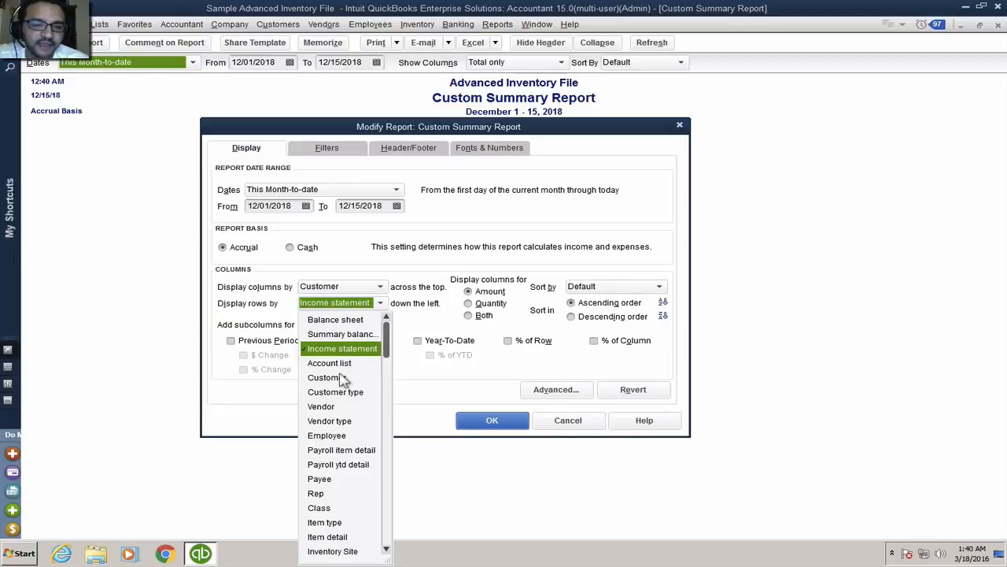
{"action": "left_click", "coordinate": [329, 362]}
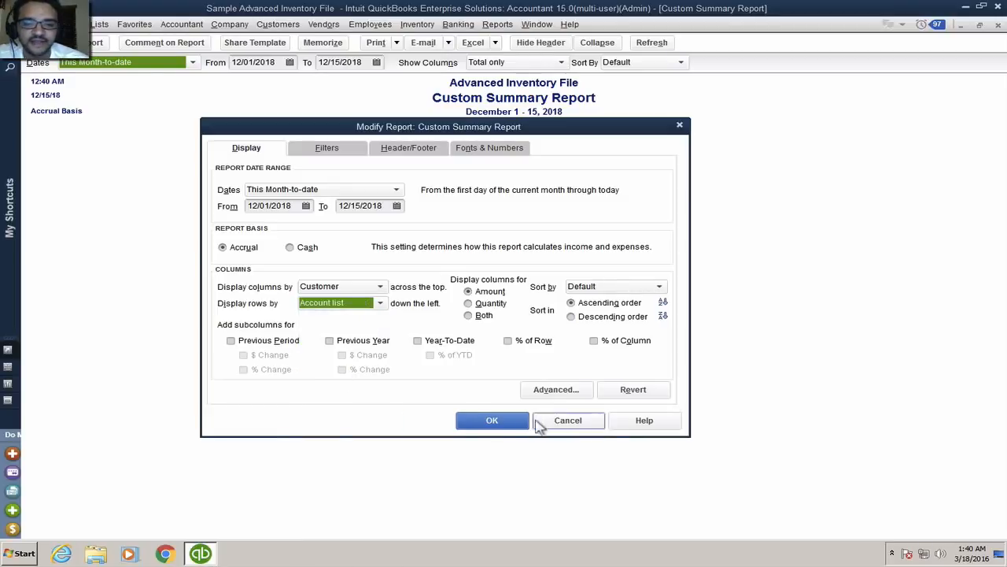
{"action": "left_click", "coordinate": [492, 421]}
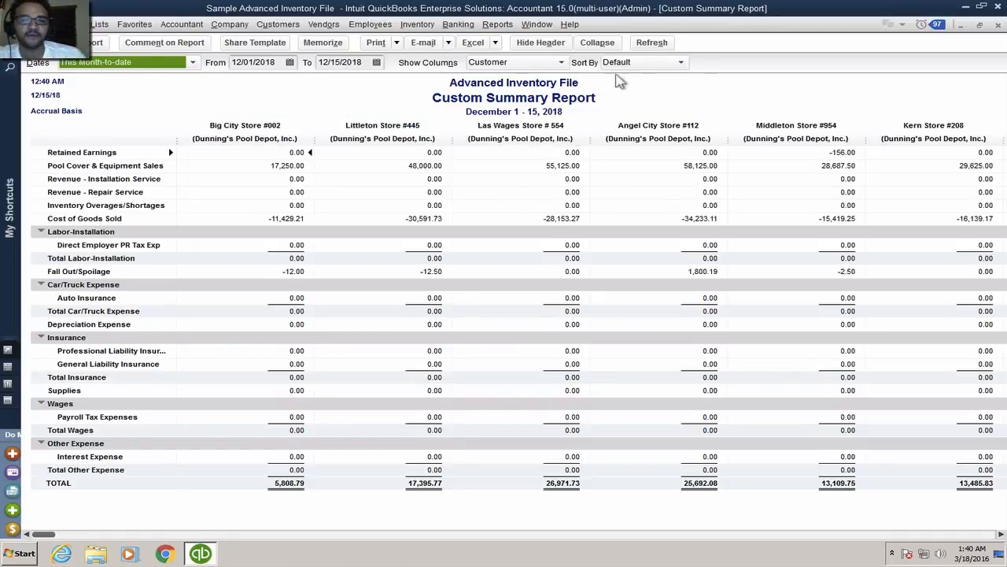
{"action": "left_click", "coordinate": [598, 43]}
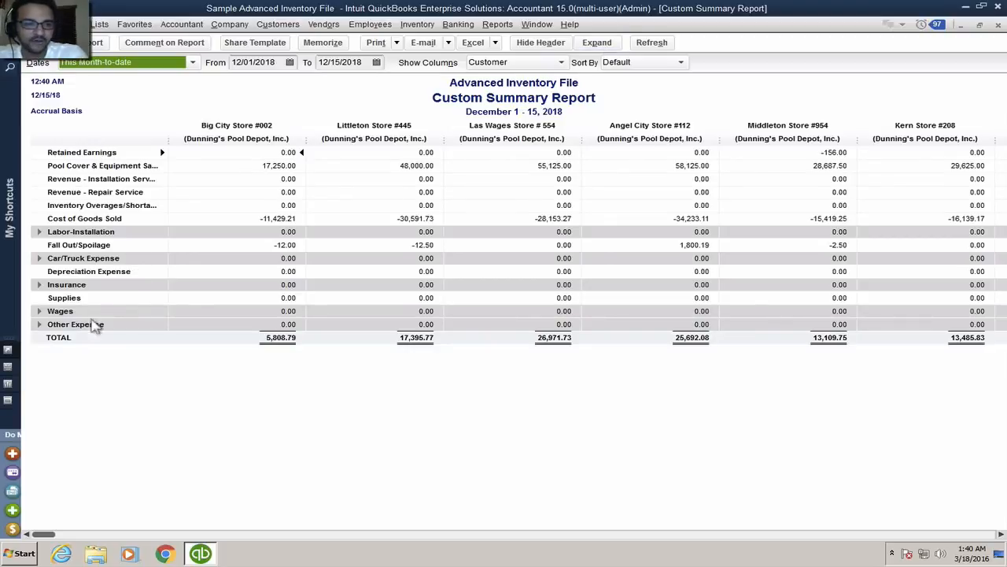
{"action": "mouse_move", "coordinate": [83, 131]}
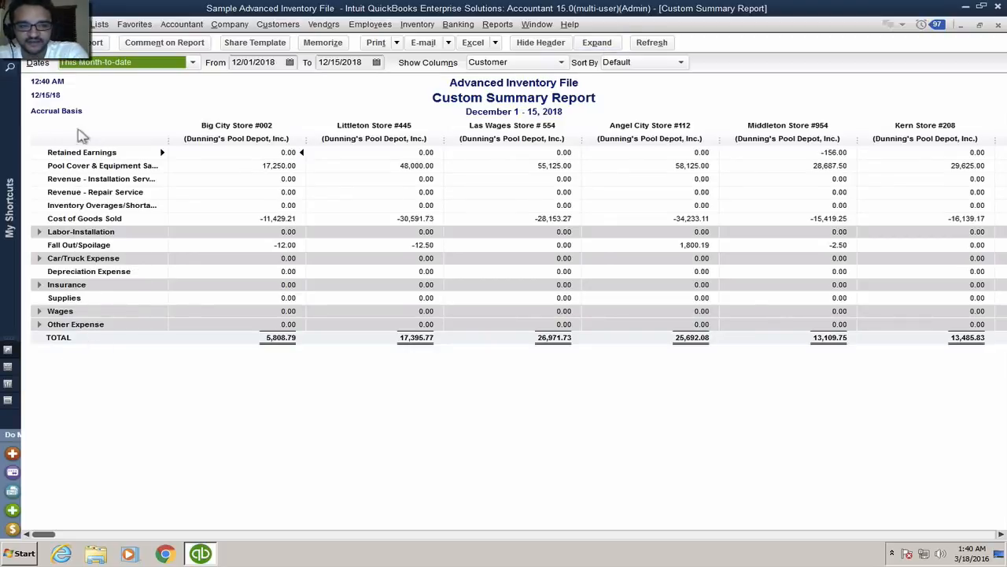
{"action": "mouse_move", "coordinate": [360, 134]}
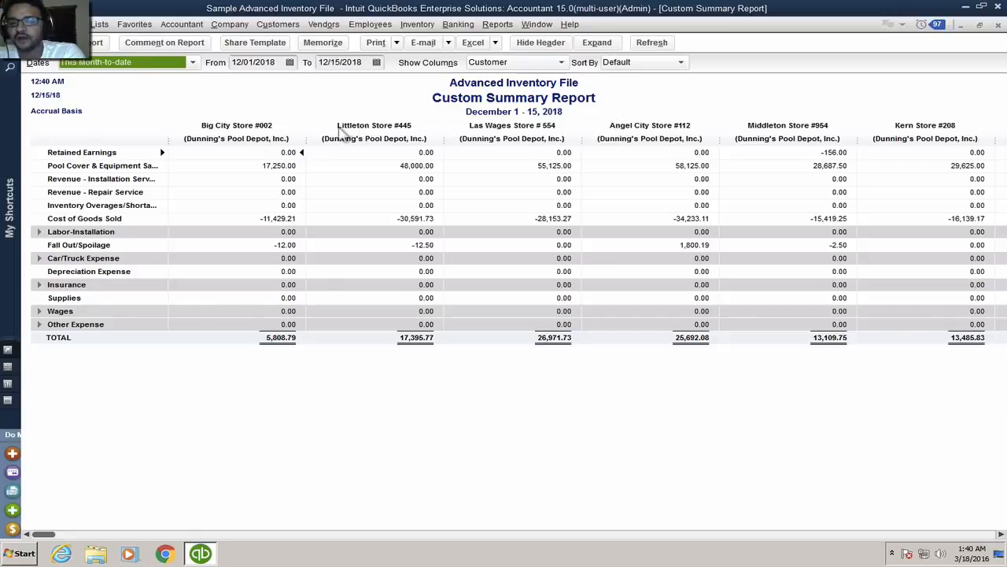
{"action": "mouse_move", "coordinate": [297, 128]}
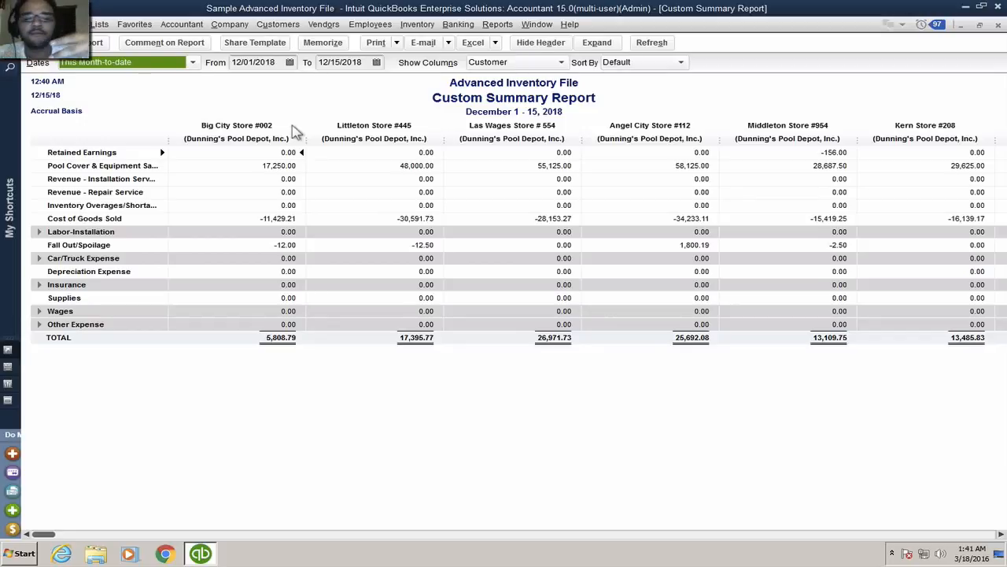
{"action": "mouse_move", "coordinate": [363, 218]}
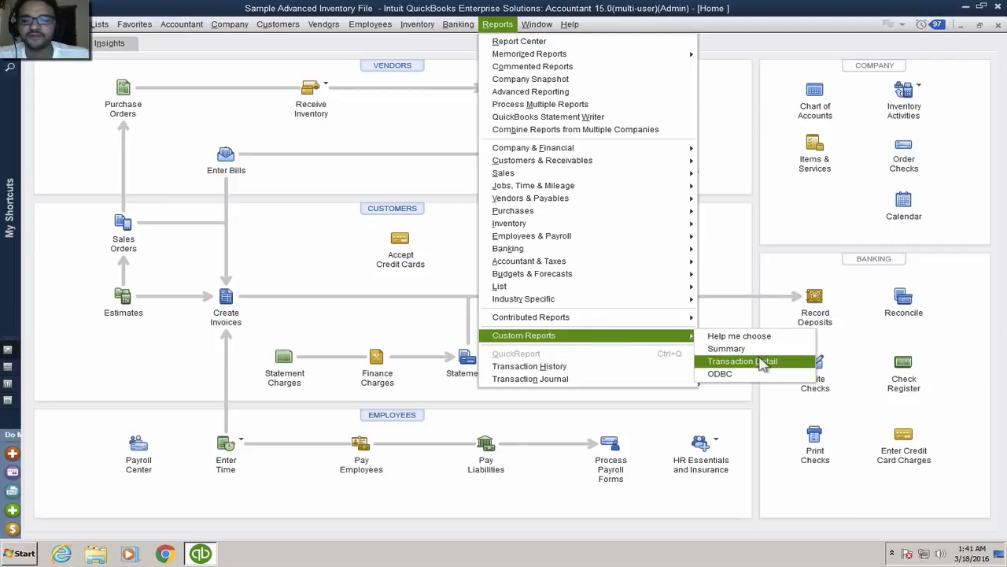
- Create a Custom Transaction Detail Report for December 1–15, 2018 and reopen Modify Report
{"action": "left_click", "coordinate": [743, 361]}
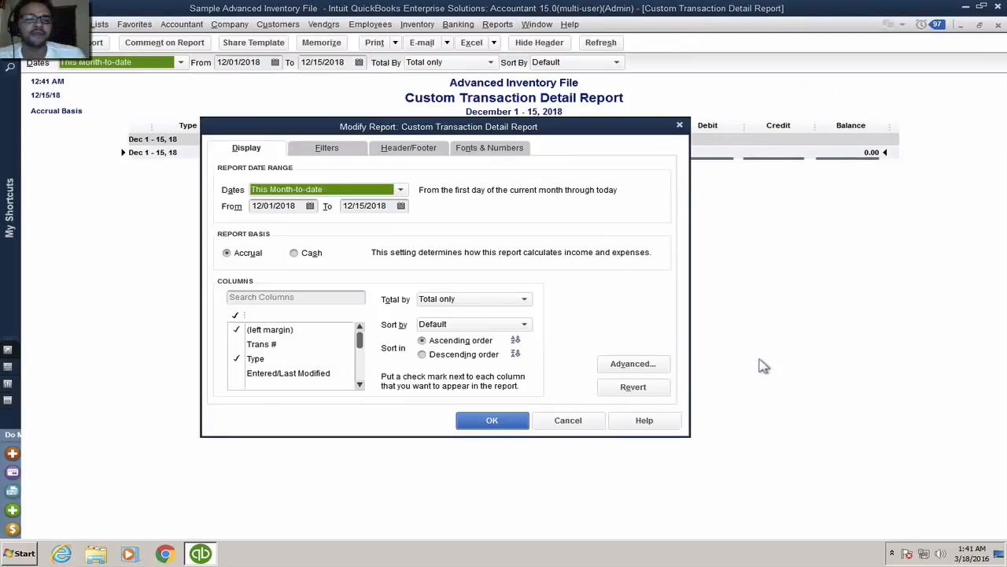
{"action": "left_click", "coordinate": [492, 419]}
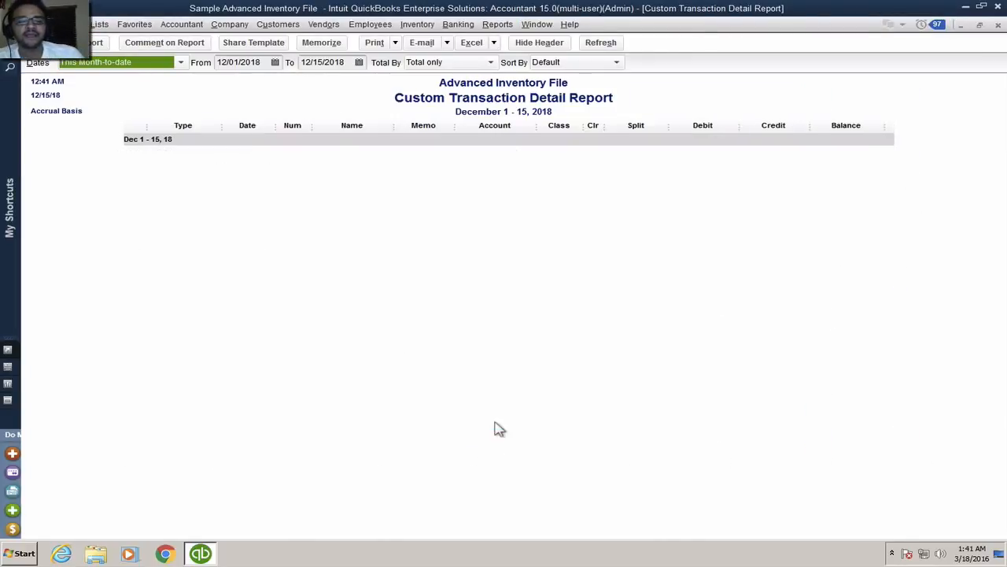
{"action": "left_click", "coordinate": [601, 42]}
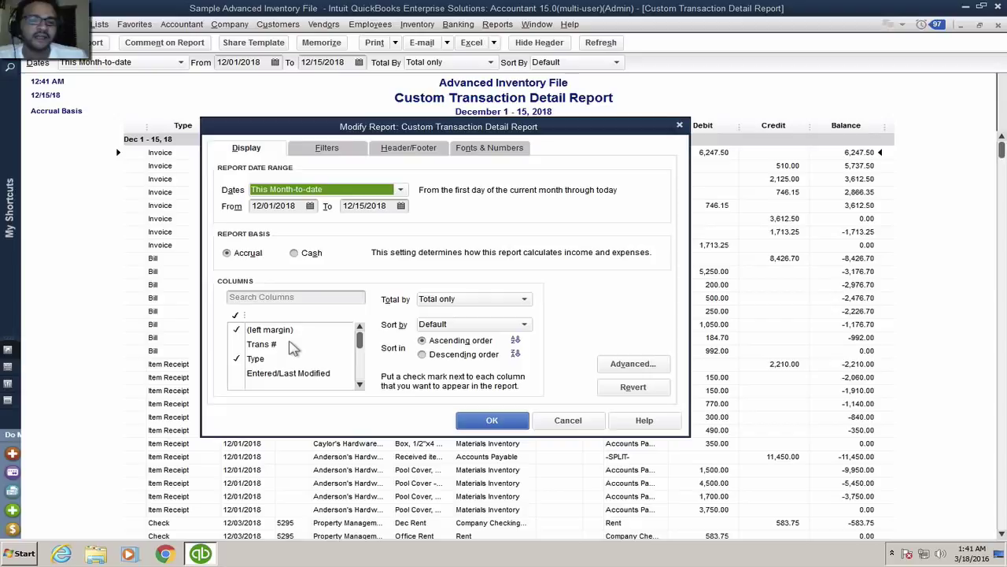
{"action": "mouse_move", "coordinate": [296, 231]}
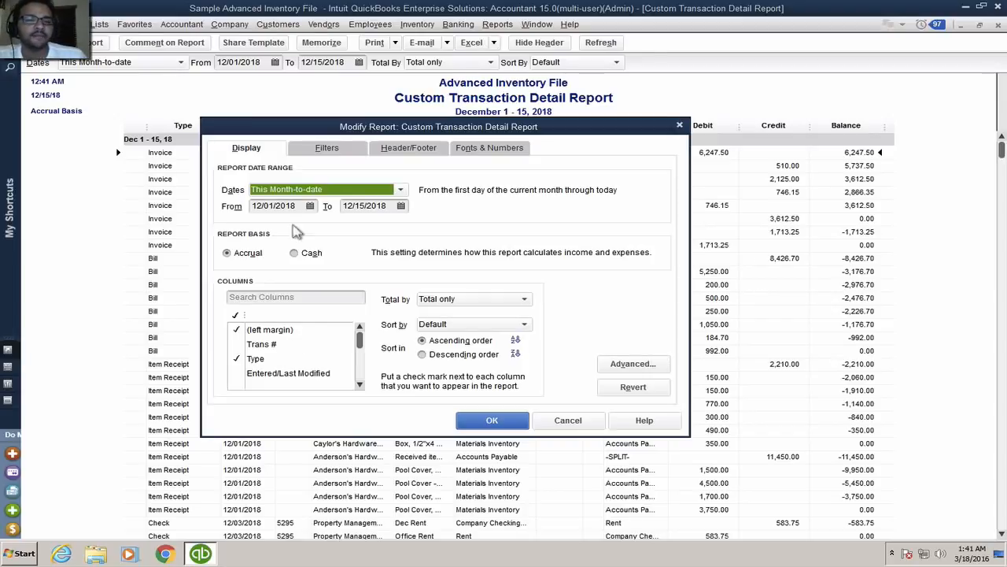
- Tick Name State in the Display tab's columns list and apply it
{"action": "left_click", "coordinate": [327, 148]}
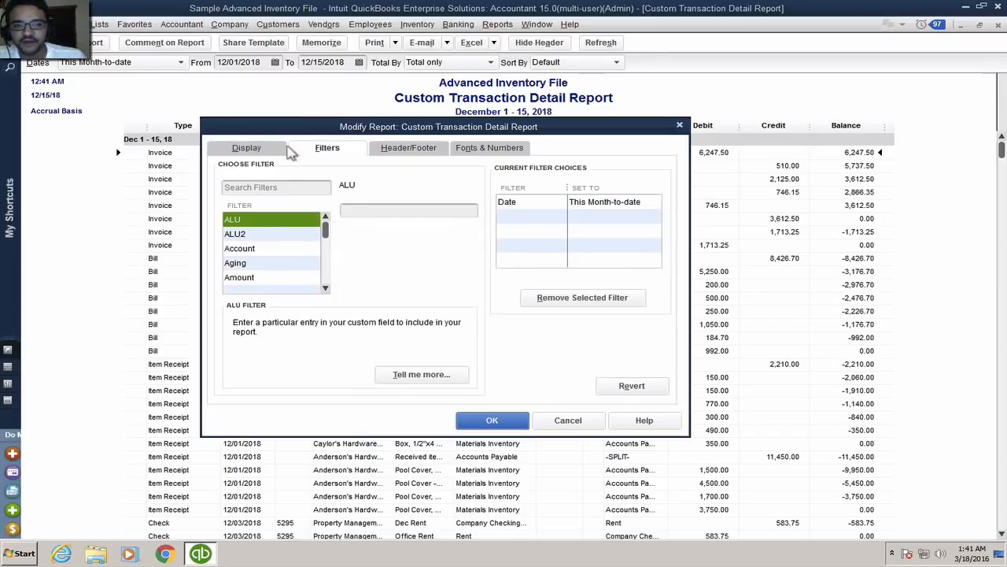
{"action": "left_click", "coordinate": [246, 148]}
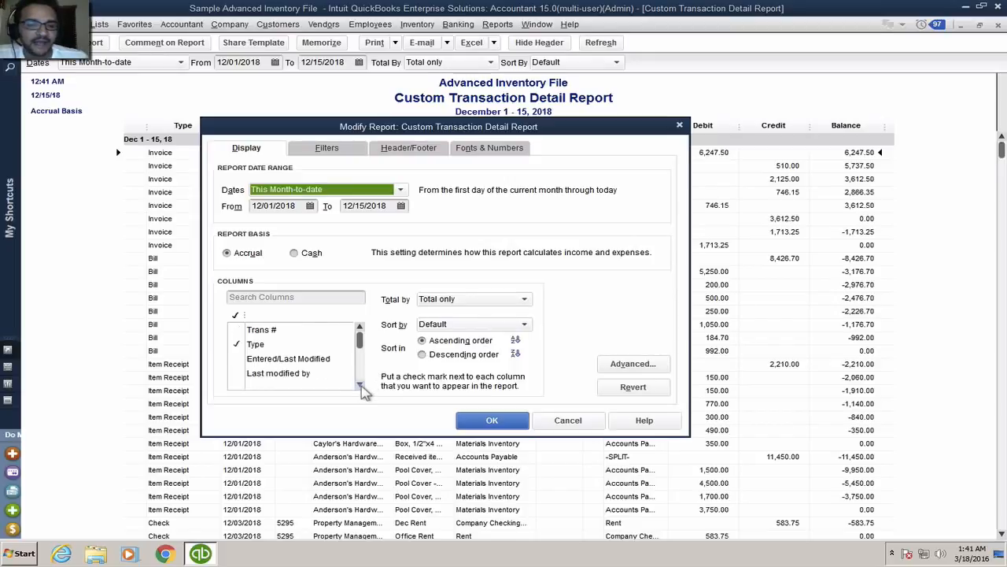
{"action": "scroll", "scroll_direction": "down", "scroll_amount": 3}
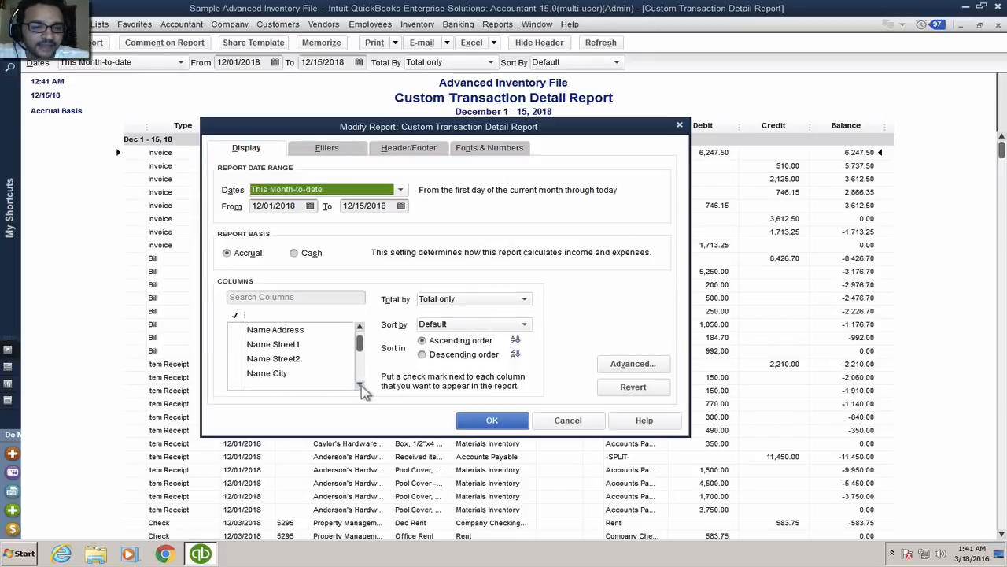
{"action": "scroll", "scroll_direction": "down", "scroll_amount": 3}
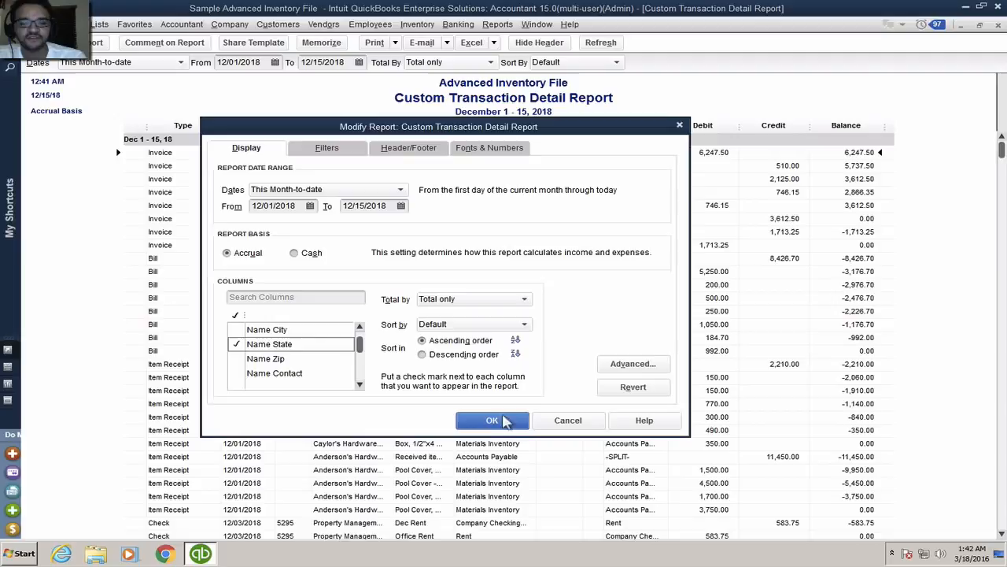
{"action": "left_click", "coordinate": [492, 420]}
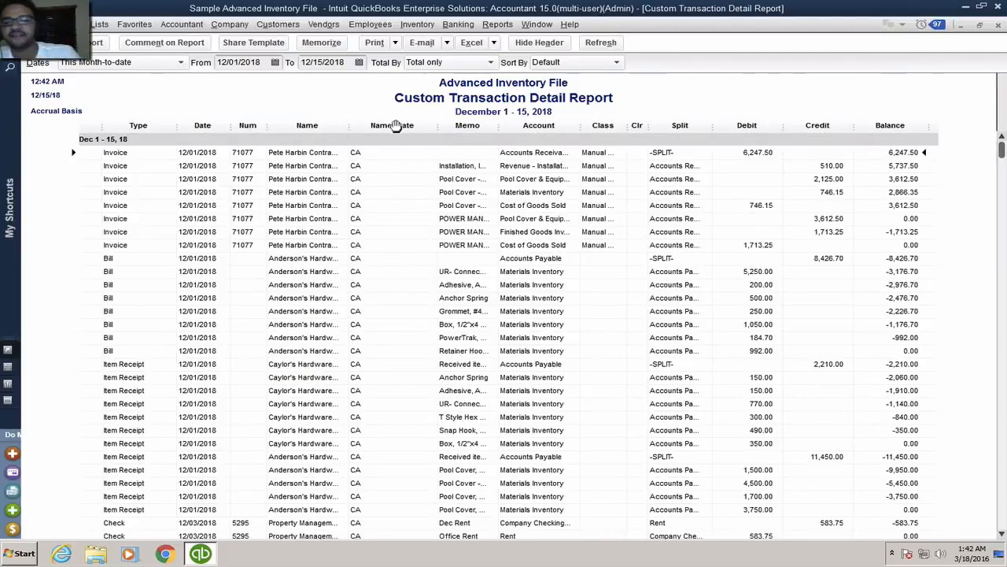
{"action": "mouse_move", "coordinate": [388, 125]}
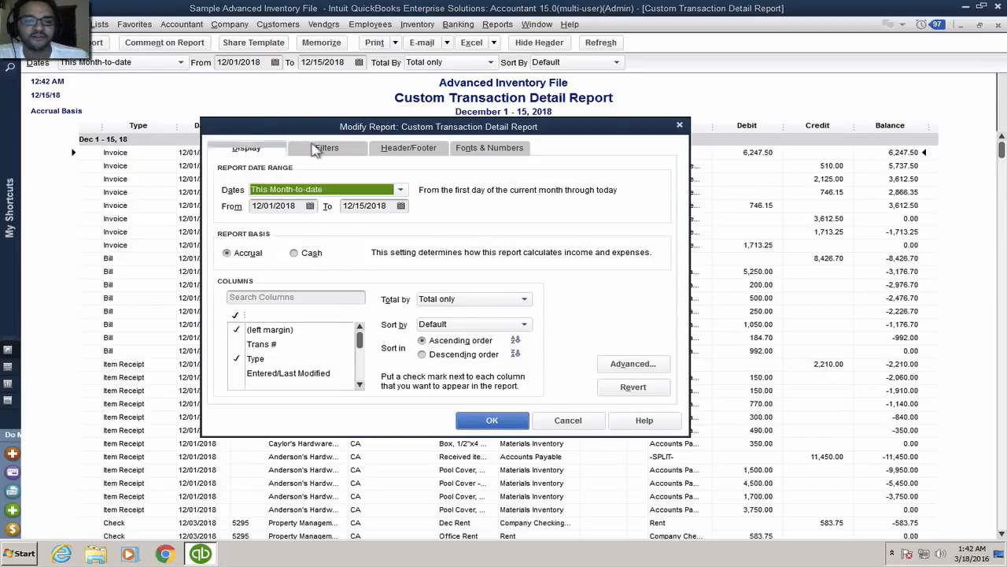
- Filter the Custom Transaction Detail Report to Name State MI
{"action": "left_click", "coordinate": [327, 147]}
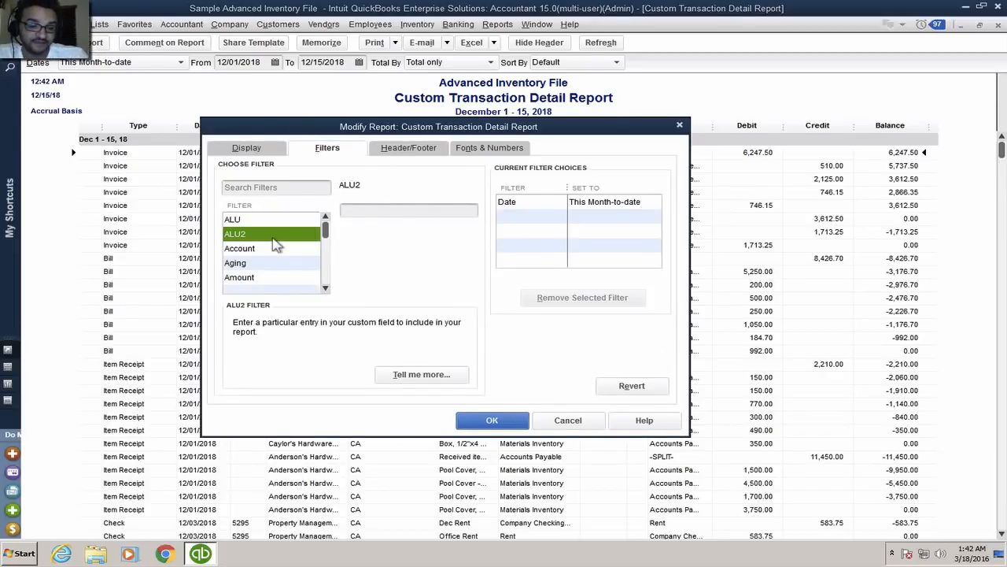
{"action": "left_click", "coordinate": [253, 248]}
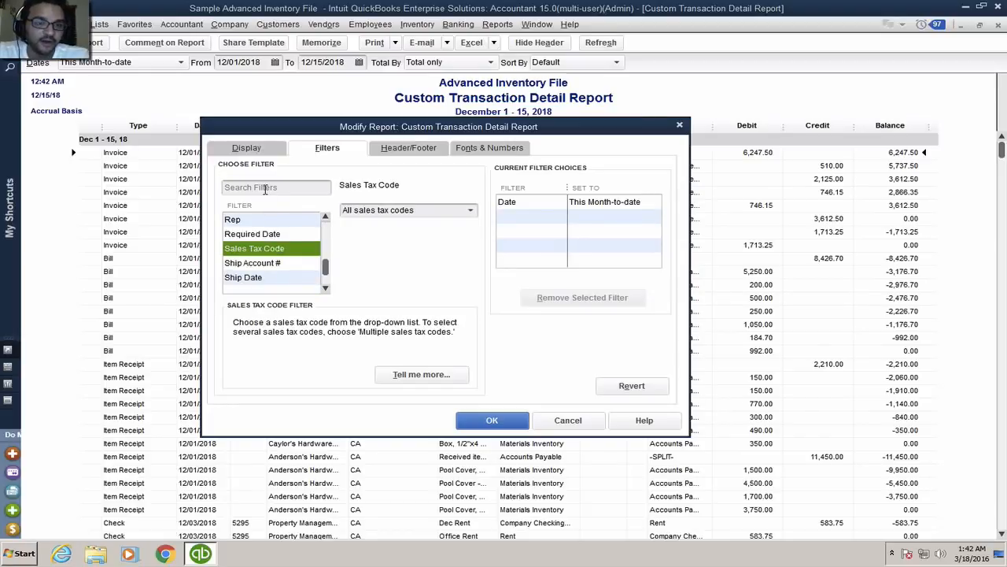
{"action": "type", "text": "state"}
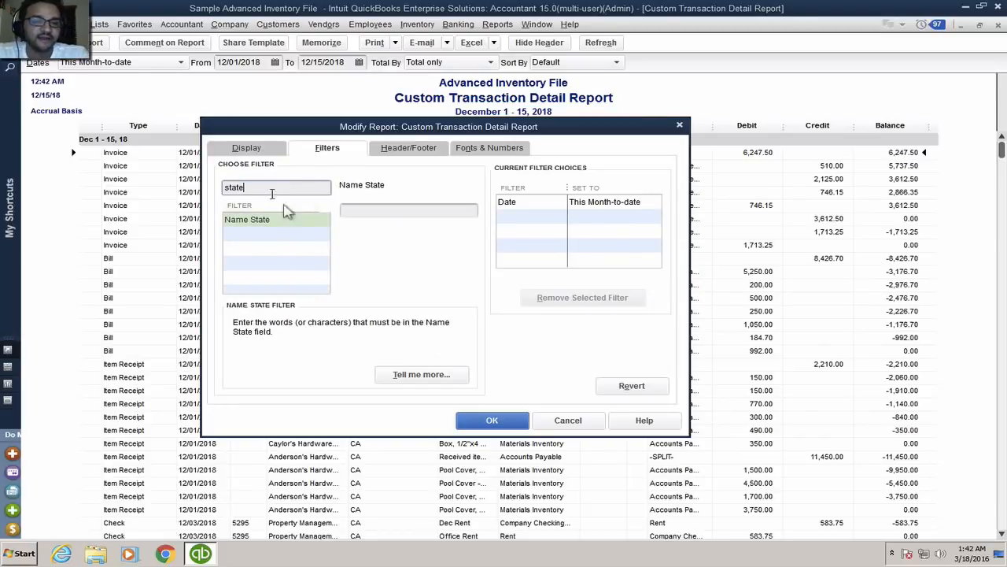
{"action": "type", "text": "CA"}
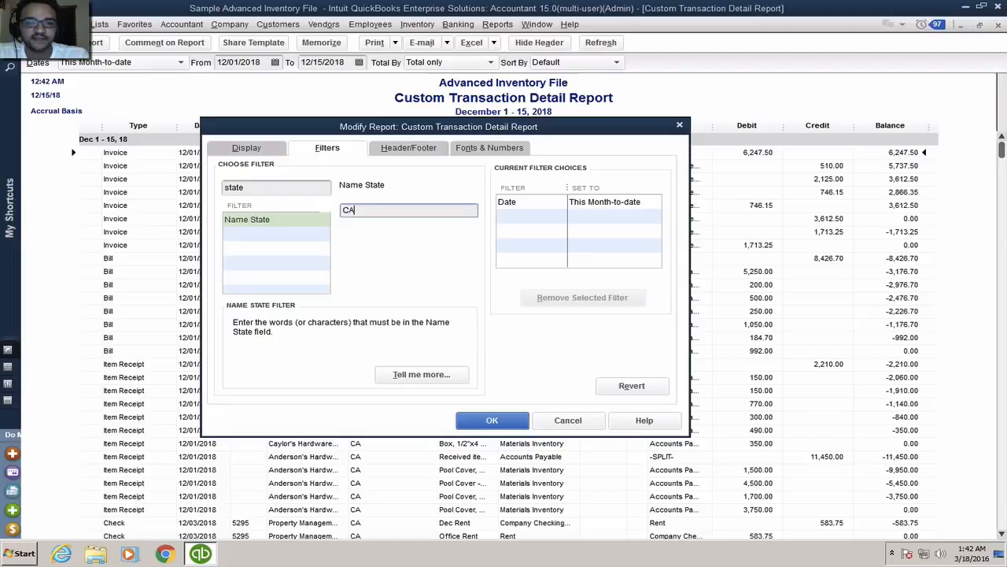
{"action": "left_click_drag", "start_coordinate": [438, 126], "coordinate": [750, 163]}
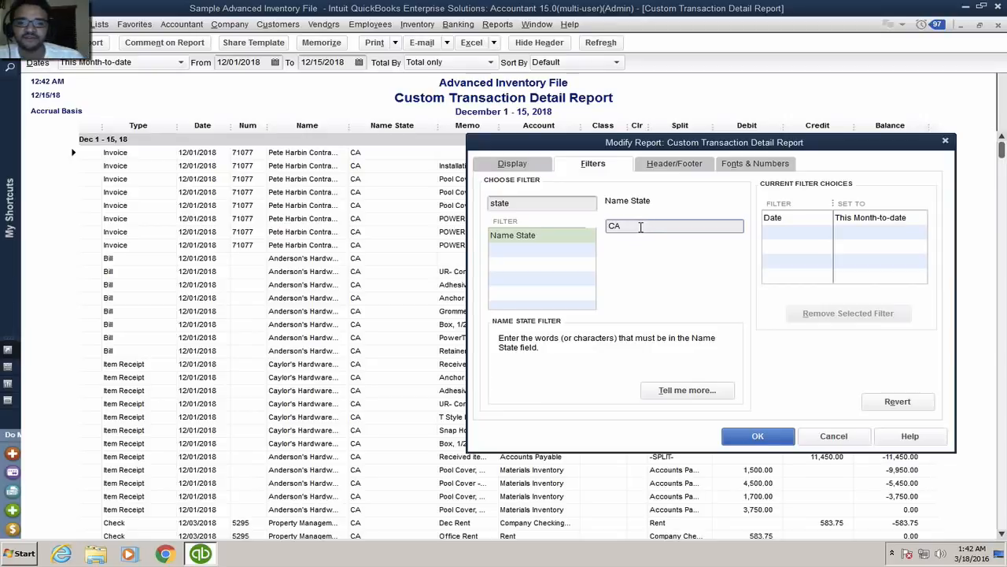
{"action": "type", "text": "M"}
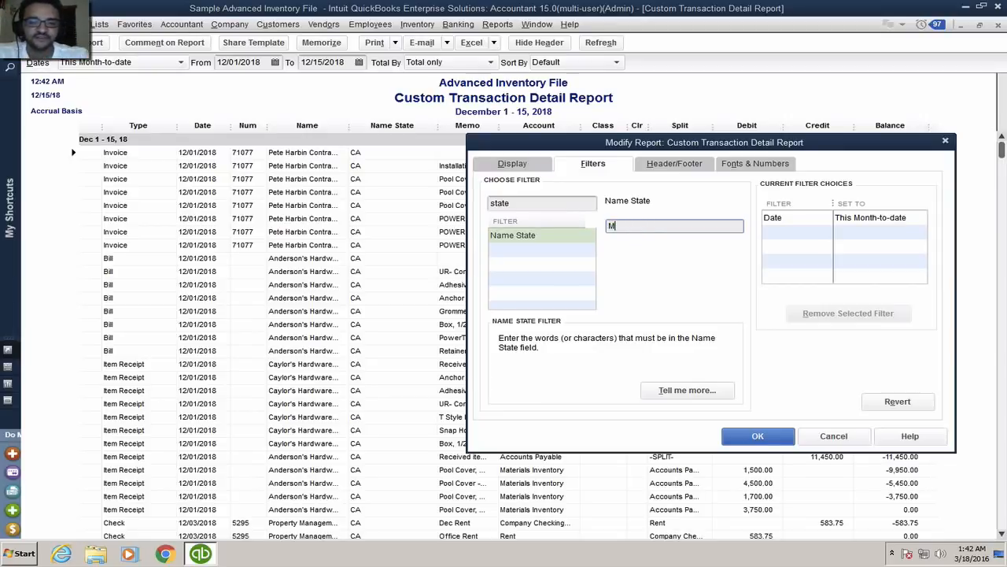
{"action": "left_click", "coordinate": [758, 435]}
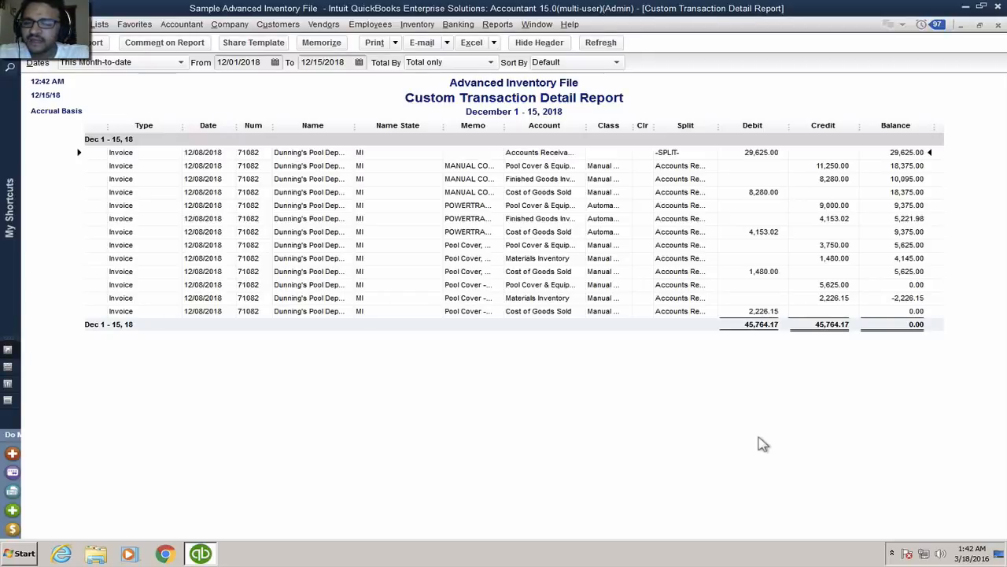
{"action": "mouse_move", "coordinate": [571, 220]}
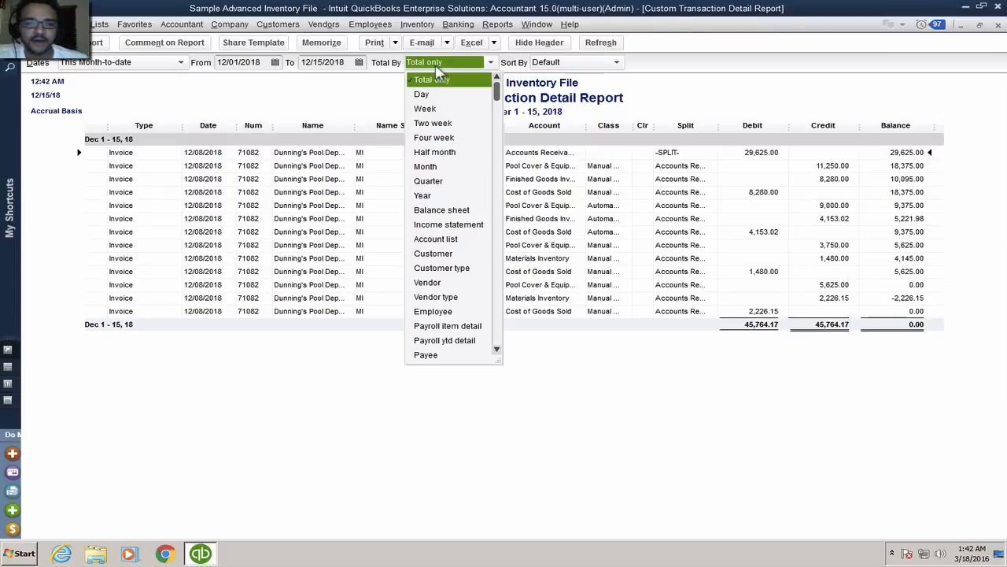
- Total the MI report by customer instead of by account
{"action": "left_click", "coordinate": [435, 239]}
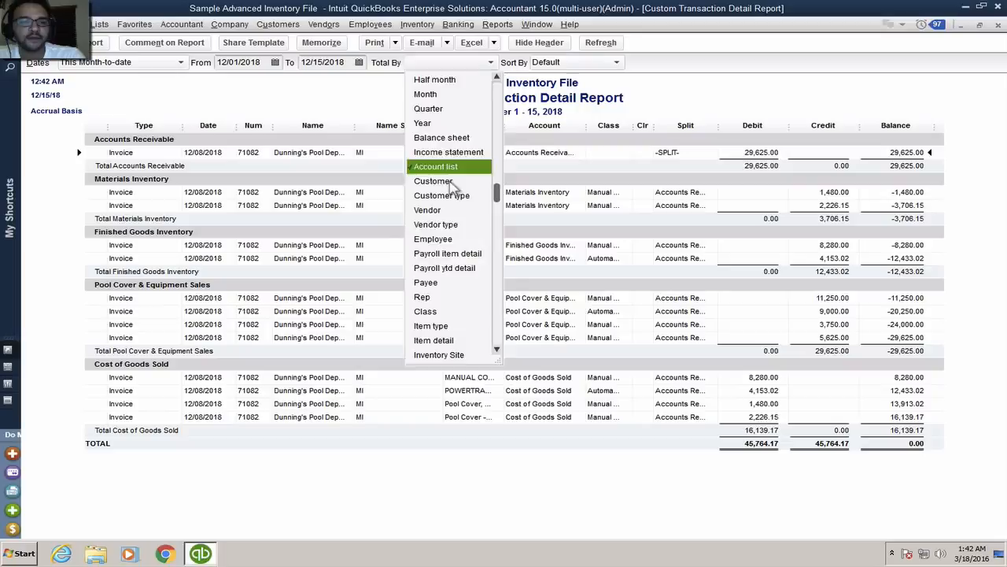
{"action": "left_click", "coordinate": [431, 181]}
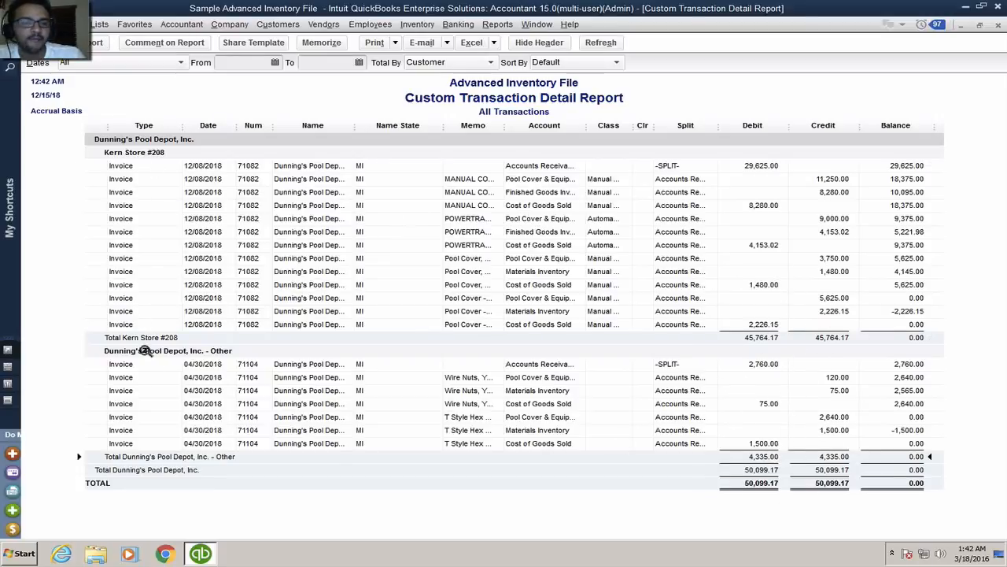
{"action": "mouse_move", "coordinate": [195, 357]}
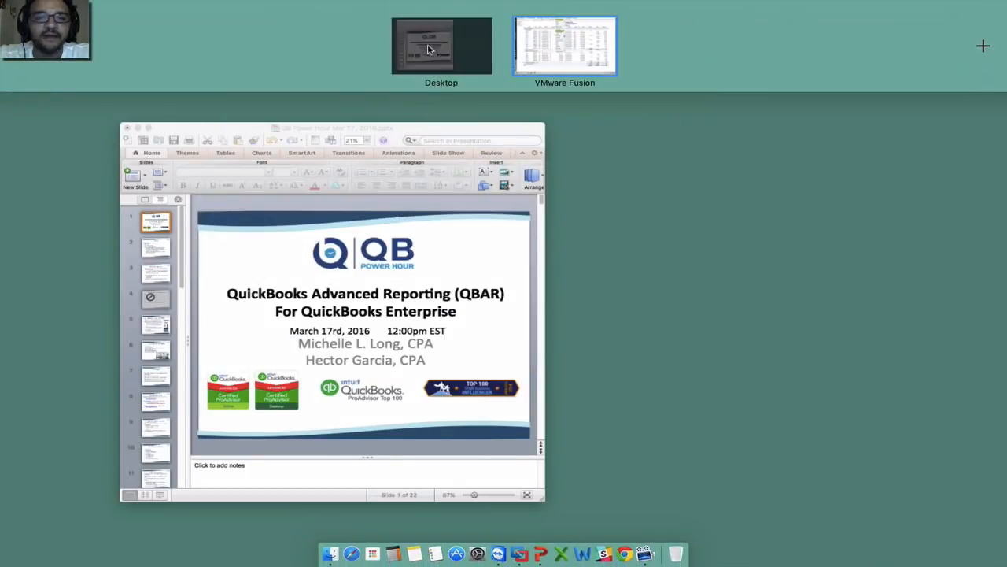
- Switch to the Desktop space showing the QuickBooks Advanced Reporting title slide
{"action": "left_click", "coordinate": [565, 45]}
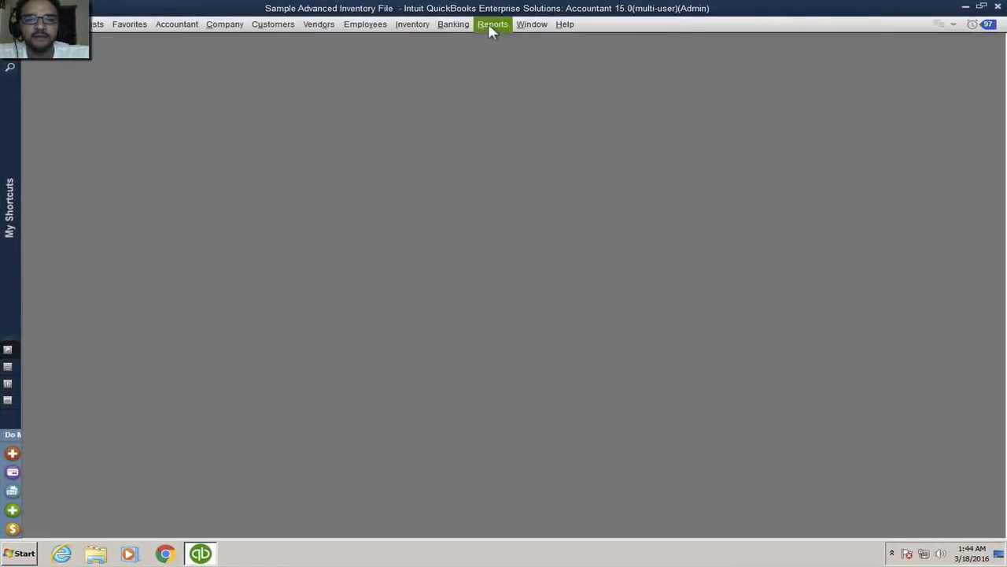
- Open the Sales by Customer Summary with weekly columns and bring up Customize Report
{"action": "left_click", "coordinate": [493, 23]}
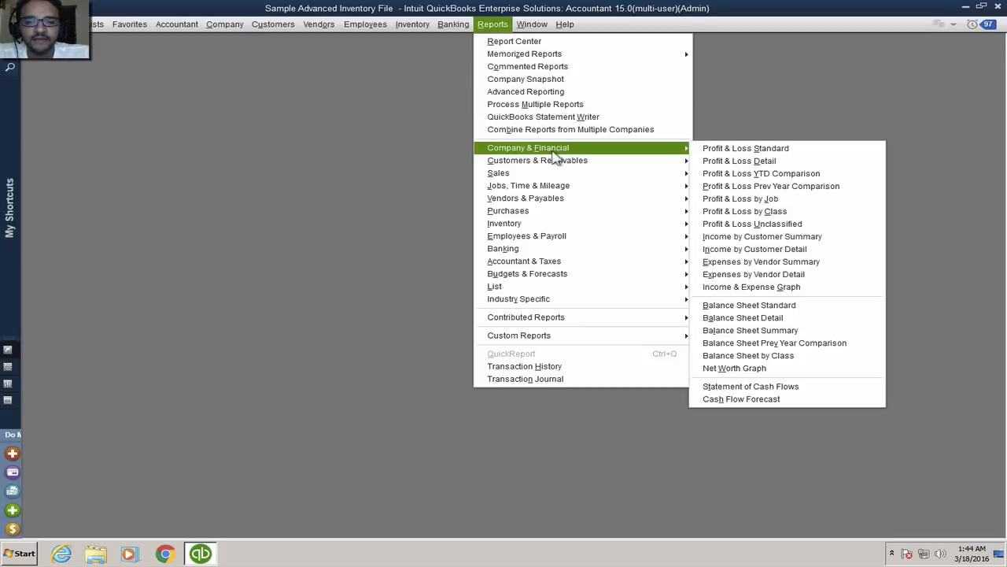
{"action": "mouse_move", "coordinate": [537, 159]}
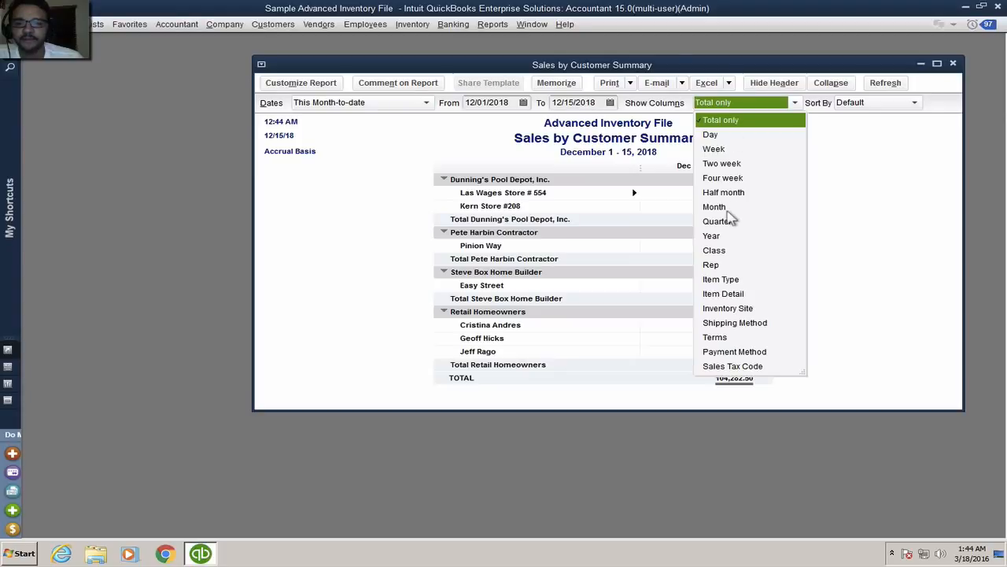
{"action": "left_click", "coordinate": [714, 148]}
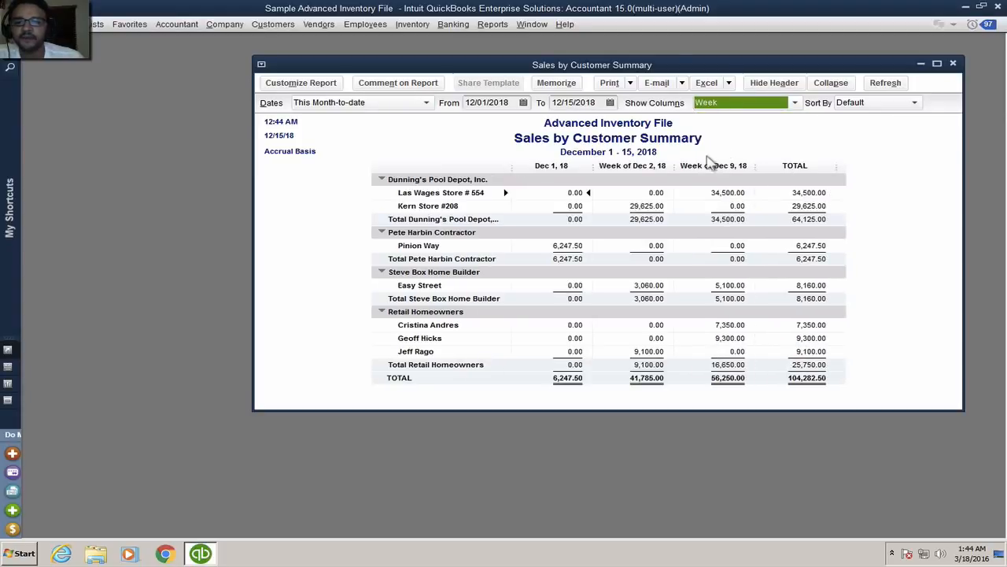
{"action": "mouse_move", "coordinate": [425, 185]}
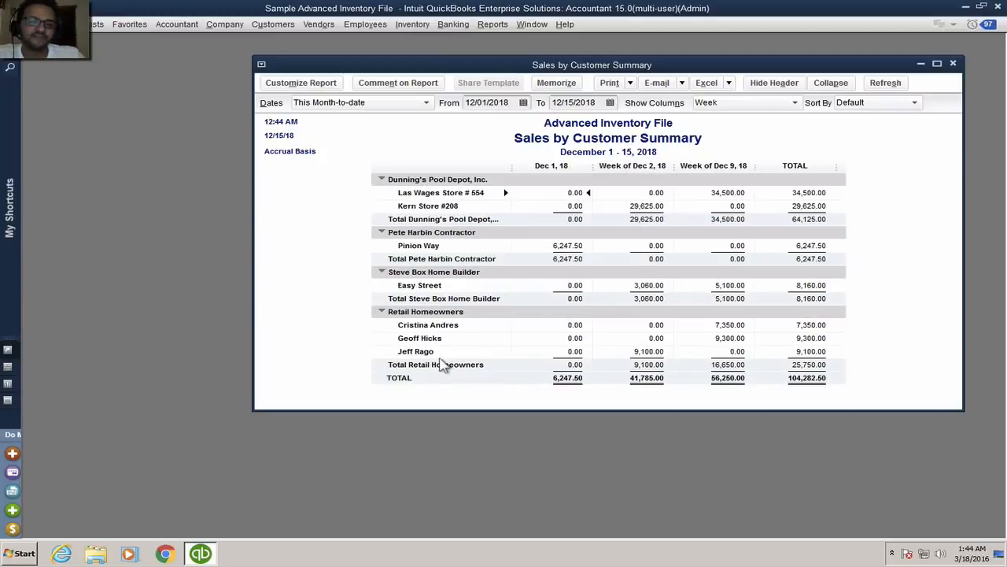
{"action": "mouse_move", "coordinate": [572, 282]}
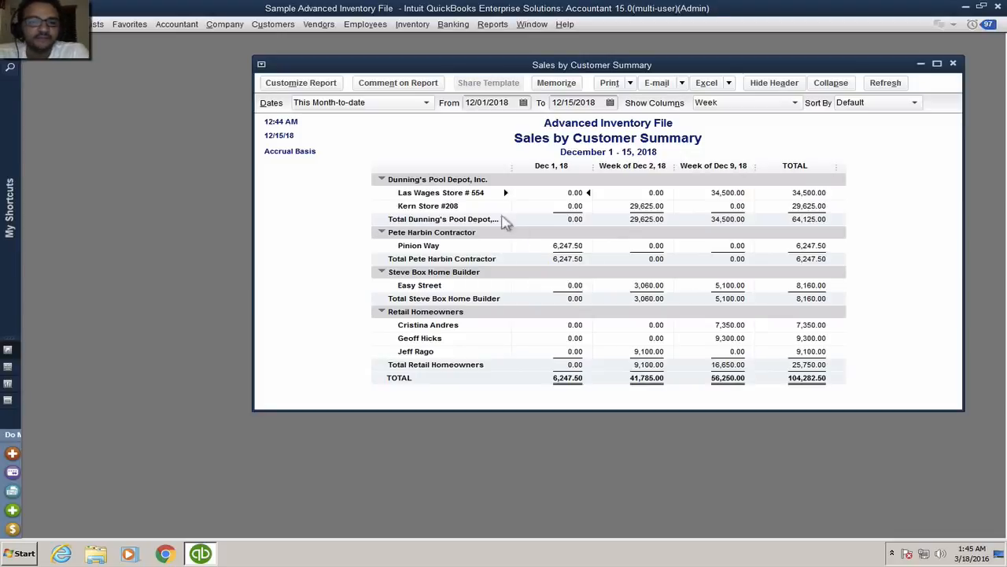
{"action": "left_click", "coordinate": [301, 82]}
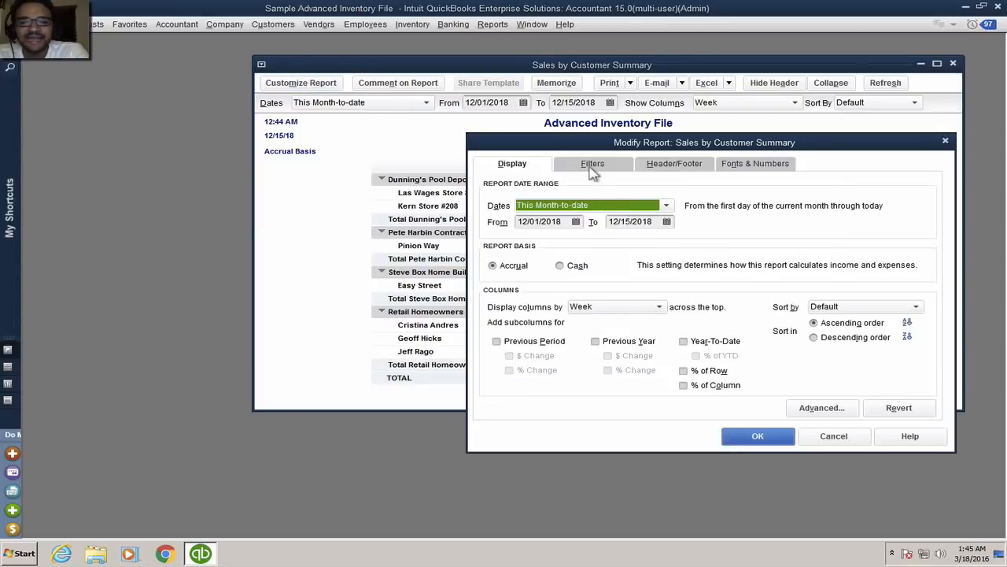
- Filter the Sales by Customer Summary to Name State MI
{"action": "left_click", "coordinate": [592, 163]}
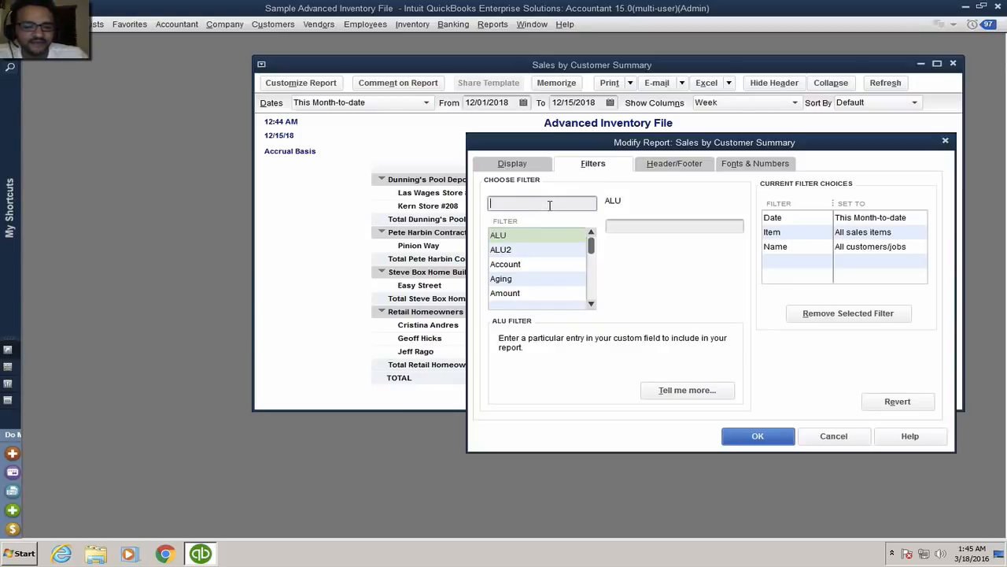
{"action": "type", "text": "state"}
{"action": "left_click", "coordinate": [674, 226]}
{"action": "type", "text": "MI"}
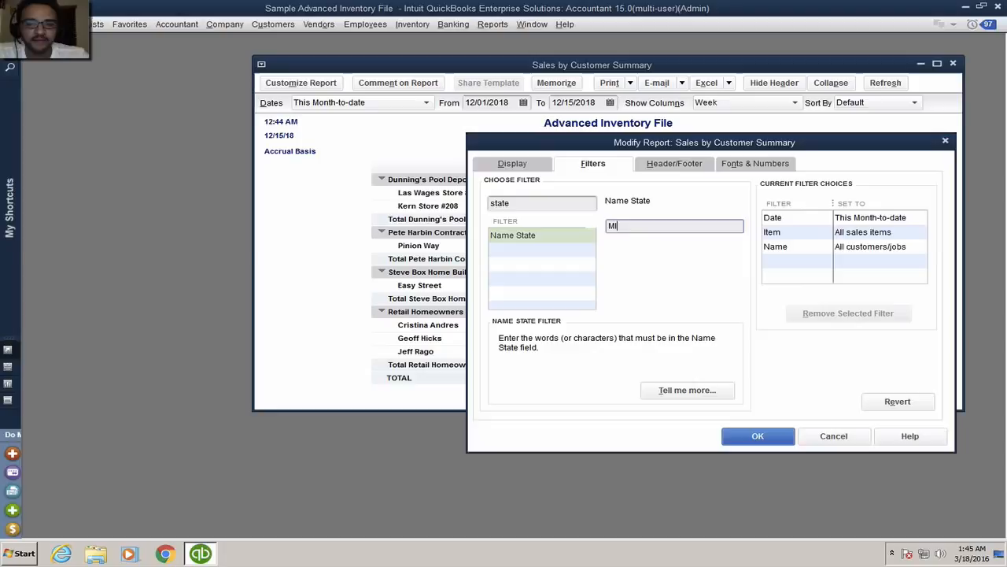
{"action": "left_click", "coordinate": [757, 436]}
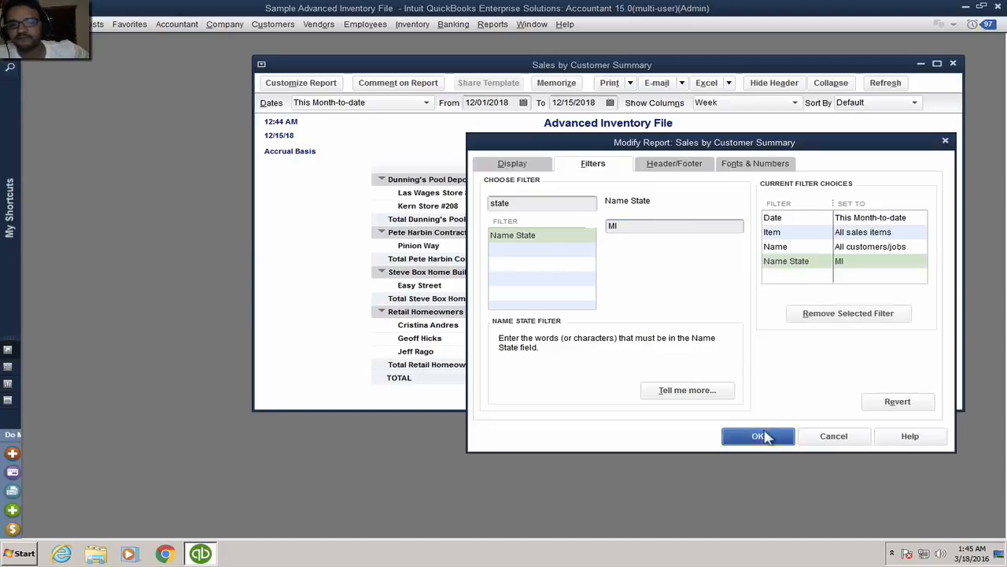
{"action": "left_click", "coordinate": [758, 436]}
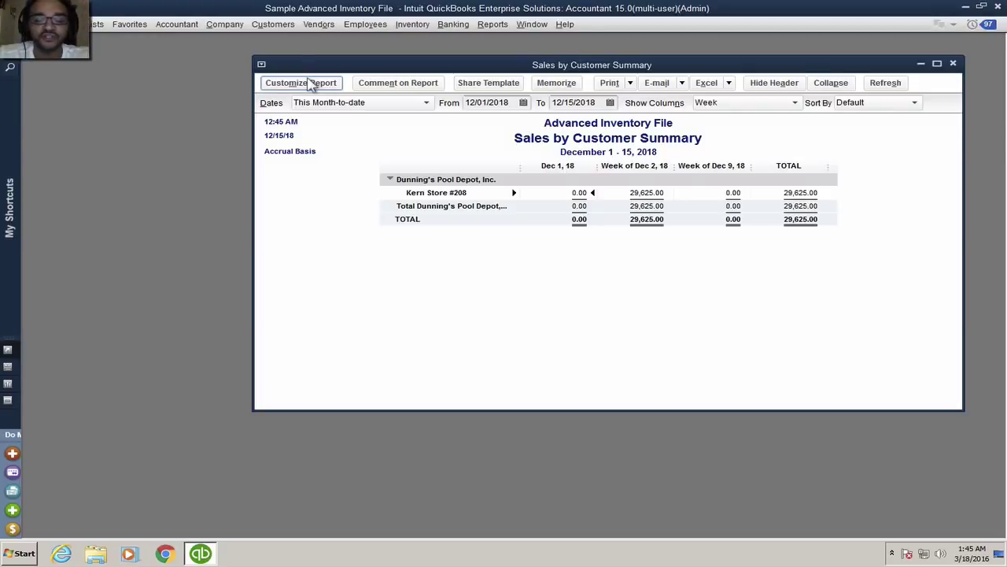
- Remove the Name State filter, restoring all customers totaling 104,282.50
{"action": "left_click", "coordinate": [300, 83]}
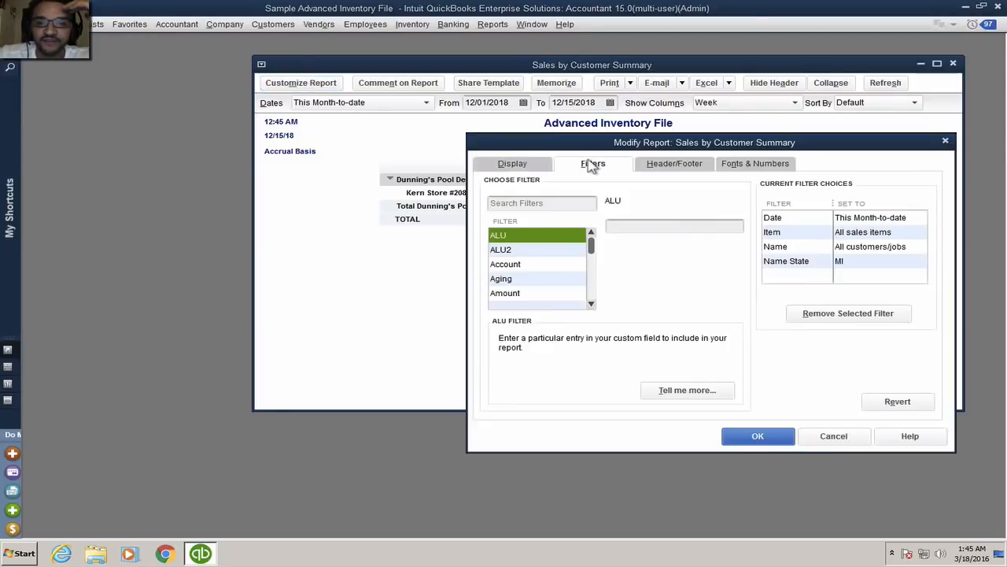
{"action": "left_click", "coordinate": [786, 260]}
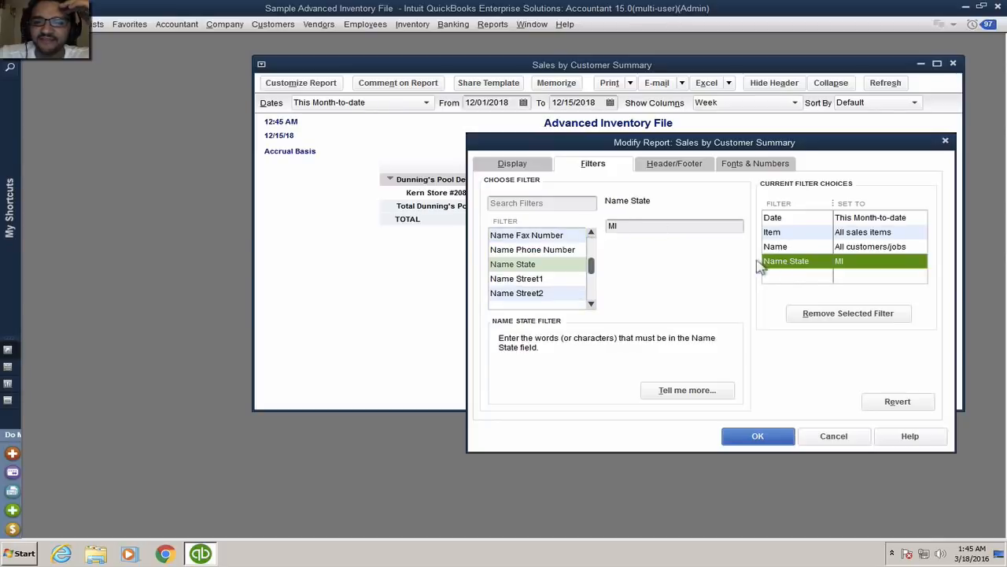
{"action": "left_click", "coordinate": [757, 436]}
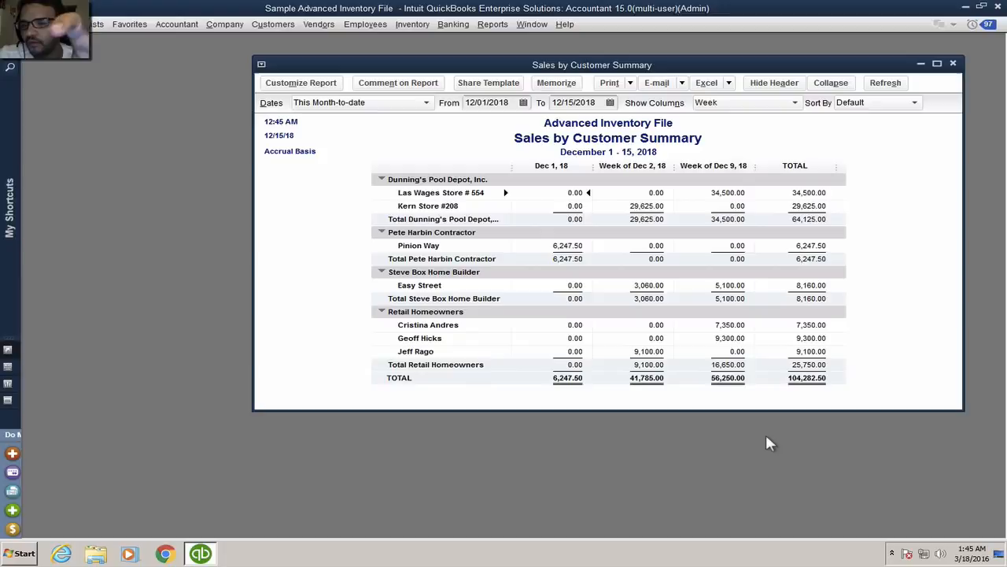
{"action": "mouse_move", "coordinate": [523, 265]}
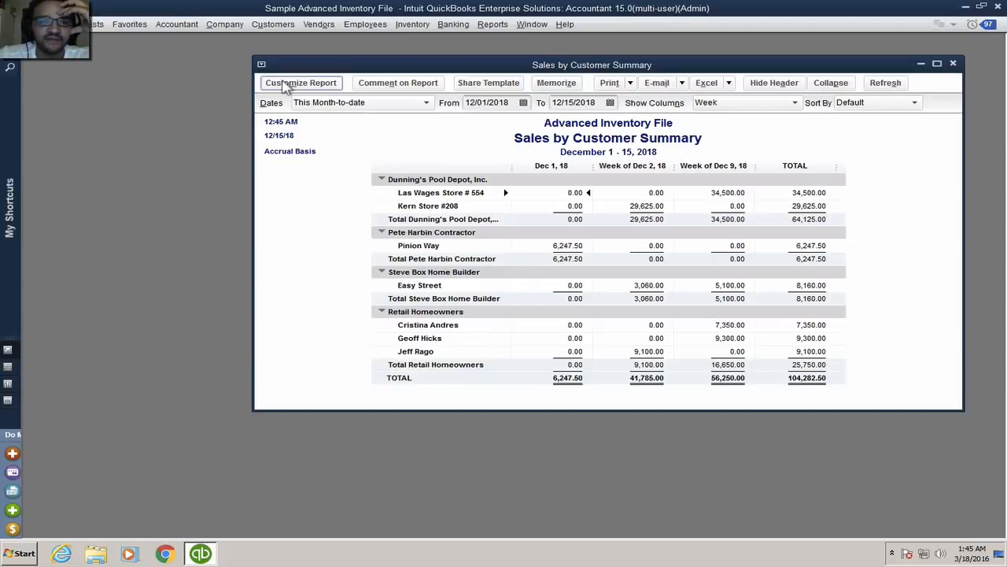
{"action": "left_click", "coordinate": [486, 24]}
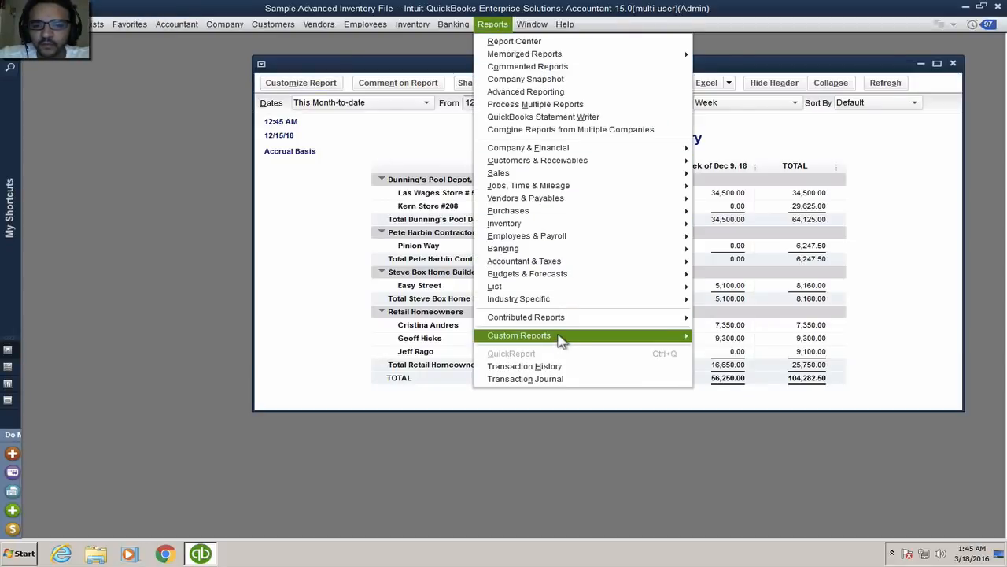
{"action": "mouse_move", "coordinate": [494, 287]}
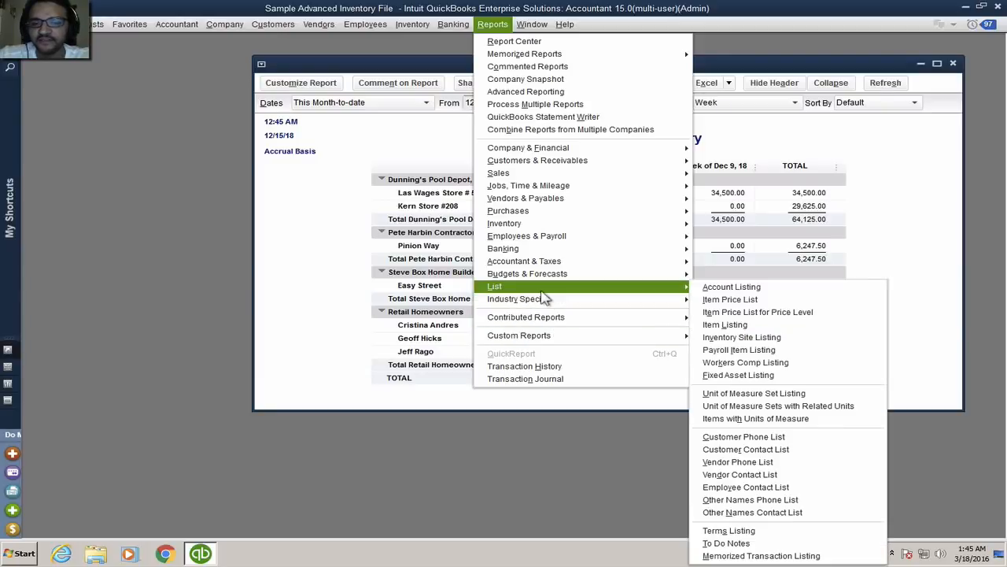
{"action": "mouse_move", "coordinate": [771, 419]}
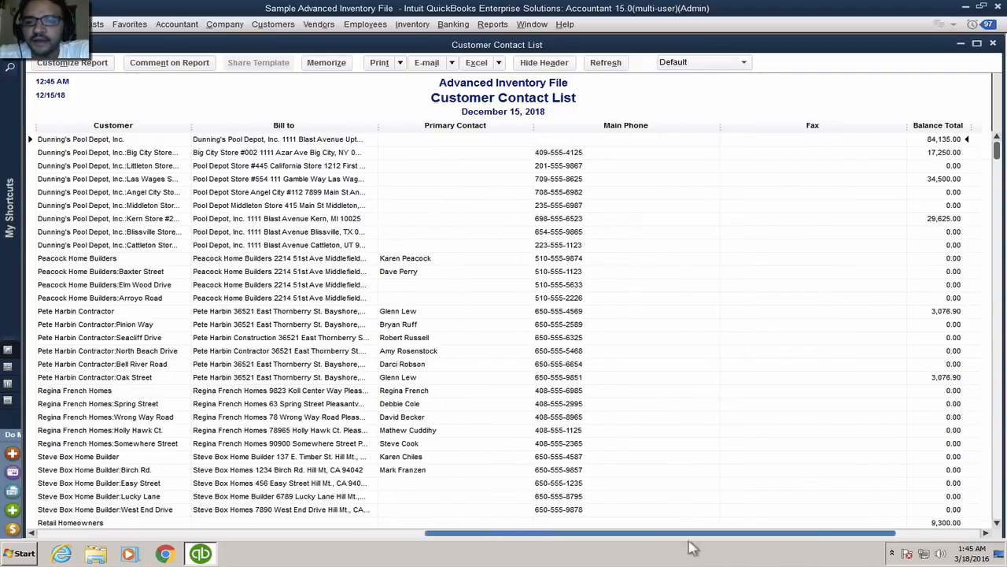
- Add a State column to the Customer Contact List and scroll to review it
{"action": "left_click", "coordinate": [78, 63]}
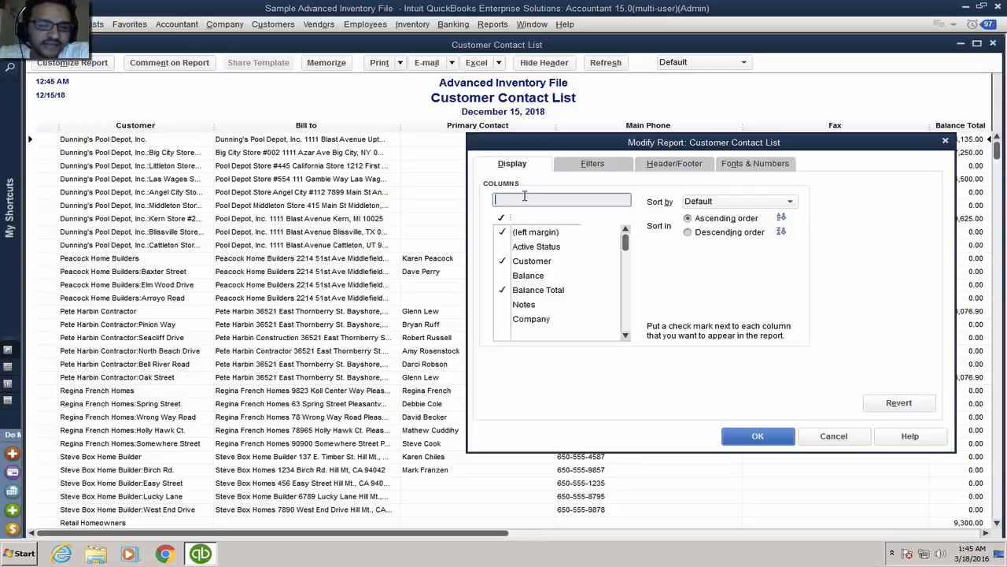
{"action": "type", "text": "state"}
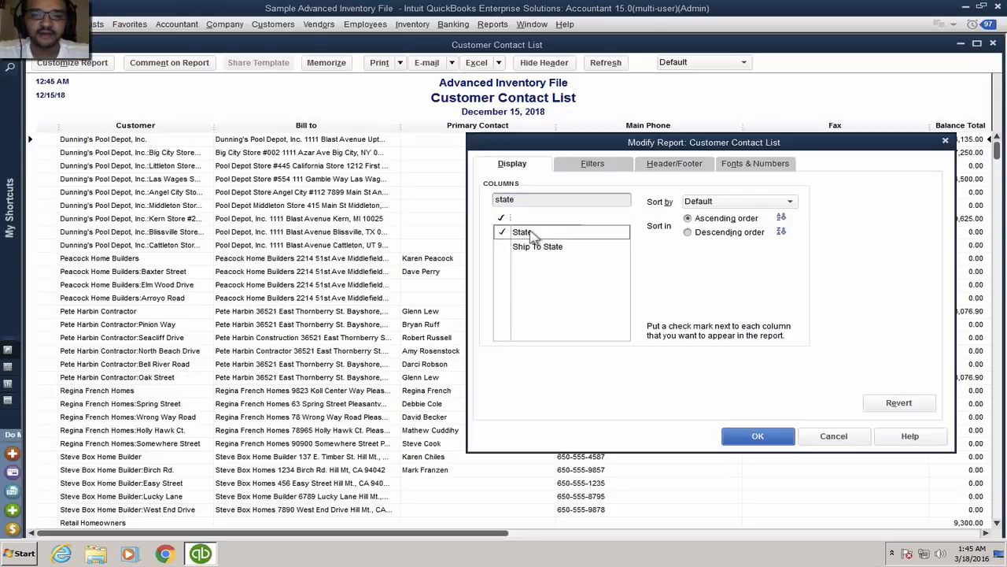
{"action": "left_click", "coordinate": [758, 436]}
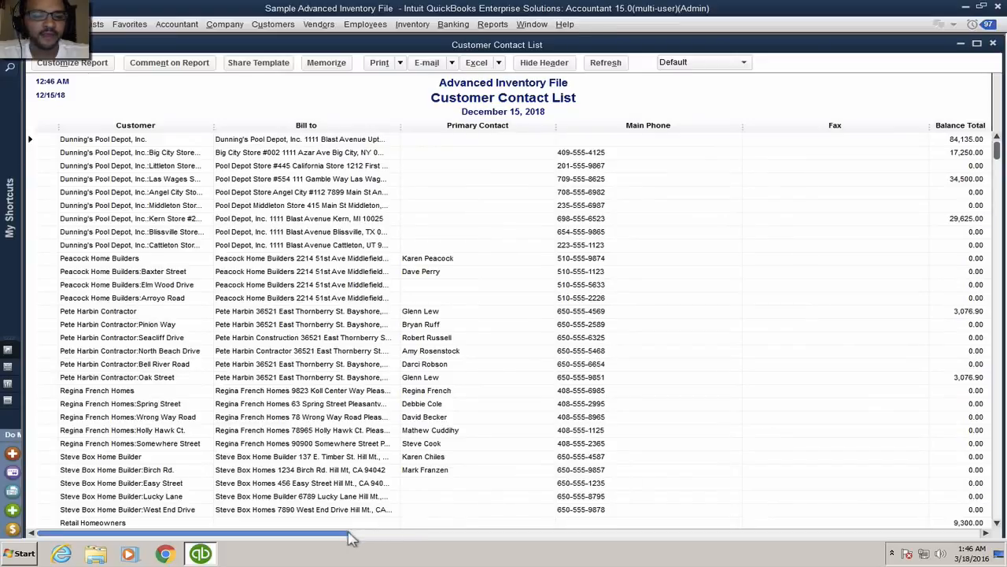
{"action": "scroll", "scroll_direction": "right", "scroll_amount": 3}
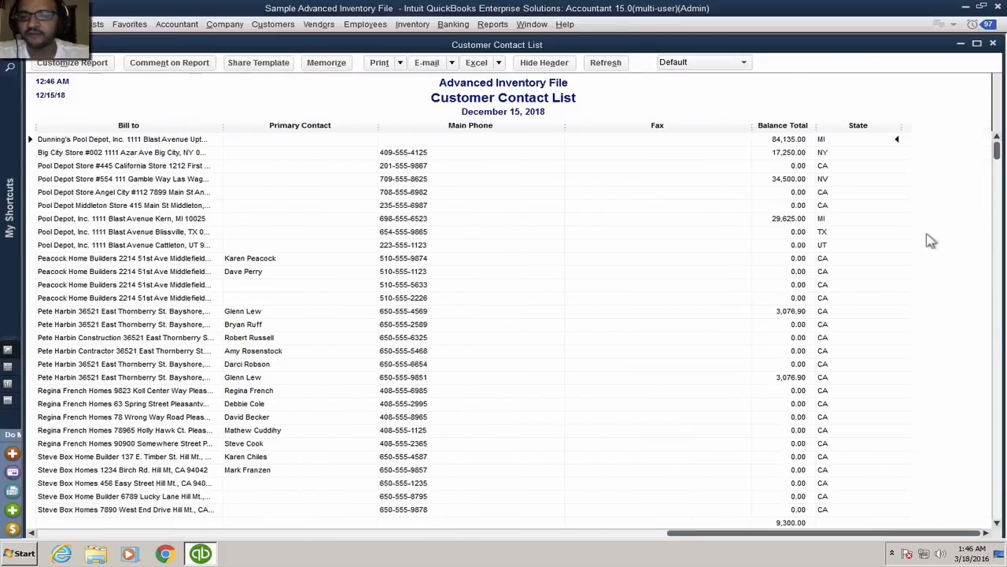
{"action": "scroll", "scroll_direction": "down", "scroll_amount": 3}
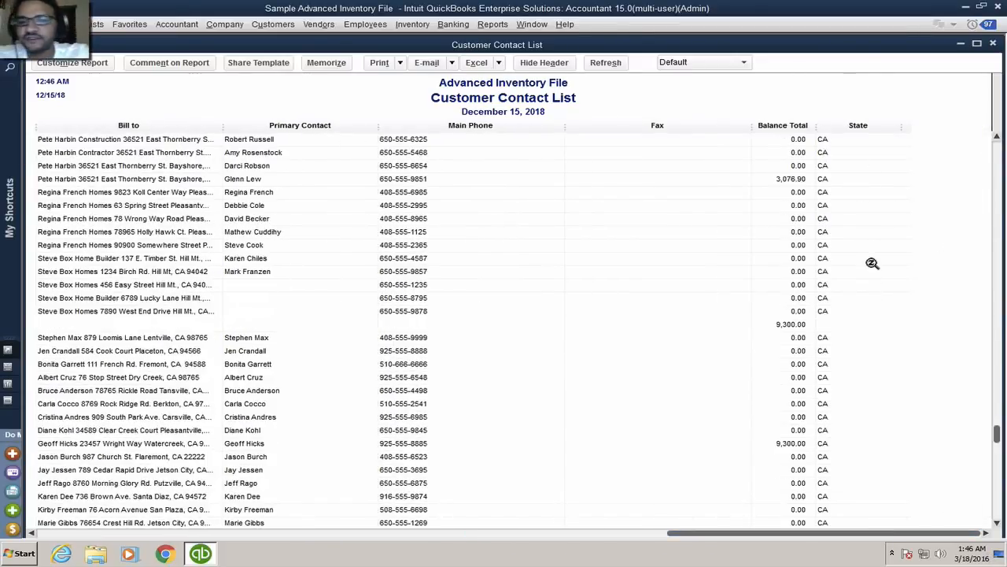
{"action": "scroll", "scroll_direction": "up", "scroll_amount": 3}
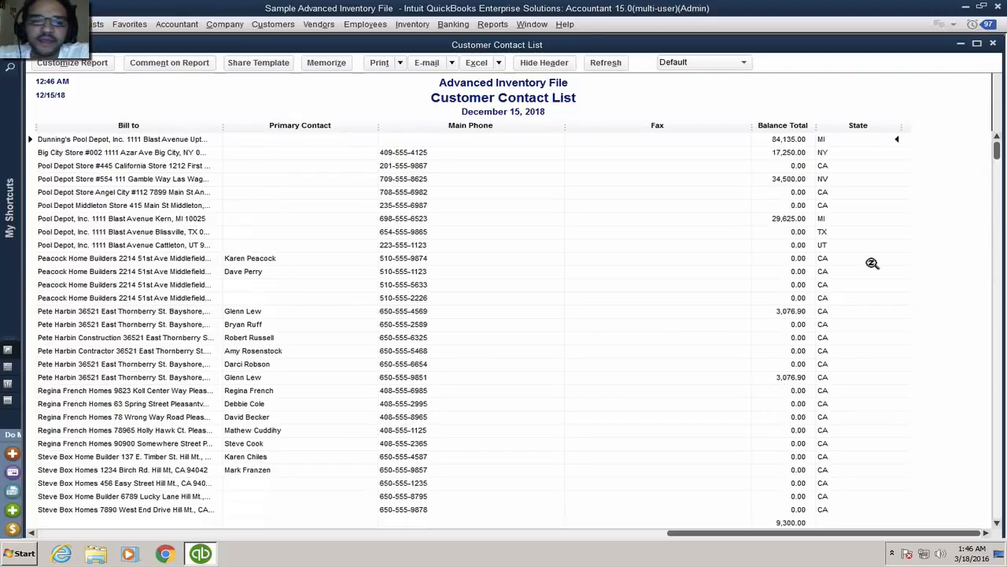
{"action": "mouse_move", "coordinate": [937, 107]}
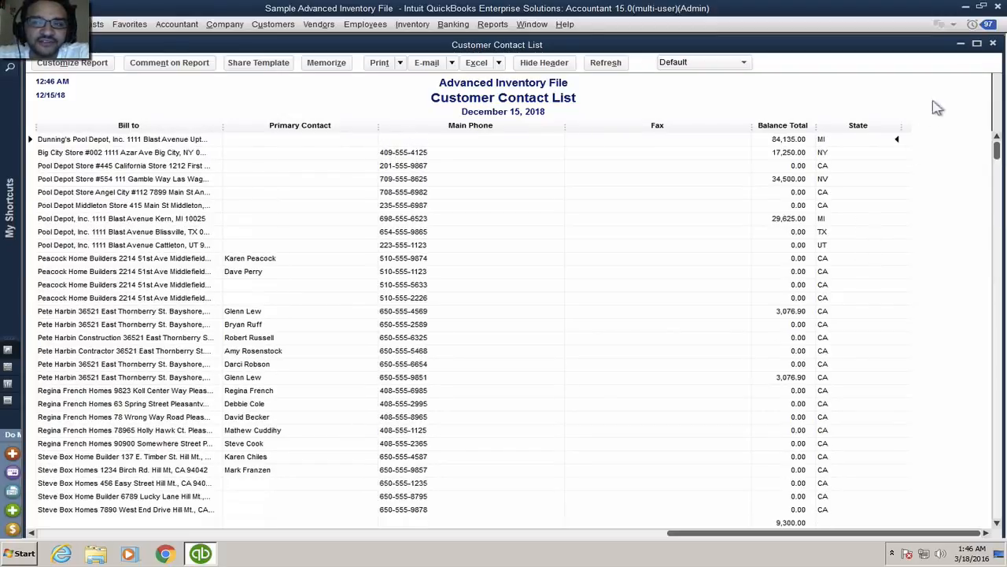
{"action": "left_click", "coordinate": [326, 63]}
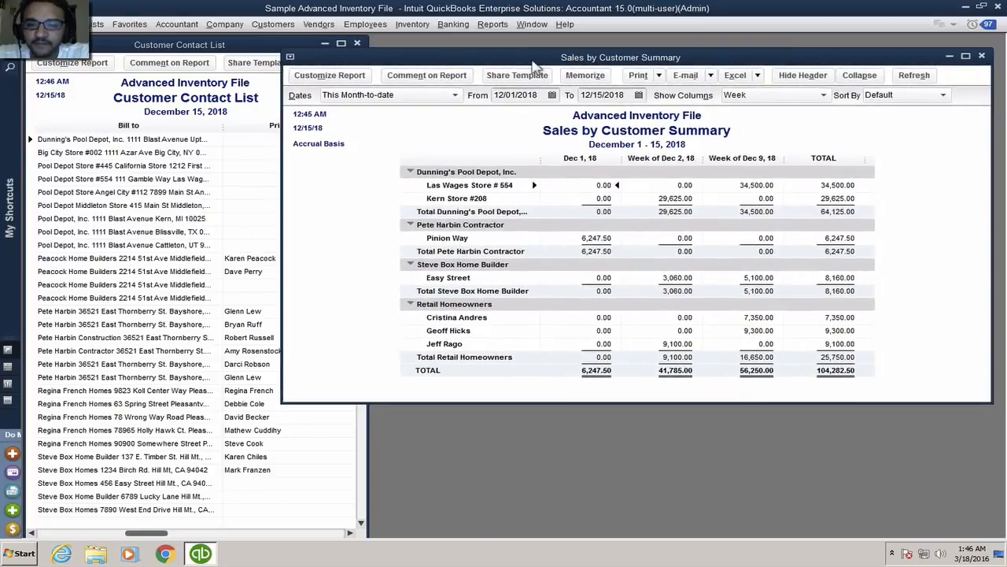
{"action": "mouse_move", "coordinate": [609, 293]}
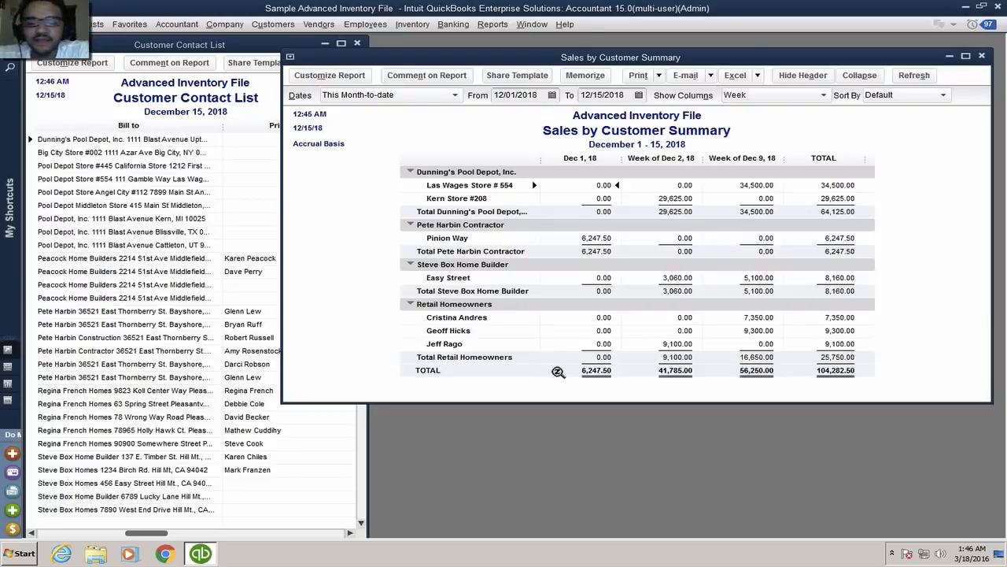
{"action": "mouse_move", "coordinate": [209, 95]}
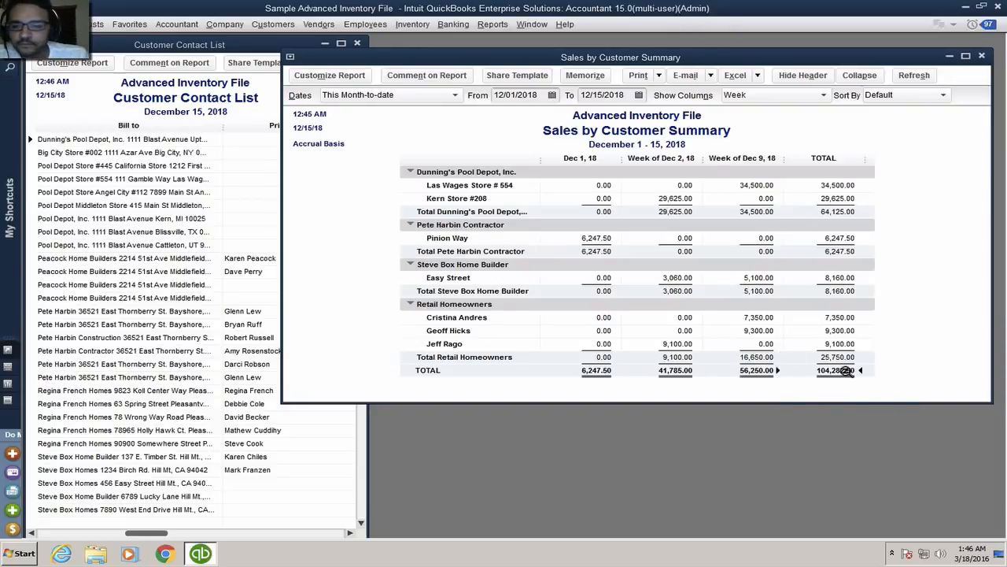
{"action": "mouse_move", "coordinate": [846, 376]}
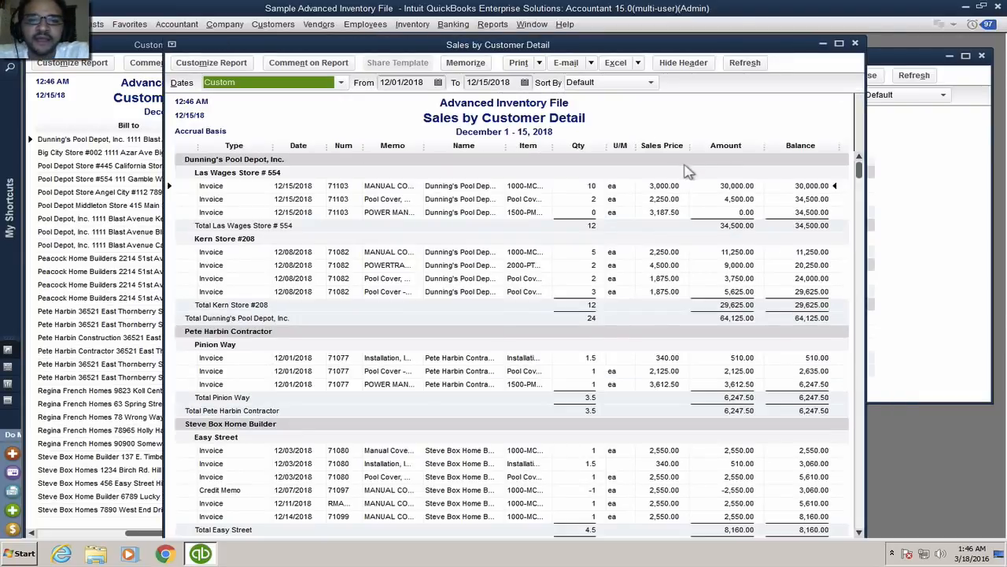
- Add a Name State column to the Sales by Customer Detail report
{"action": "scroll", "scroll_direction": "down", "scroll_amount": 3}
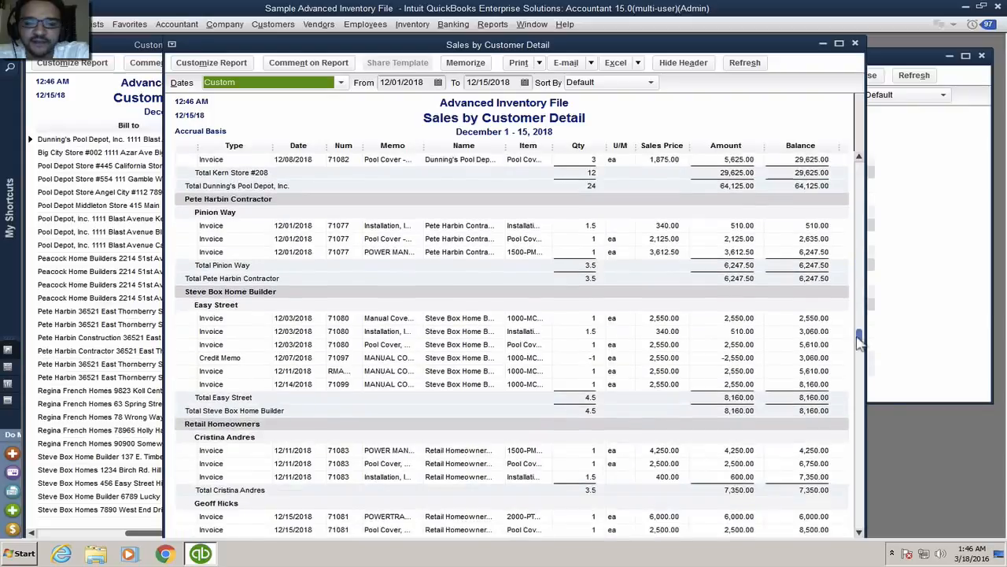
{"action": "scroll", "scroll_direction": "down", "scroll_amount": 3}
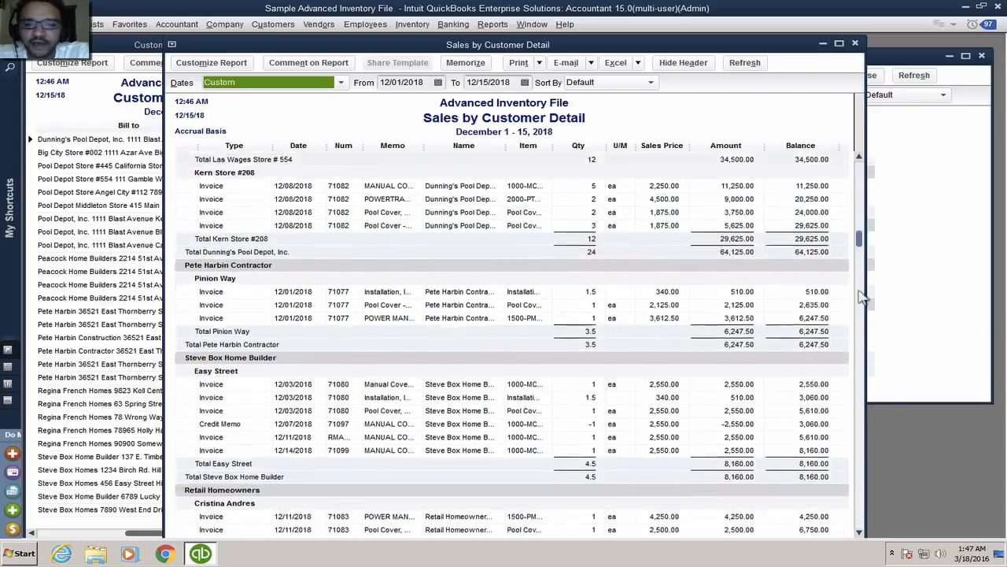
{"action": "scroll", "scroll_direction": "down", "scroll_amount": 3}
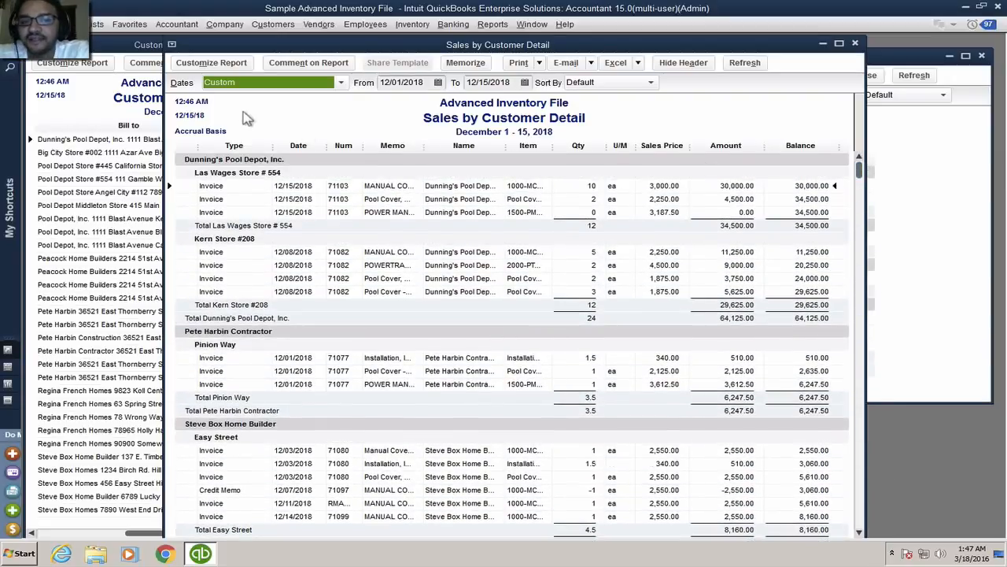
{"action": "left_click", "coordinate": [211, 62]}
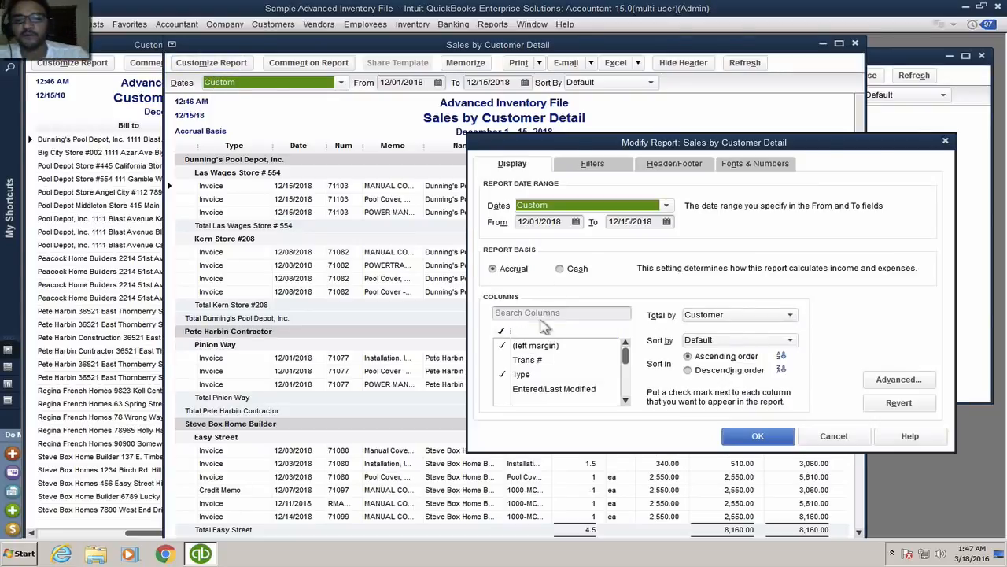
{"action": "type", "text": "state"}
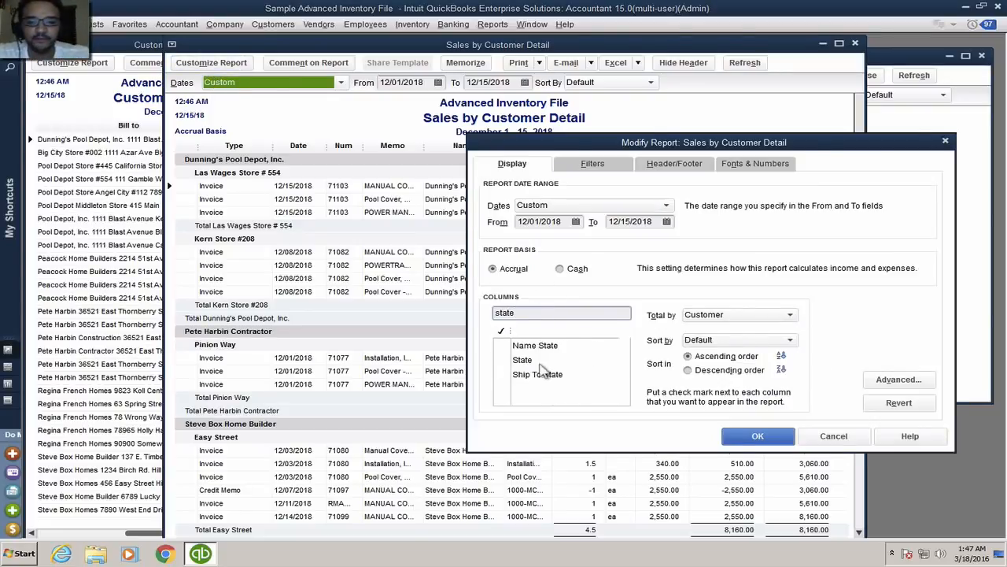
{"action": "left_click", "coordinate": [503, 345]}
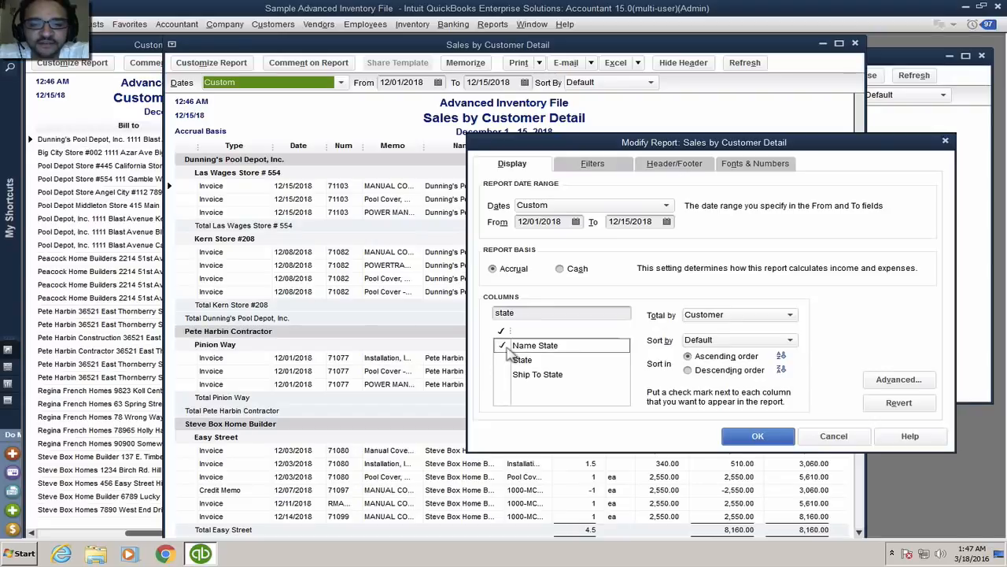
{"action": "left_click", "coordinate": [757, 436]}
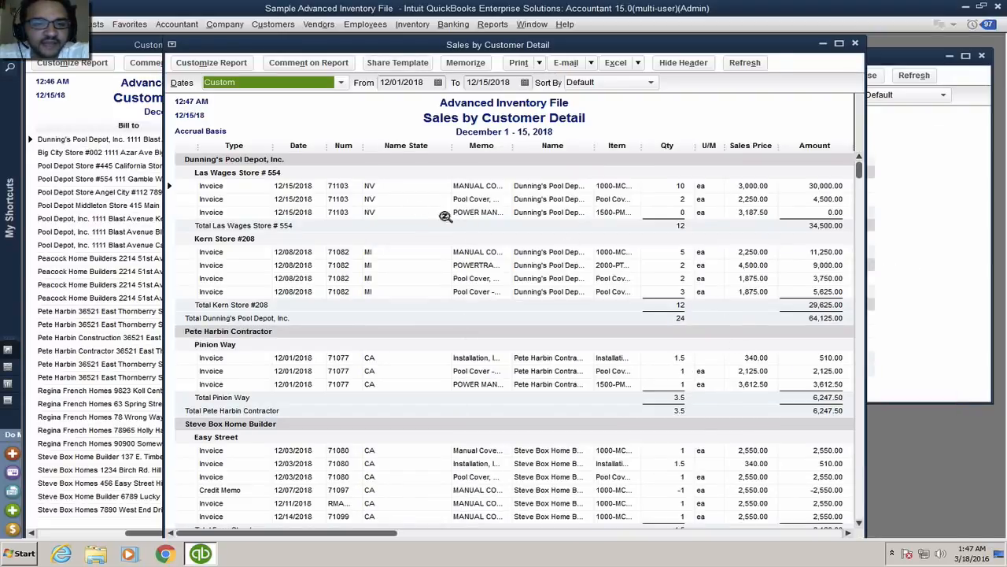
{"action": "mouse_move", "coordinate": [389, 263]}
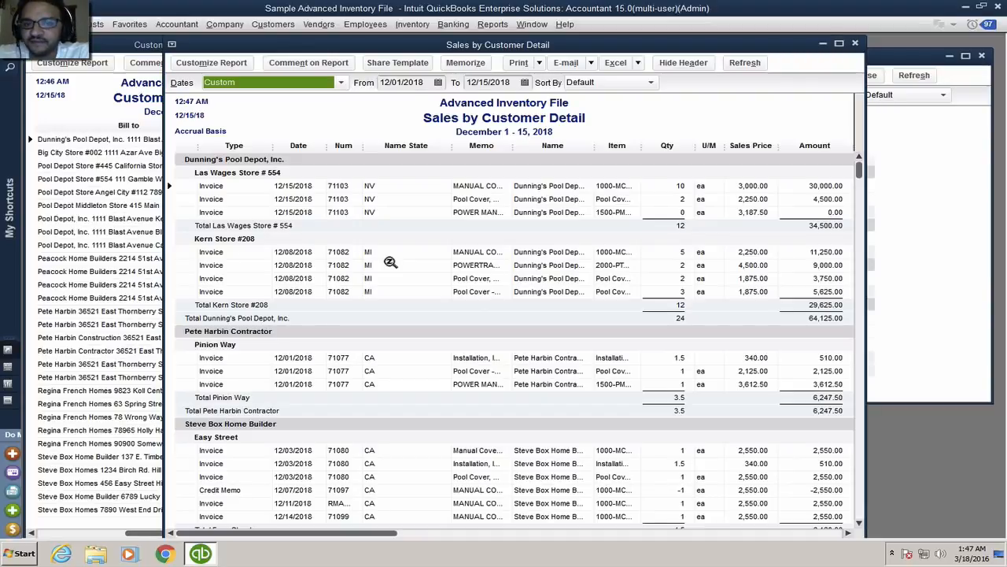
{"action": "mouse_move", "coordinate": [490, 181]}
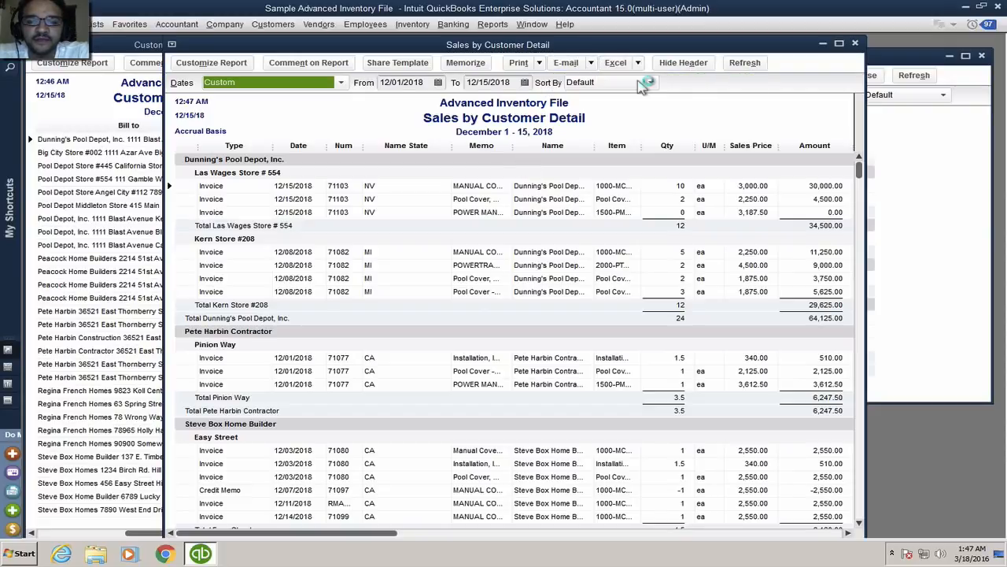
- Export the detail report to a new Excel sheet and delete heading and total rows
{"action": "left_click", "coordinate": [617, 62]}
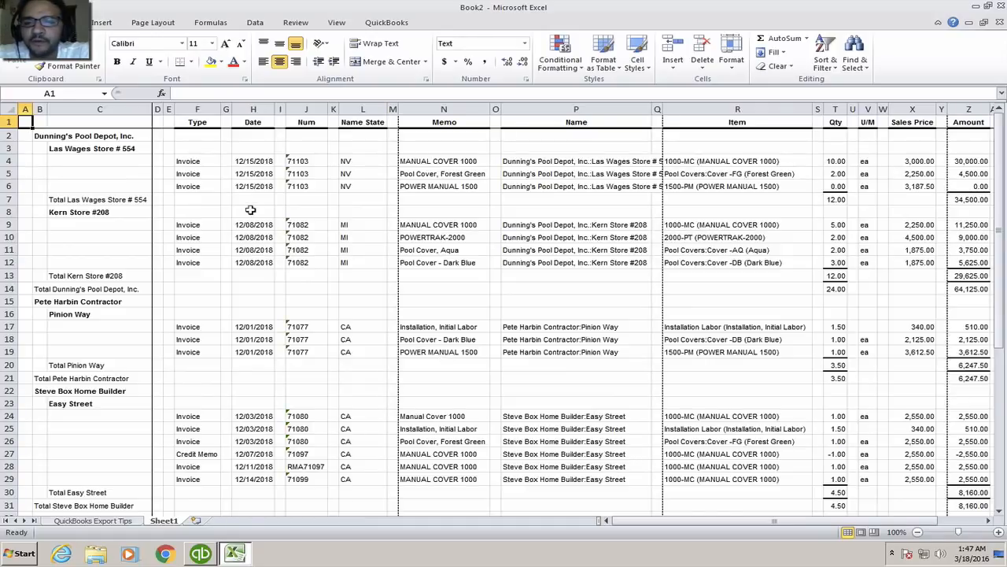
{"action": "mouse_move", "coordinate": [182, 204]}
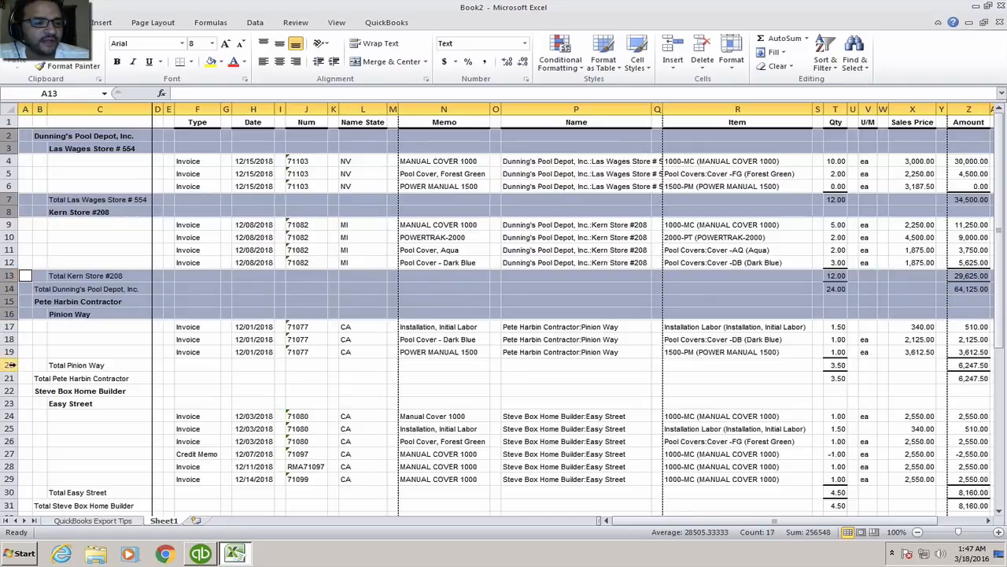
{"action": "scroll", "scroll_direction": "down", "scroll_amount": 3}
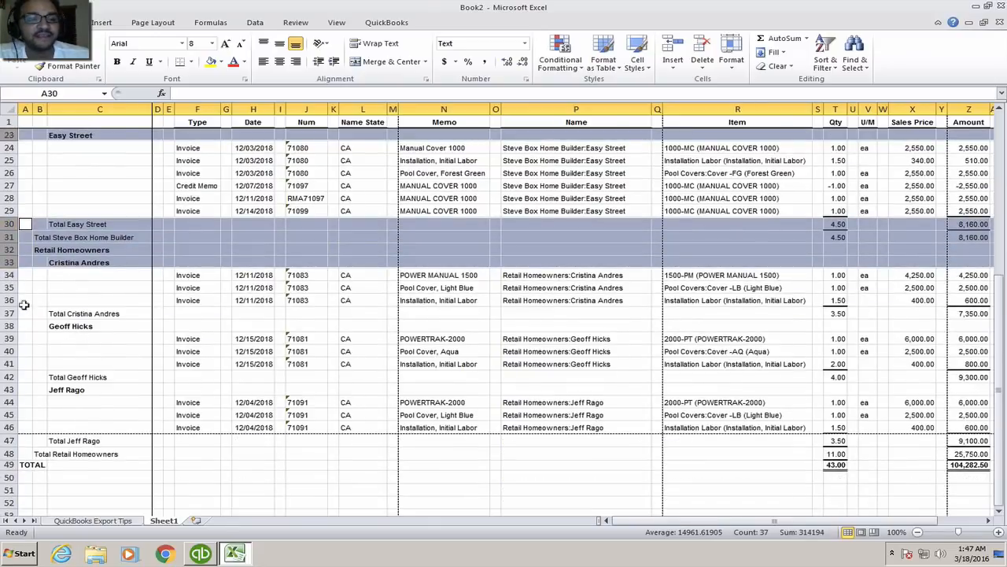
{"action": "left_click", "coordinate": [26, 314]}
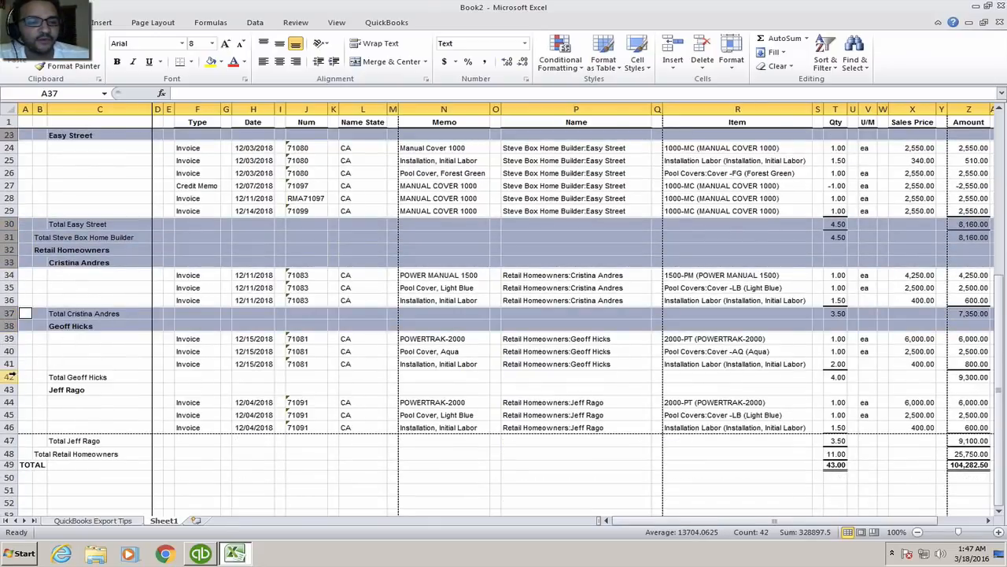
{"action": "left_click", "coordinate": [34, 377]}
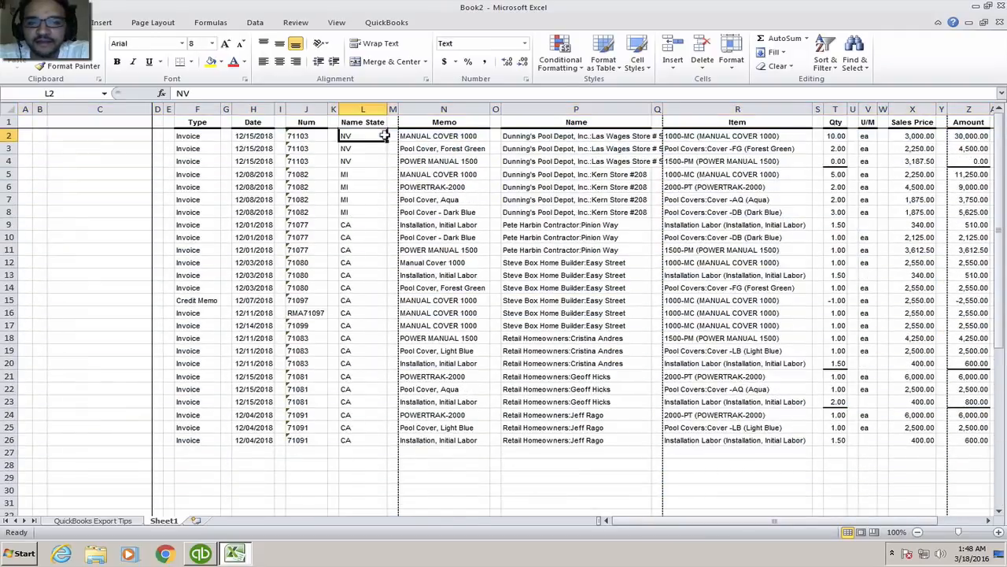
{"action": "mouse_move", "coordinate": [128, 126]}
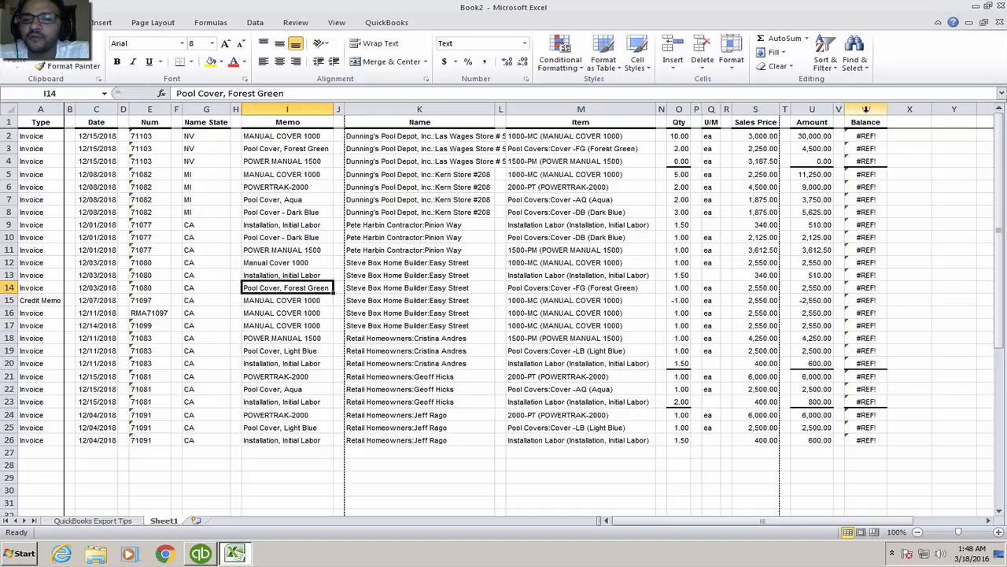
- Delete the #REF! Balance column and blank spacer columns, then select the data table
{"action": "left_click", "coordinate": [873, 109]}
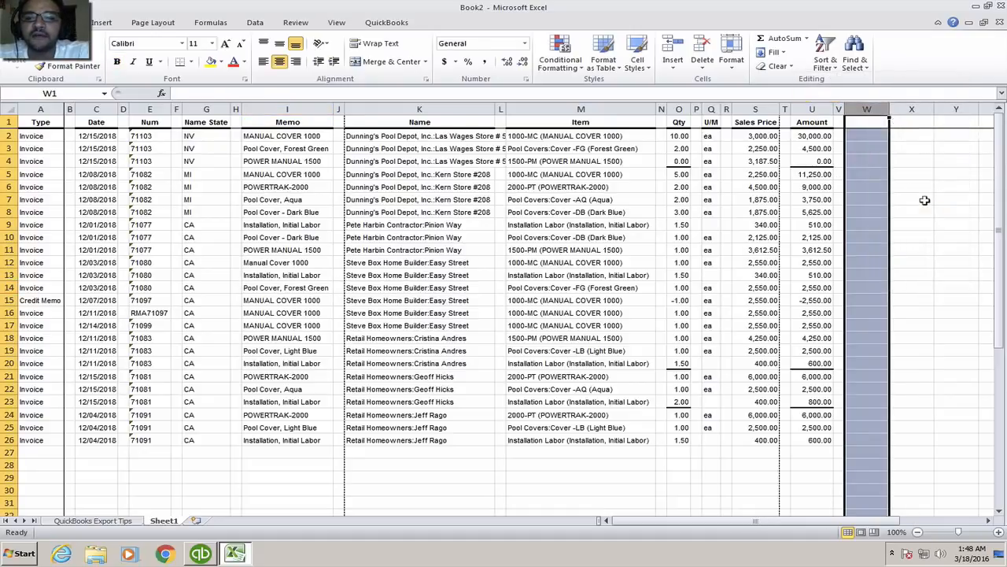
{"action": "left_click", "coordinate": [70, 122]}
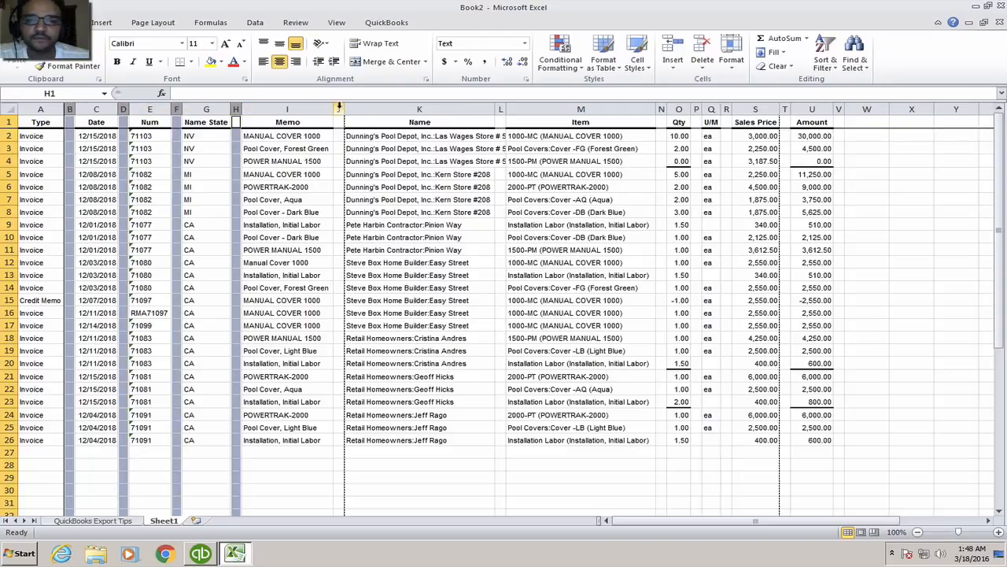
{"action": "left_click", "coordinate": [501, 122]}
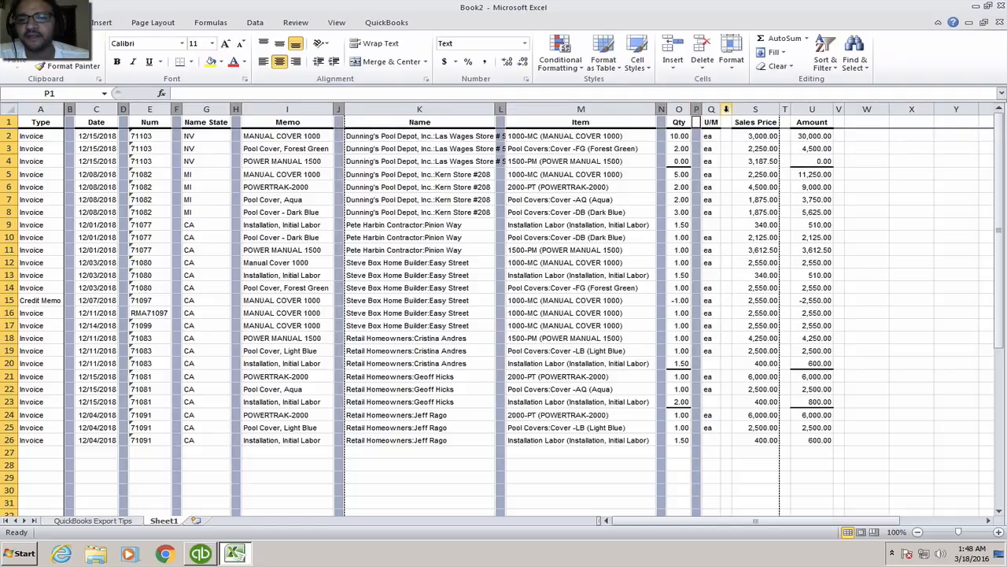
{"action": "left_click", "coordinate": [784, 109]}
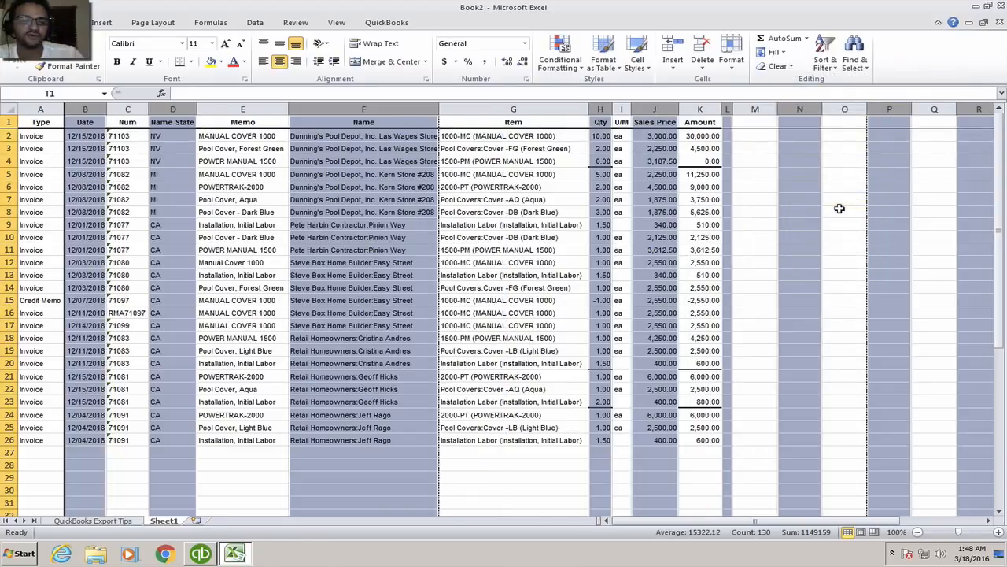
{"action": "left_click", "coordinate": [845, 212]}
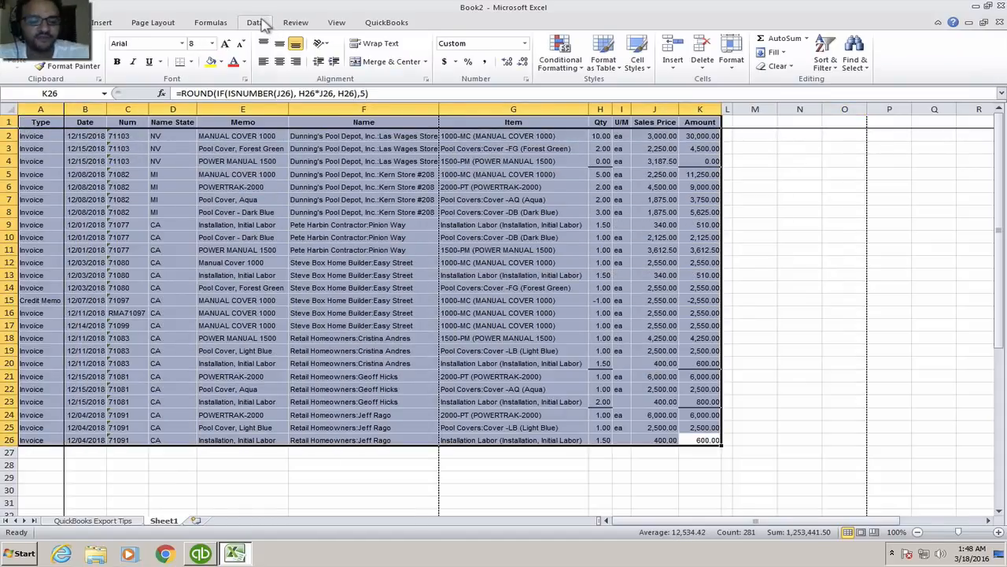
- Create a new-sheet PivotTable with Name State and Name rows summing Amount
{"action": "left_click", "coordinate": [253, 22]}
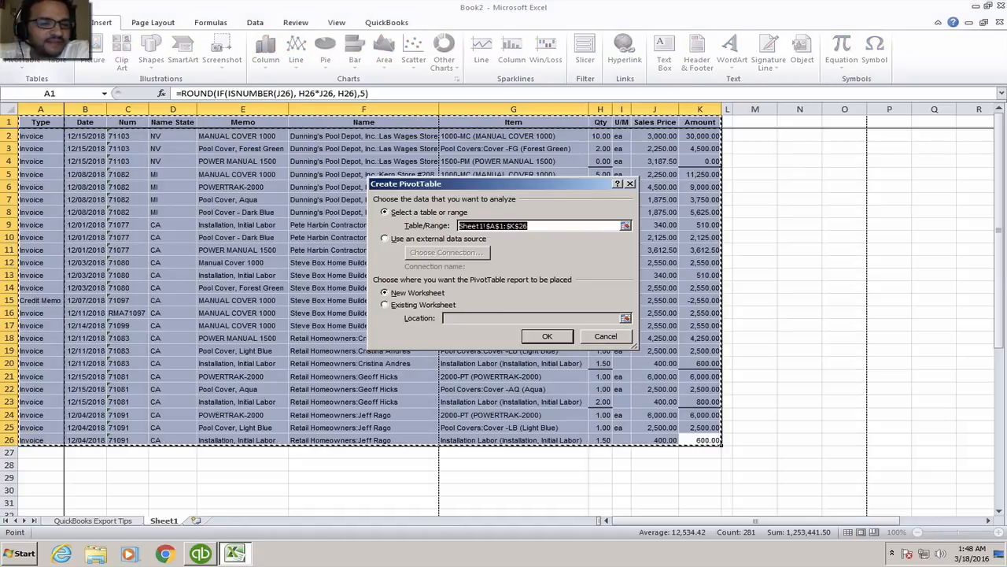
{"action": "mouse_move", "coordinate": [390, 162]}
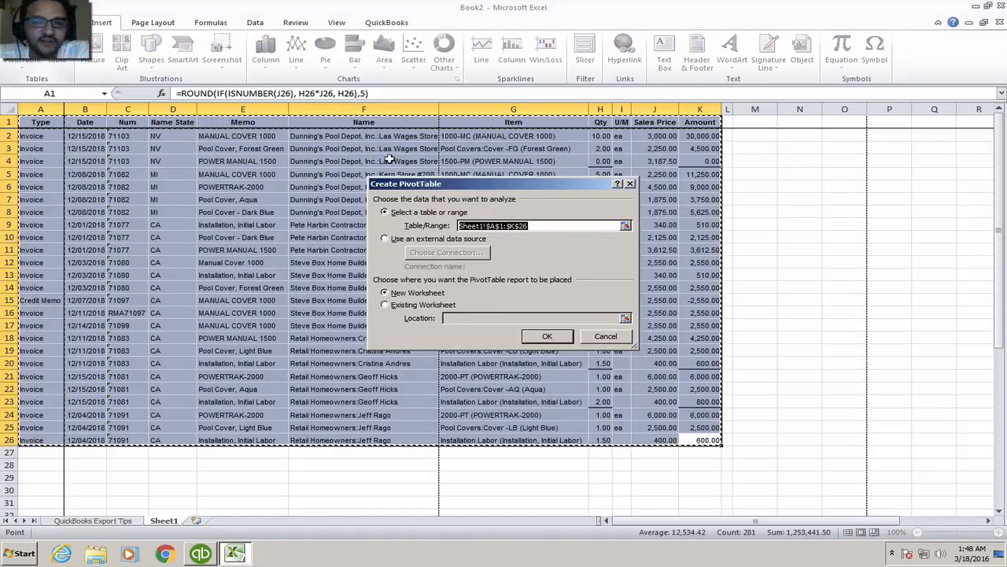
{"action": "left_click", "coordinate": [547, 336]}
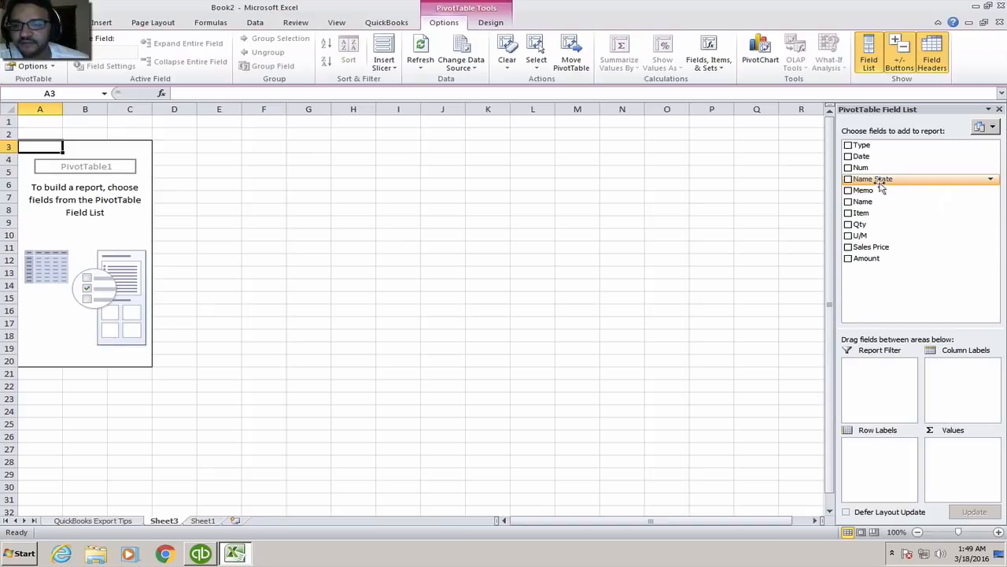
{"action": "left_click", "coordinate": [848, 179]}
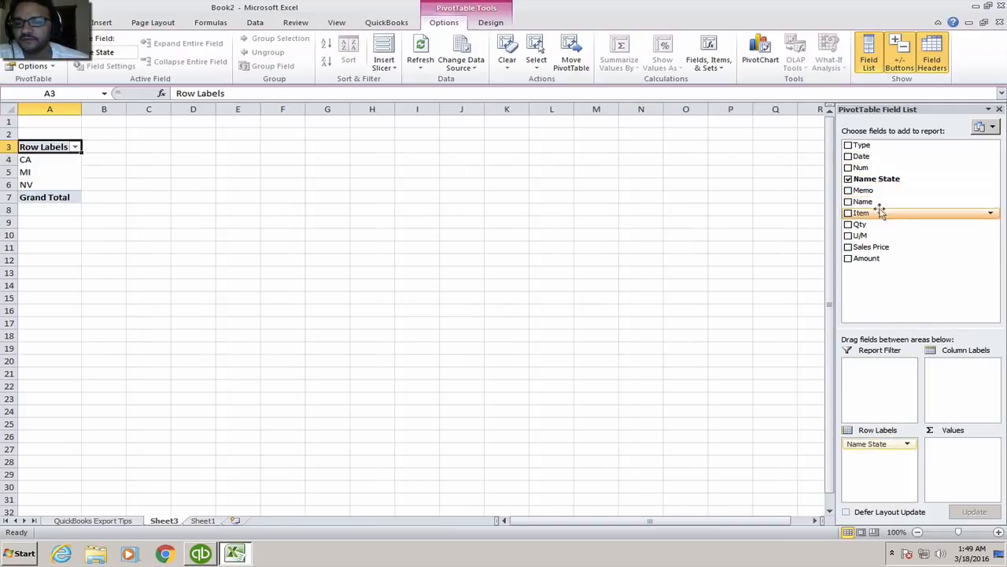
{"action": "left_click", "coordinate": [848, 202]}
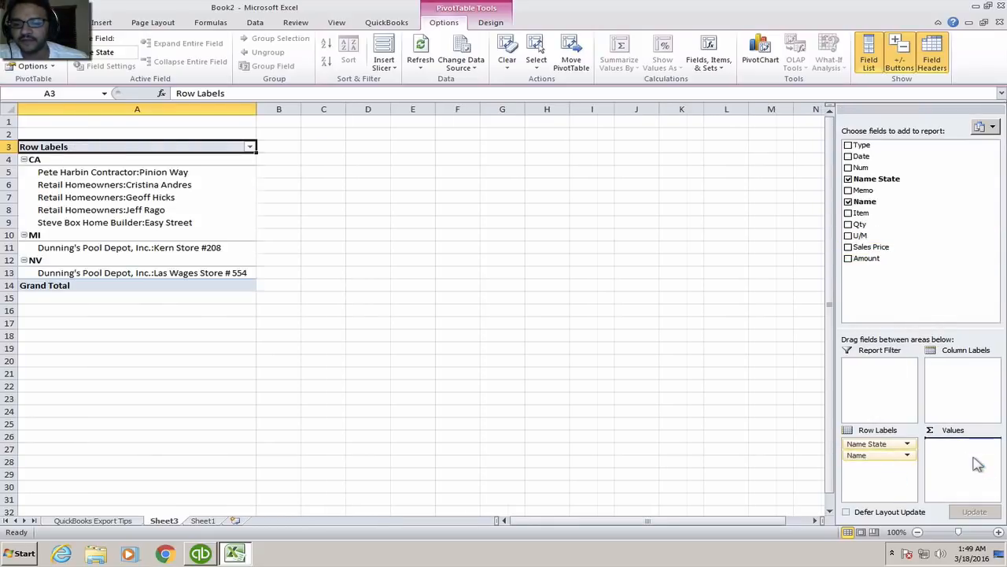
{"action": "left_click", "coordinate": [849, 258]}
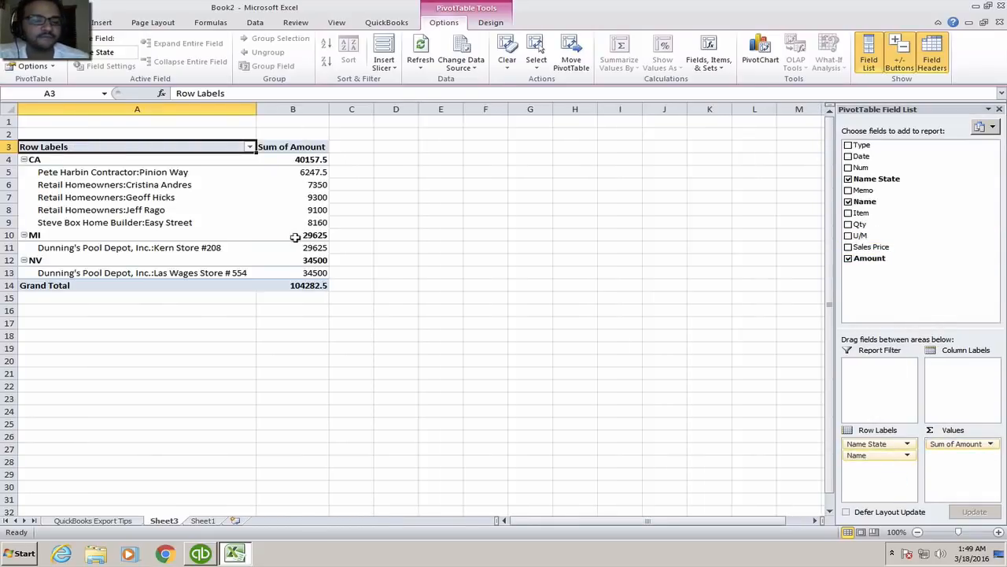